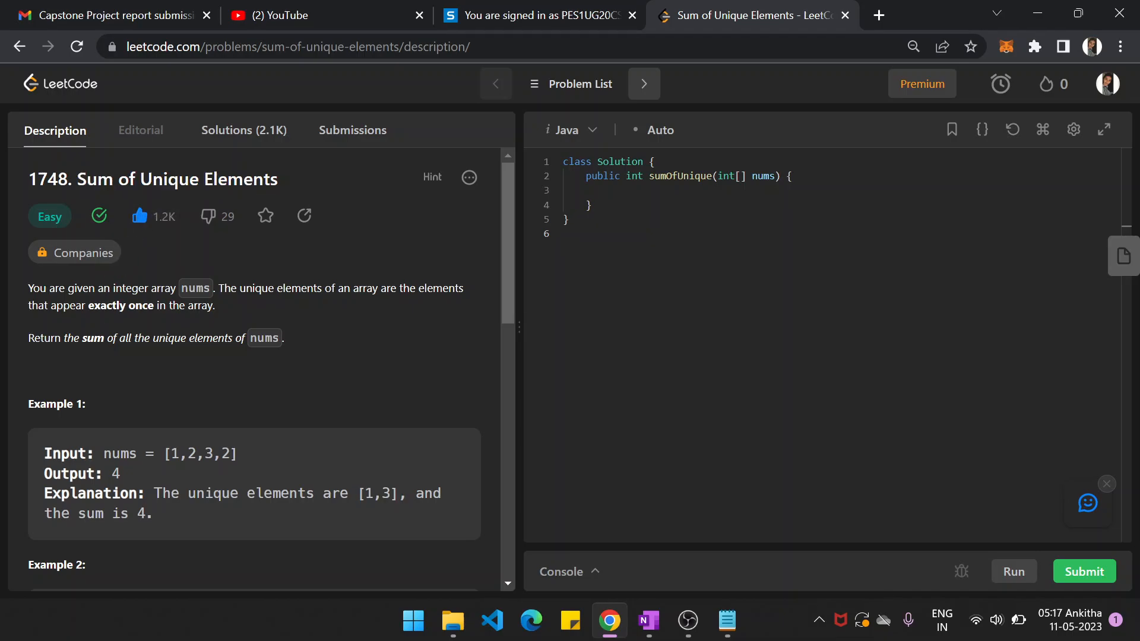
{"action": "mouse_move", "coordinate": [363, 318]}
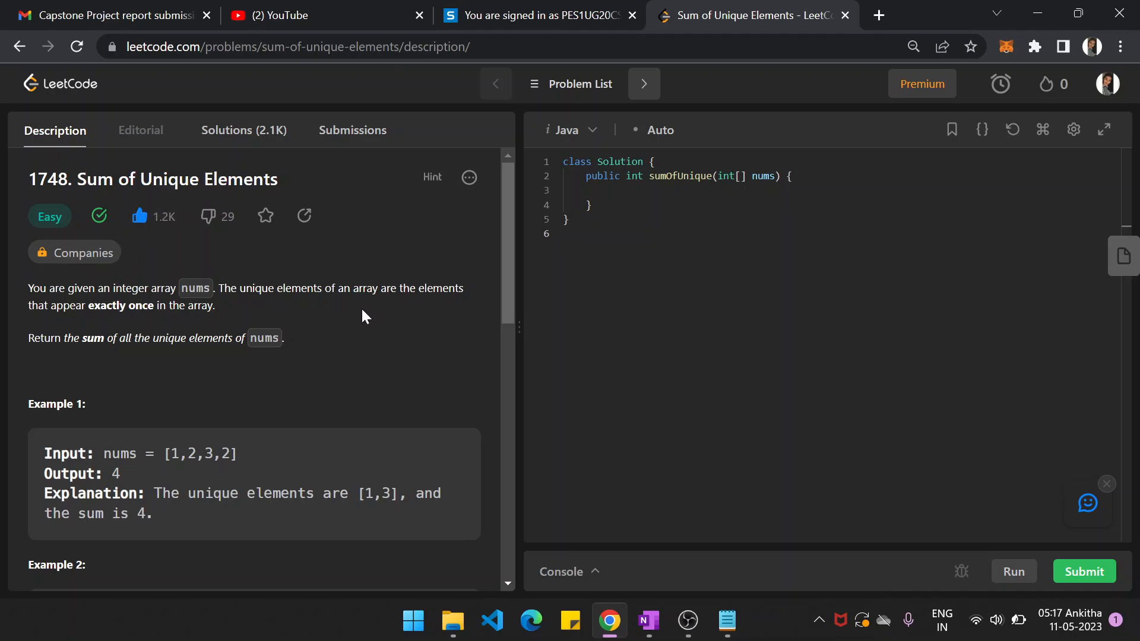
{"action": "mouse_move", "coordinate": [152, 355]}
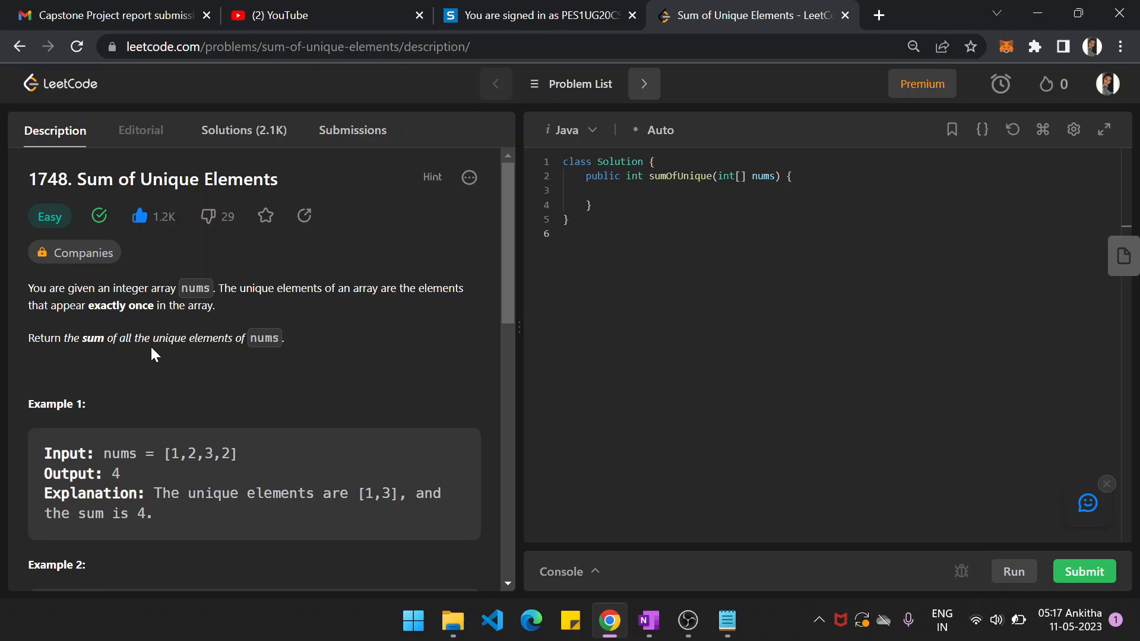
{"action": "mouse_move", "coordinate": [243, 356]}
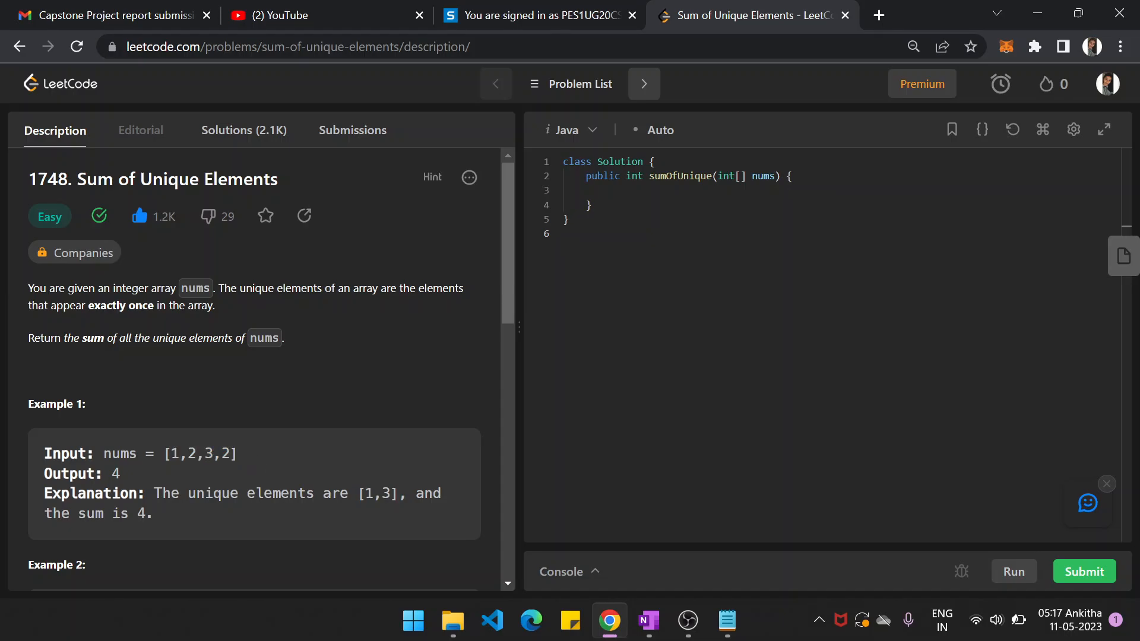
{"action": "mouse_move", "coordinate": [204, 478]}
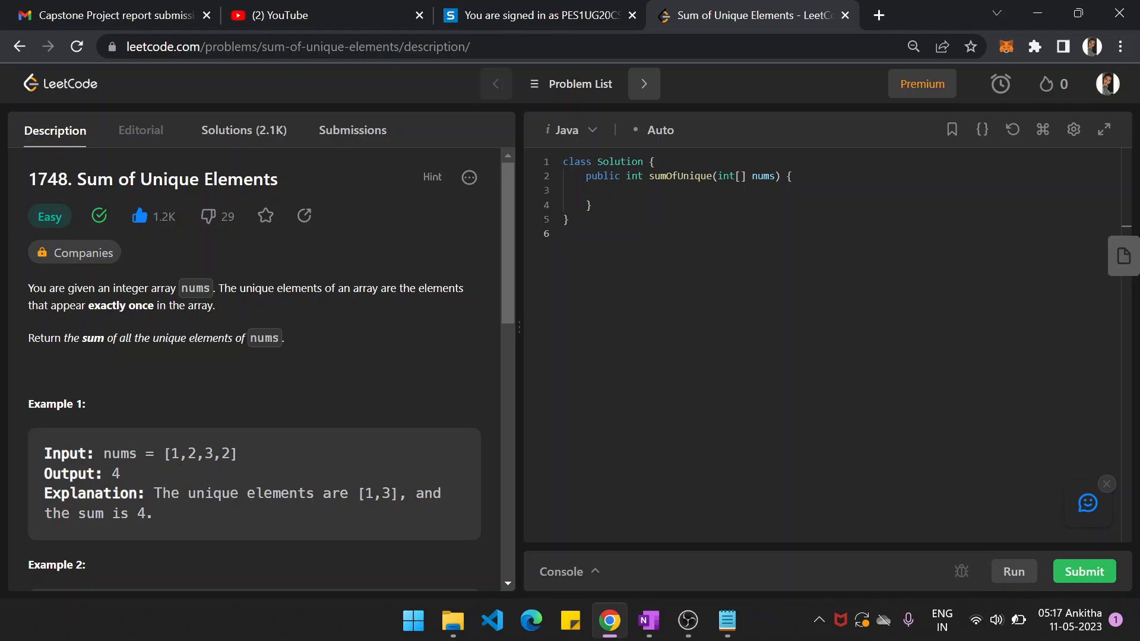
- Handwrite the example array [1,1,2,3,2] in red ink and link its repeated values with a curve
{"action": "double_click", "coordinate": [227, 454]}
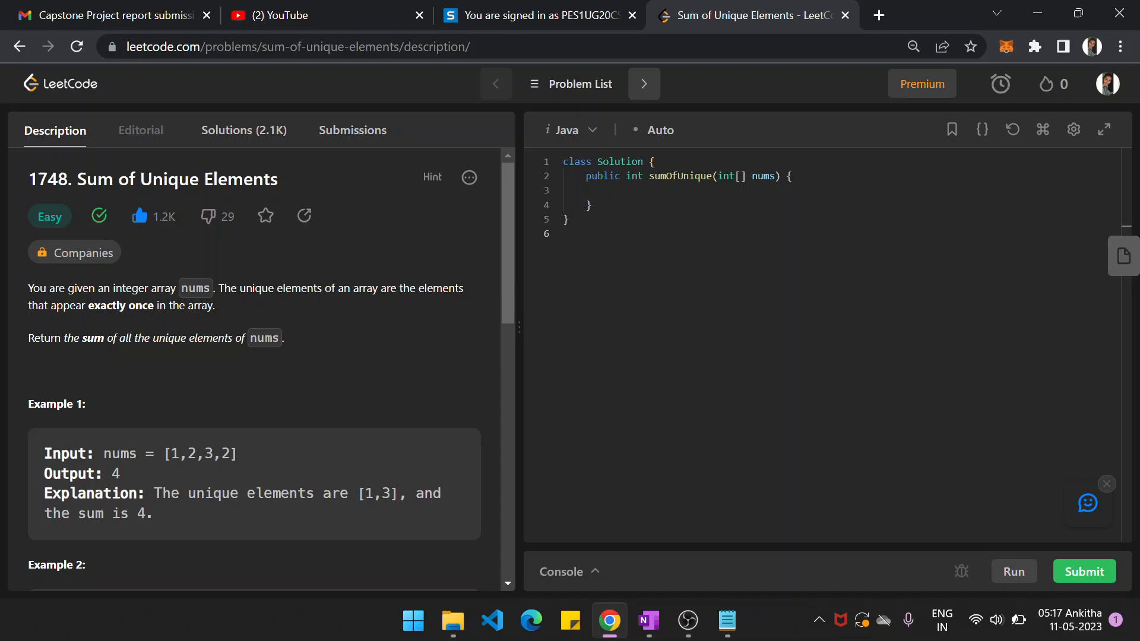
{"action": "mouse_move", "coordinate": [343, 473]}
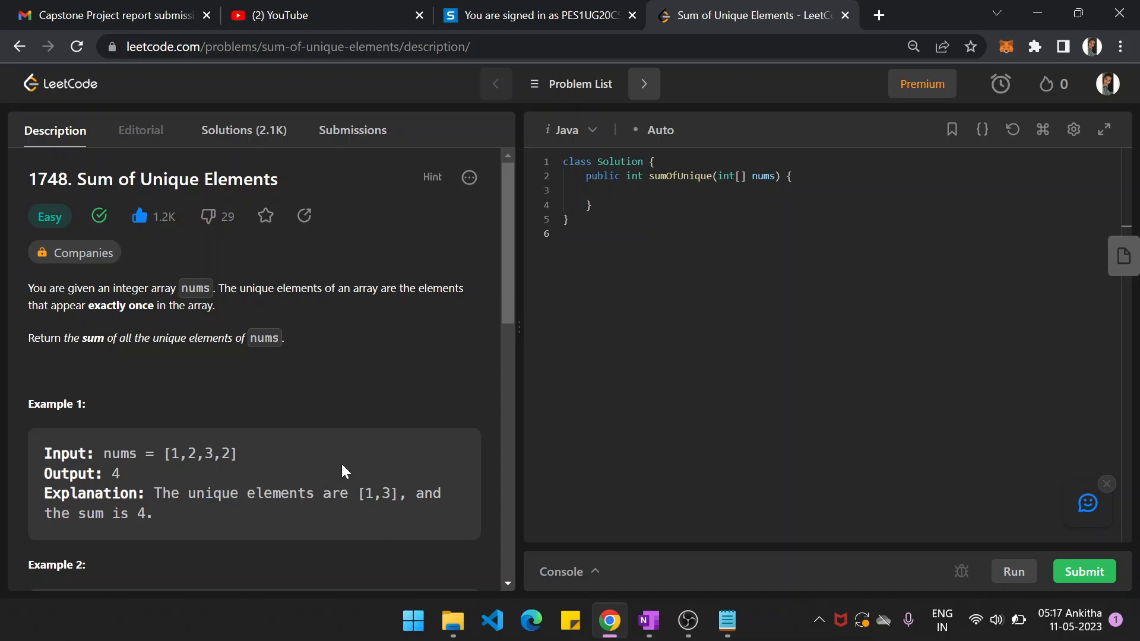
{"action": "left_click", "coordinate": [648, 620]}
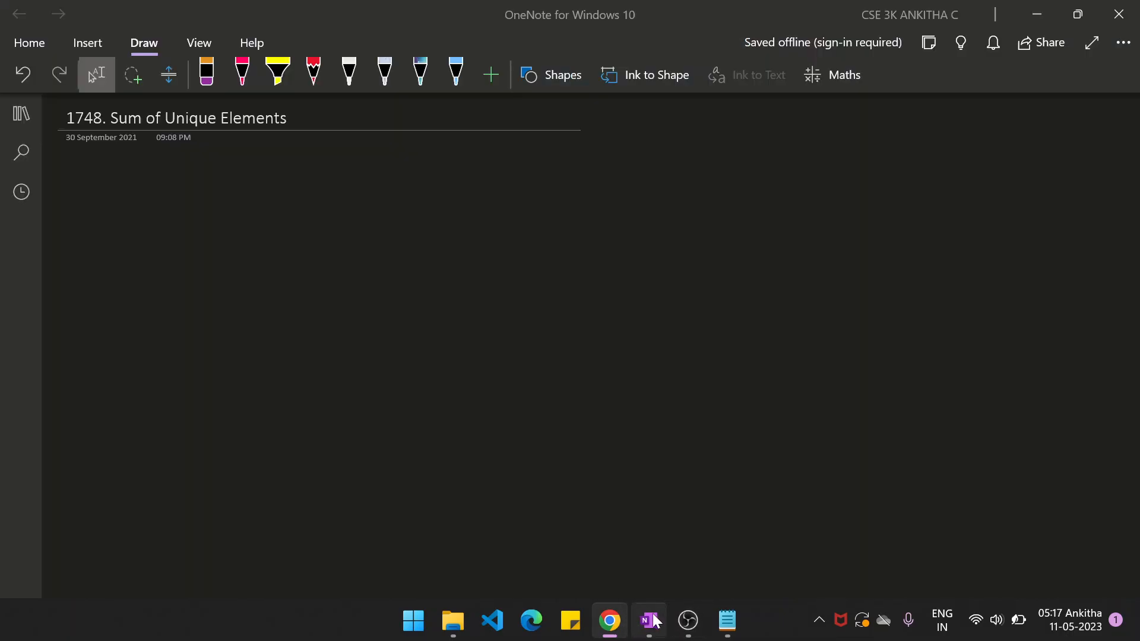
{"action": "left_click", "coordinate": [243, 73]}
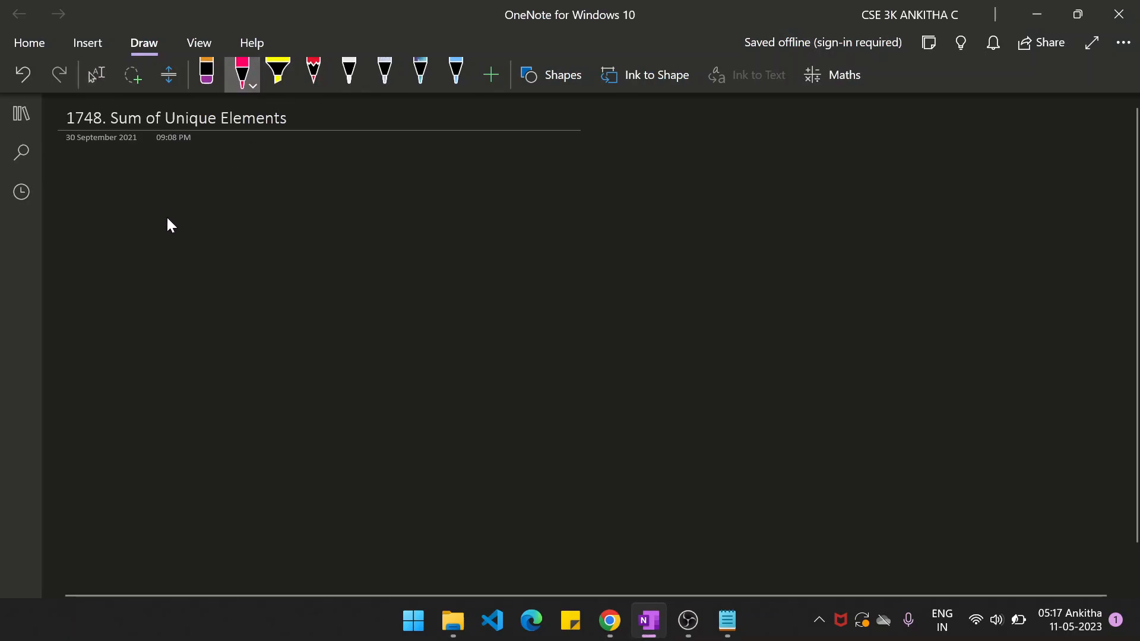
{"action": "left_click_drag", "start_coordinate": [153, 218], "coordinate": [247, 273]}
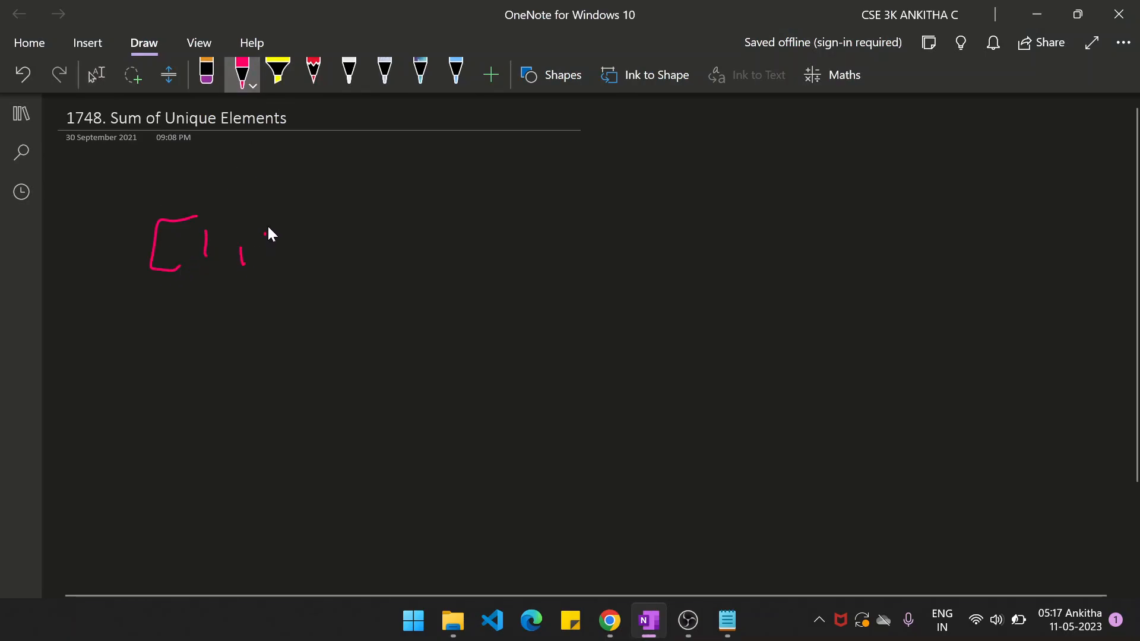
{"action": "left_click_drag", "start_coordinate": [280, 232], "coordinate": [305, 258]}
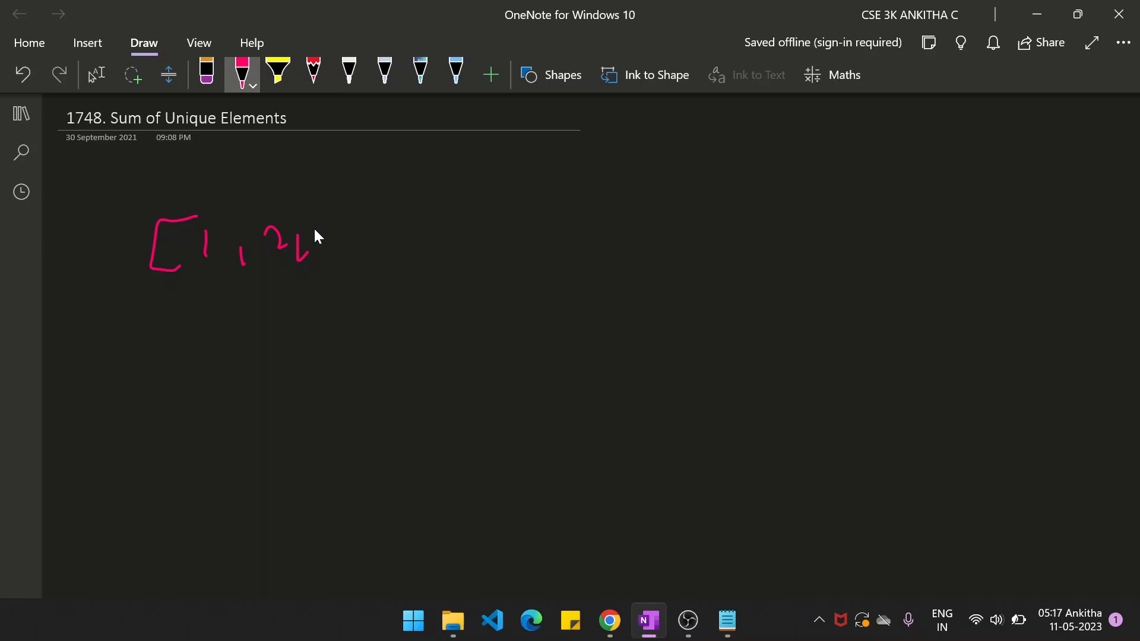
{"action": "left_click_drag", "start_coordinate": [323, 226], "coordinate": [393, 270]}
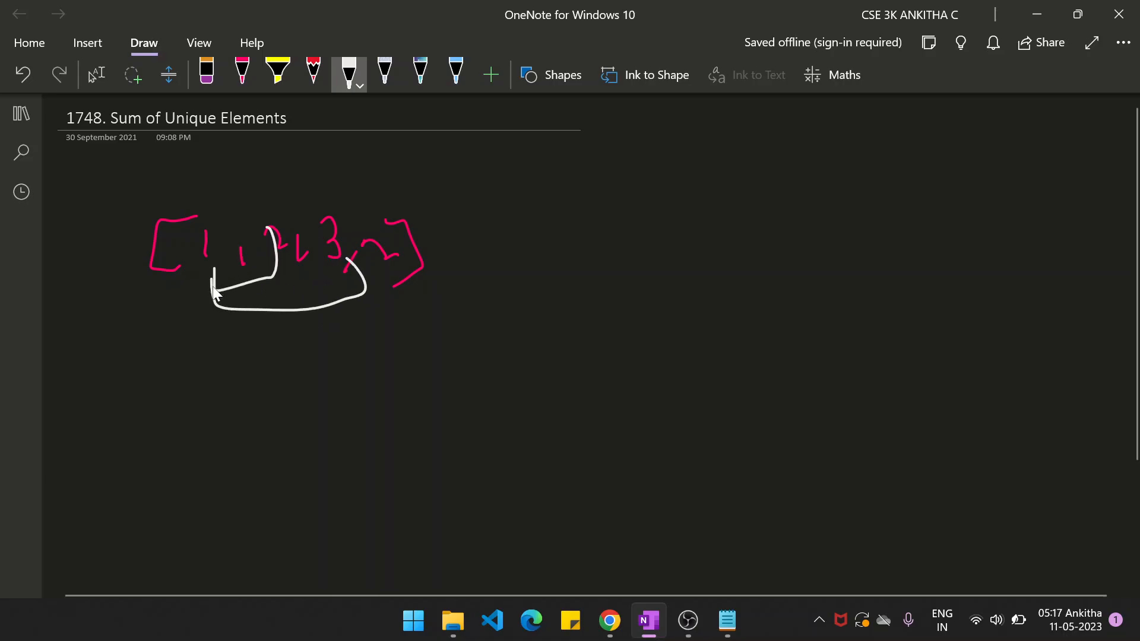
{"action": "left_click_drag", "start_coordinate": [219, 306], "coordinate": [415, 320]}
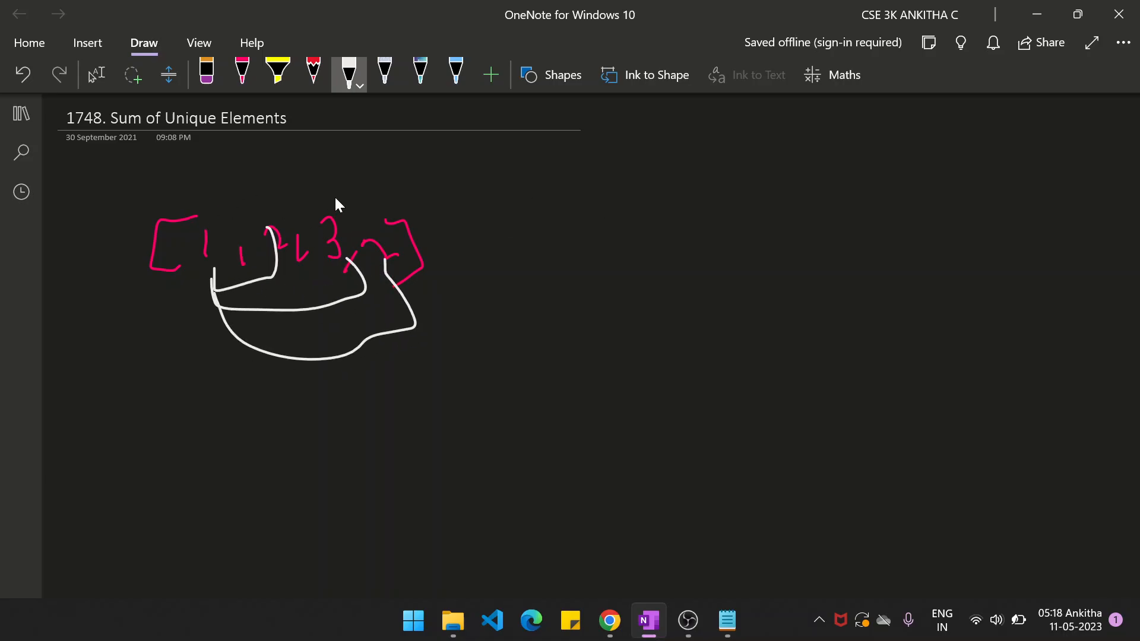
{"action": "mouse_move", "coordinate": [361, 263]}
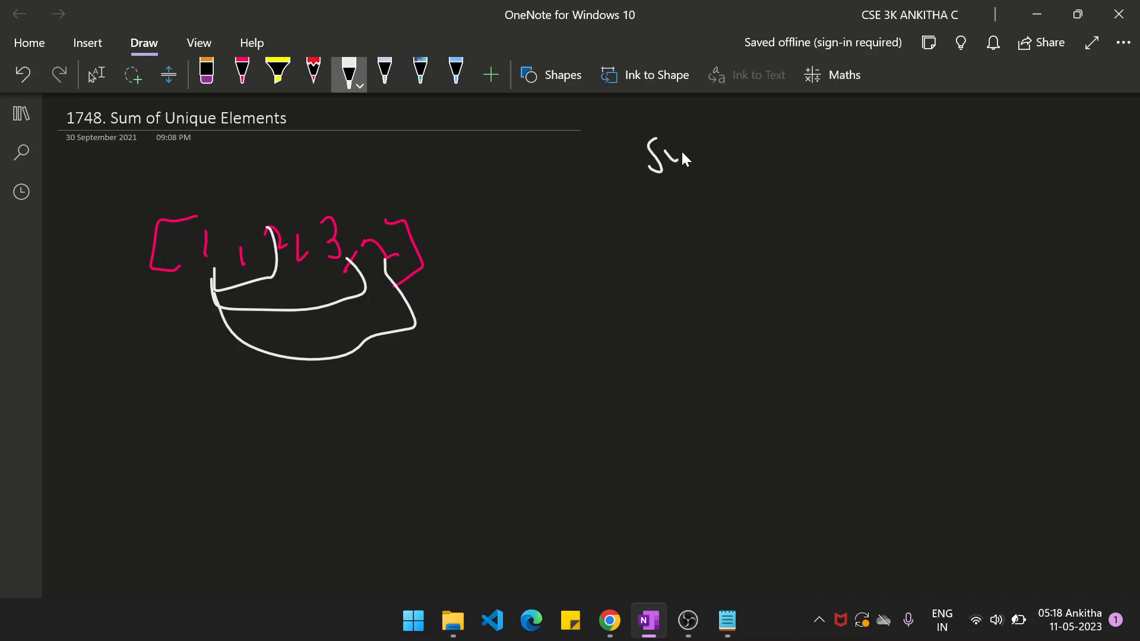
- Handwrite 'Sum' and 'Hashmap<int,int>' with arrows labelling the key as element and value as count
{"action": "left_click_drag", "start_coordinate": [669, 150], "coordinate": [716, 164]}
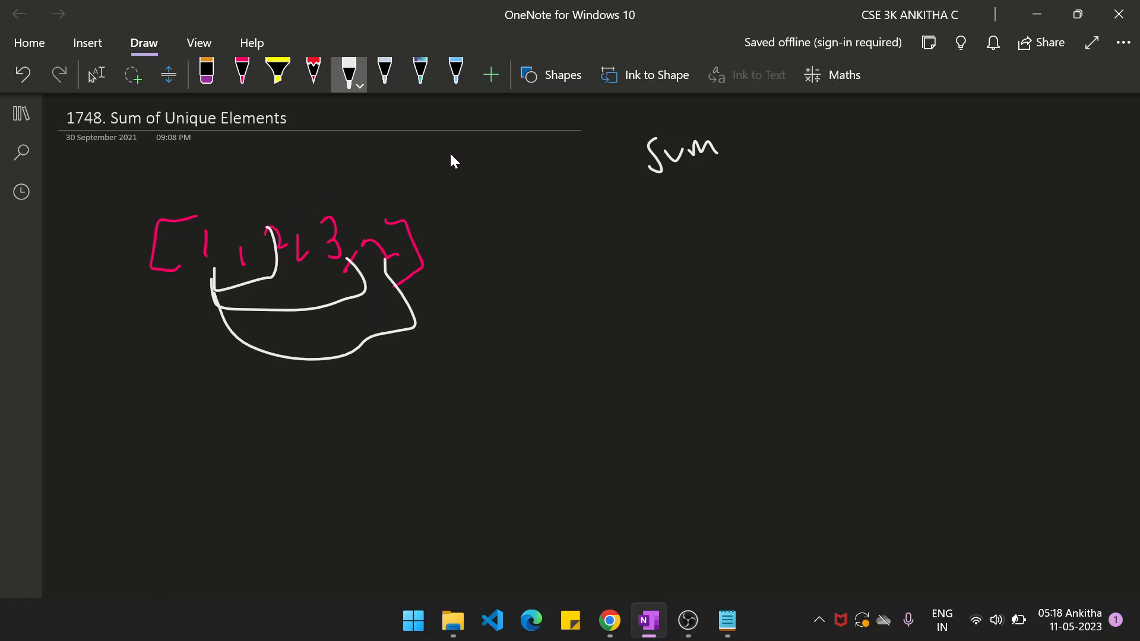
{"action": "mouse_move", "coordinate": [594, 188]}
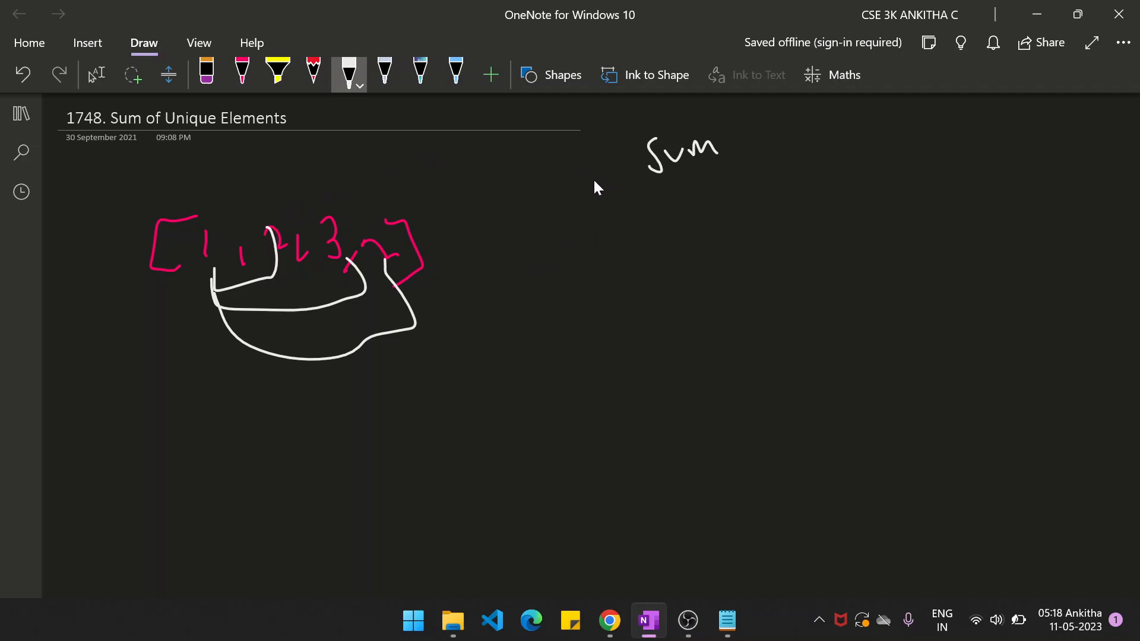
{"action": "left_click_drag", "start_coordinate": [603, 218], "coordinate": [684, 232]}
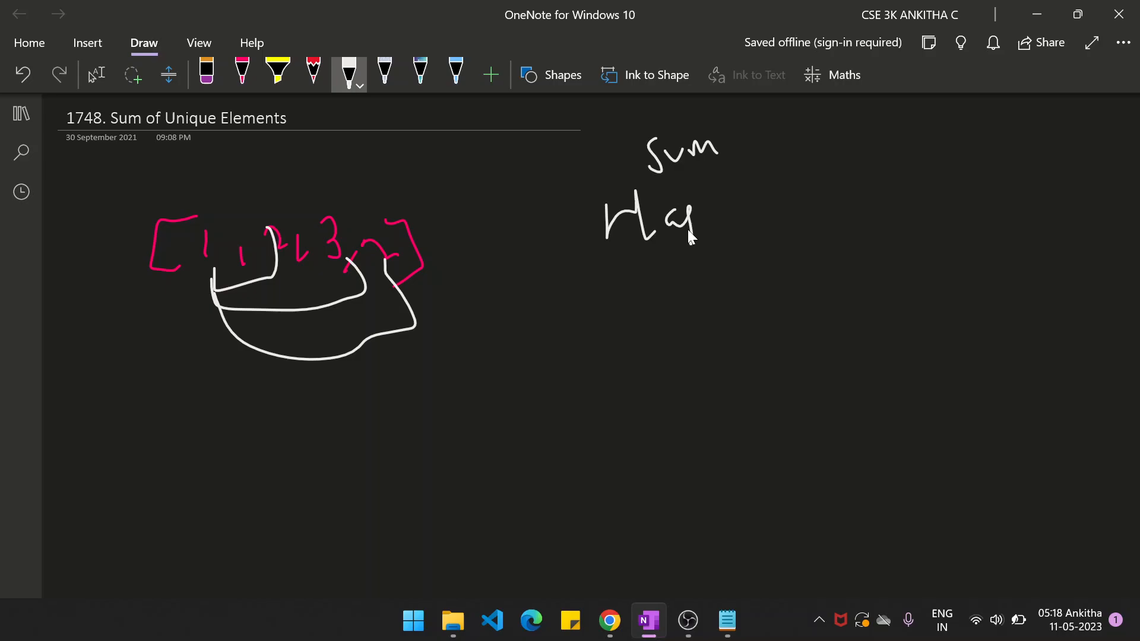
{"action": "left_click_drag", "start_coordinate": [691, 219], "coordinate": [792, 225]}
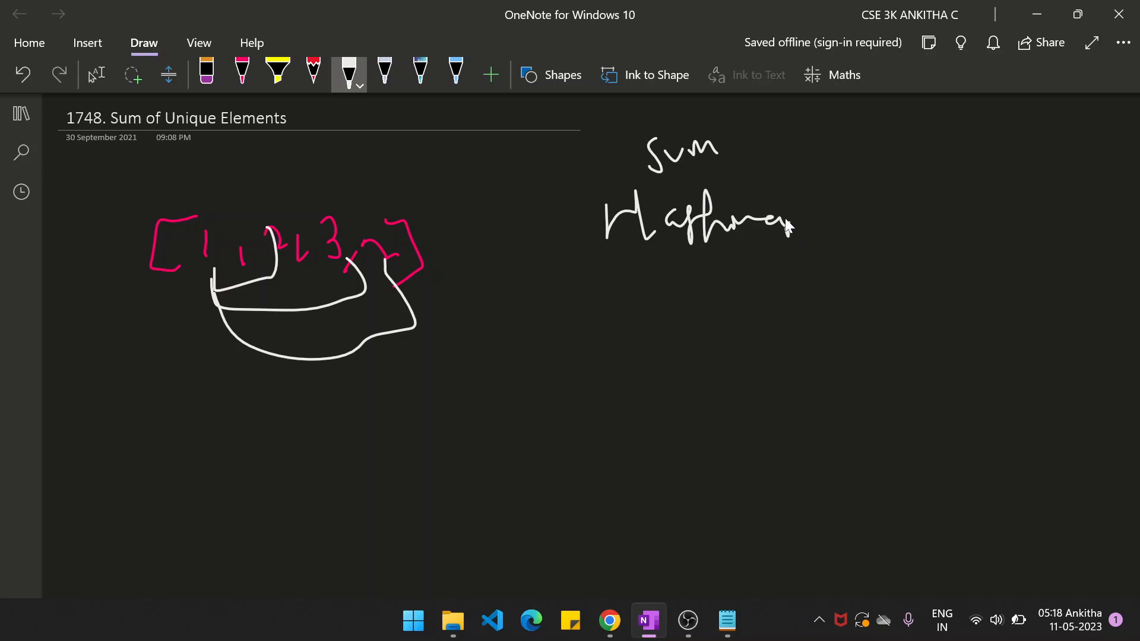
{"action": "left_click_drag", "start_coordinate": [836, 189], "coordinate": [873, 211]}
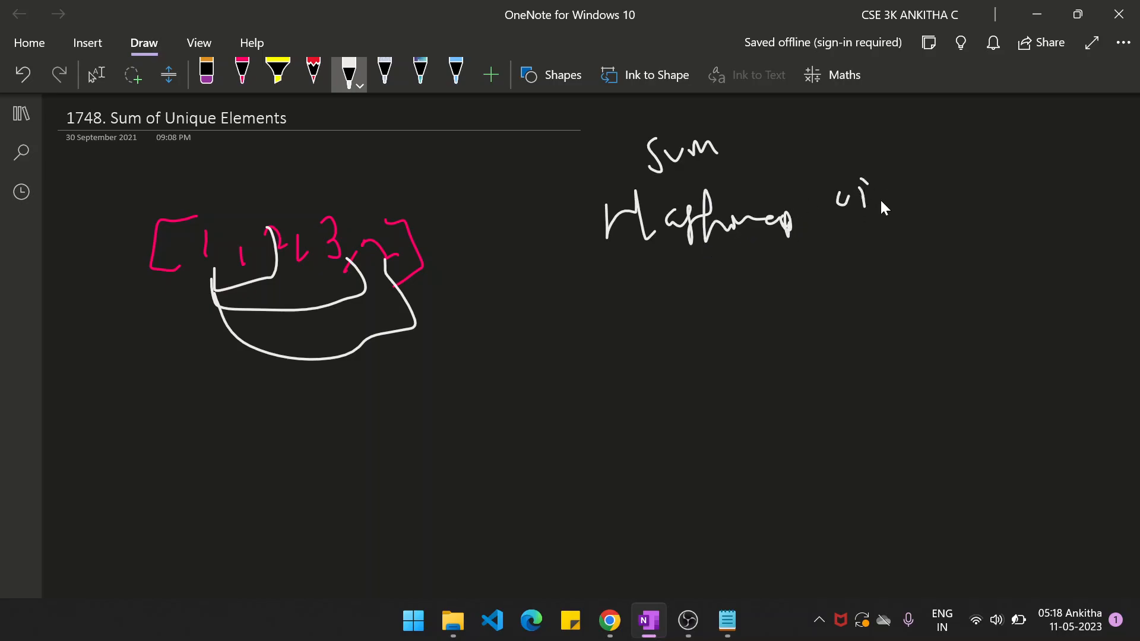
{"action": "left_click_drag", "start_coordinate": [872, 203], "coordinate": [989, 203]}
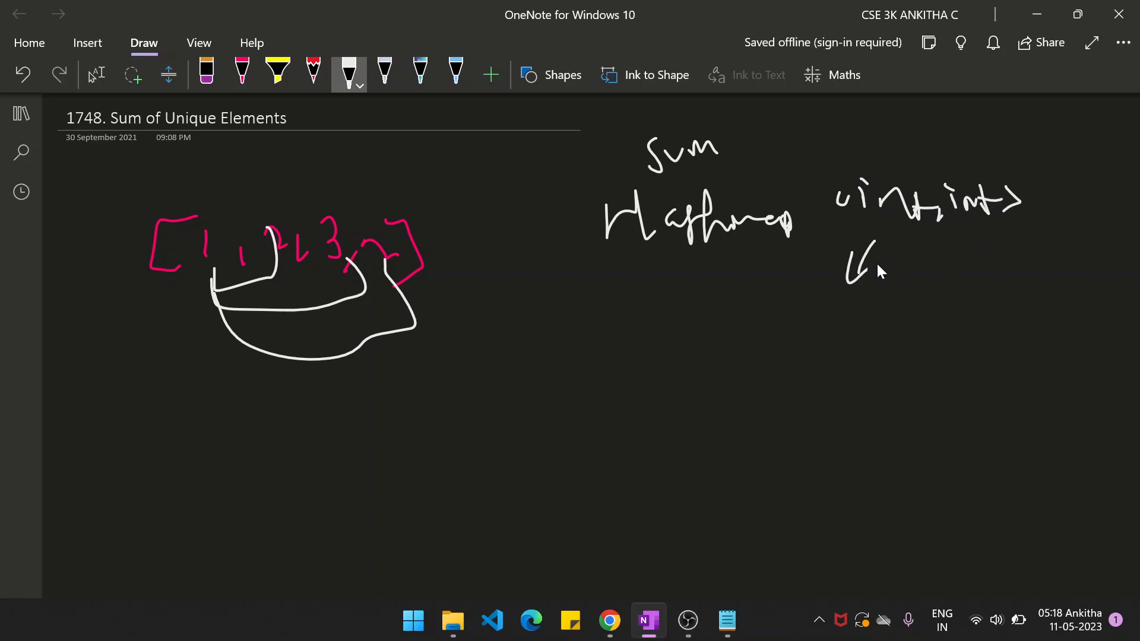
{"action": "left_click_drag", "start_coordinate": [792, 342], "coordinate": [880, 349]}
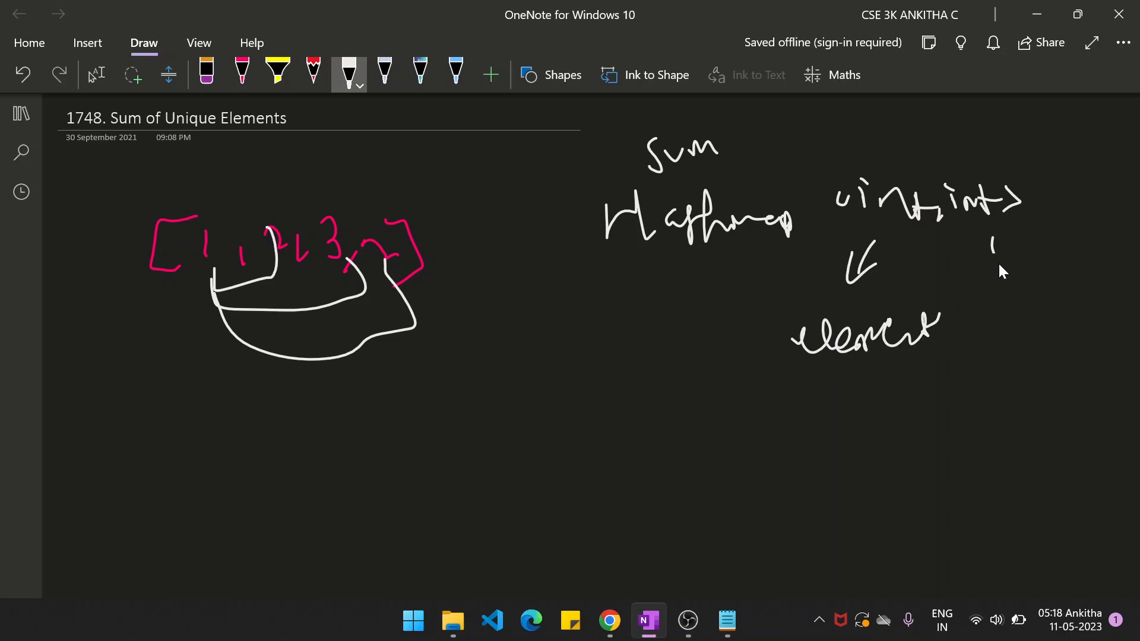
{"action": "left_click_drag", "start_coordinate": [989, 247], "coordinate": [1032, 328]}
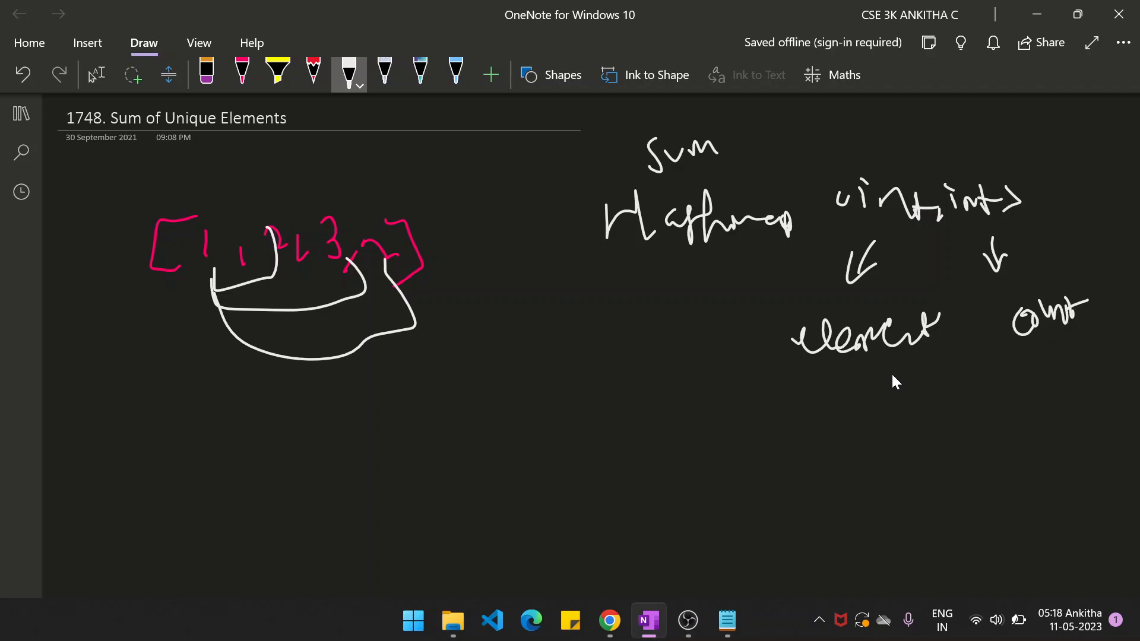
{"action": "mouse_move", "coordinate": [207, 197]}
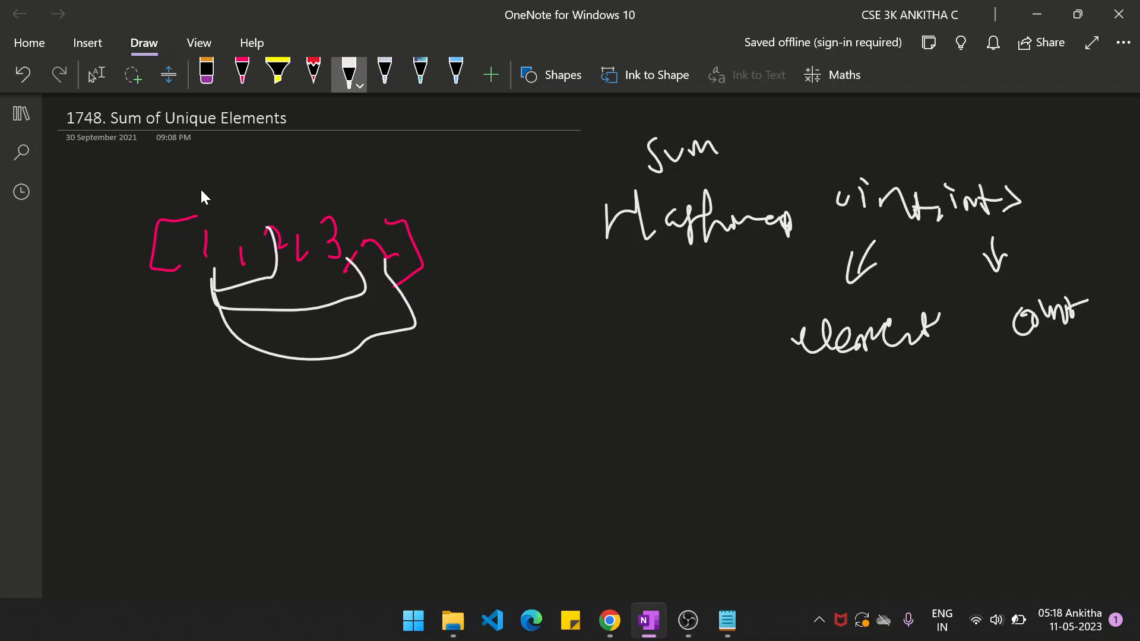
- Write the element–count pairs (1,1), (2,1) and mark the last element 2 in the array sketch
{"action": "left_click_drag", "start_coordinate": [829, 393], "coordinate": [862, 436]}
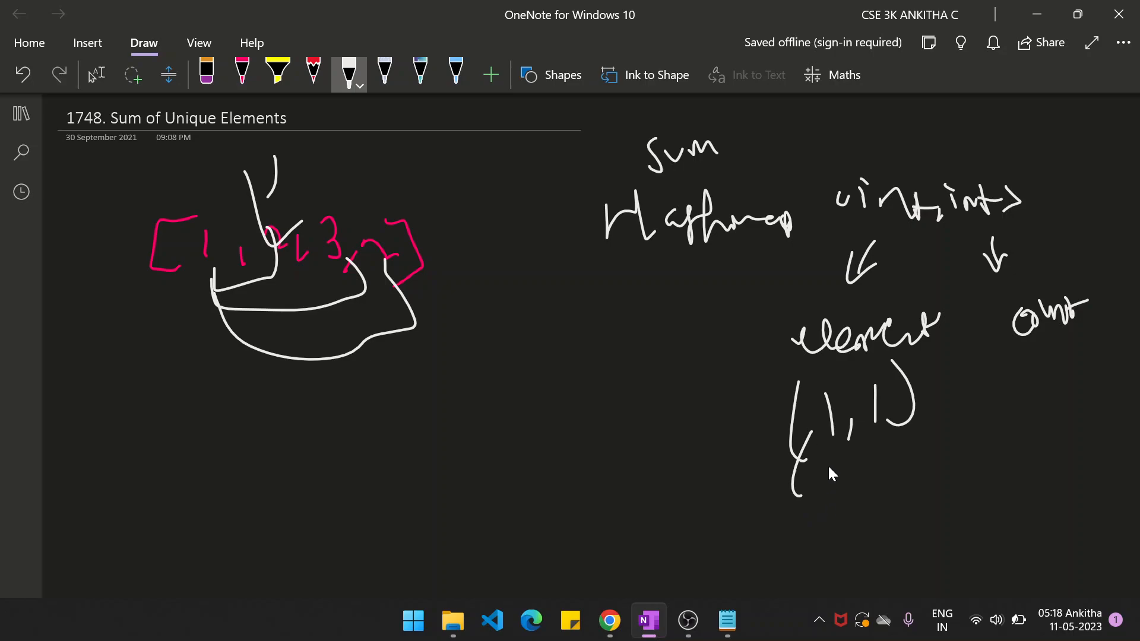
{"action": "left_click_drag", "start_coordinate": [815, 472], "coordinate": [857, 494]}
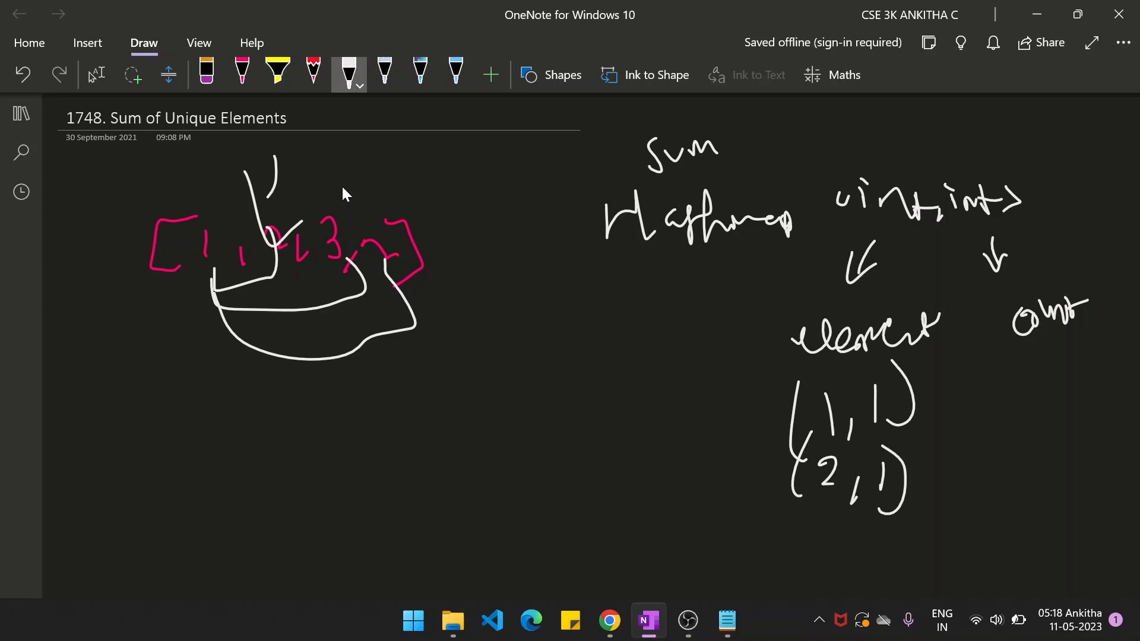
{"action": "left_click_drag", "start_coordinate": [339, 185], "coordinate": [342, 218]}
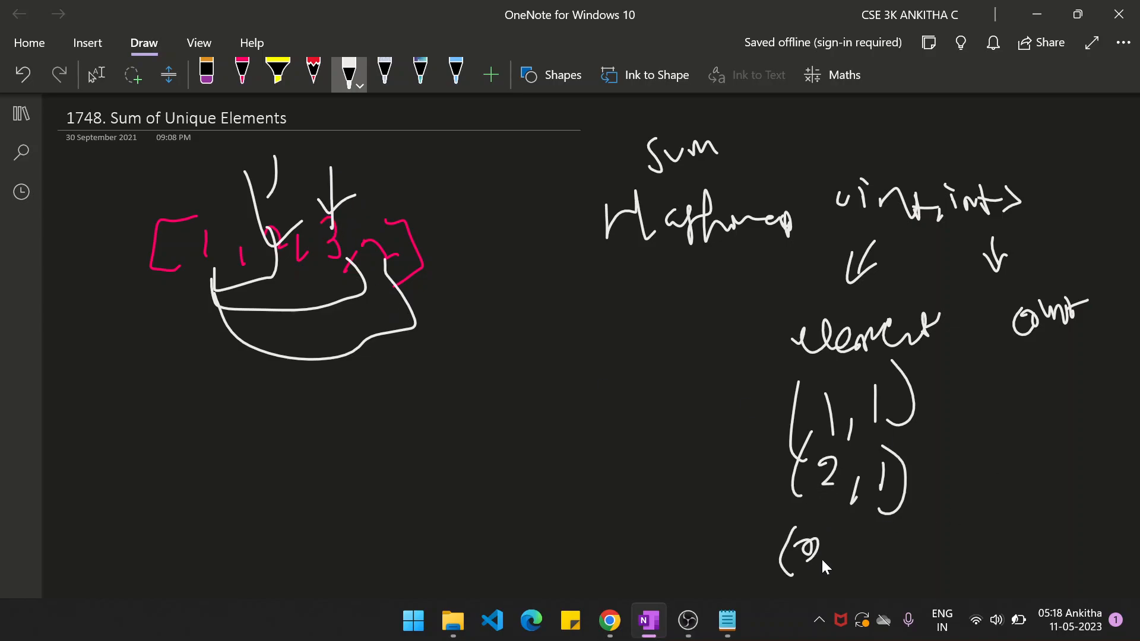
{"action": "left_click_drag", "start_coordinate": [800, 552], "coordinate": [865, 552]}
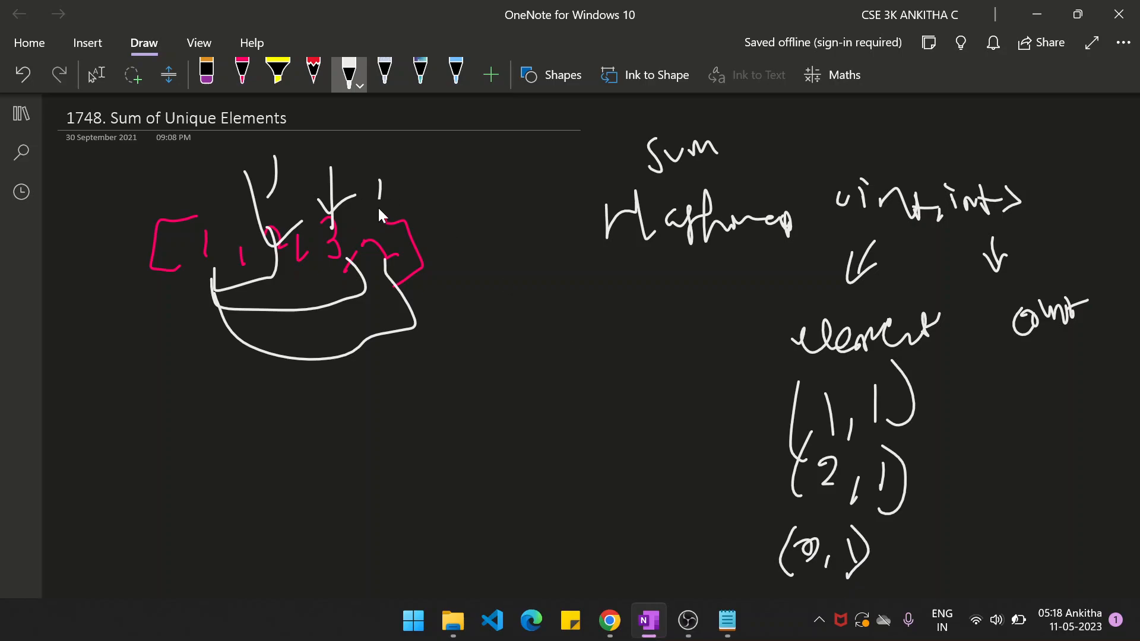
{"action": "left_click_drag", "start_coordinate": [385, 182], "coordinate": [397, 211]}
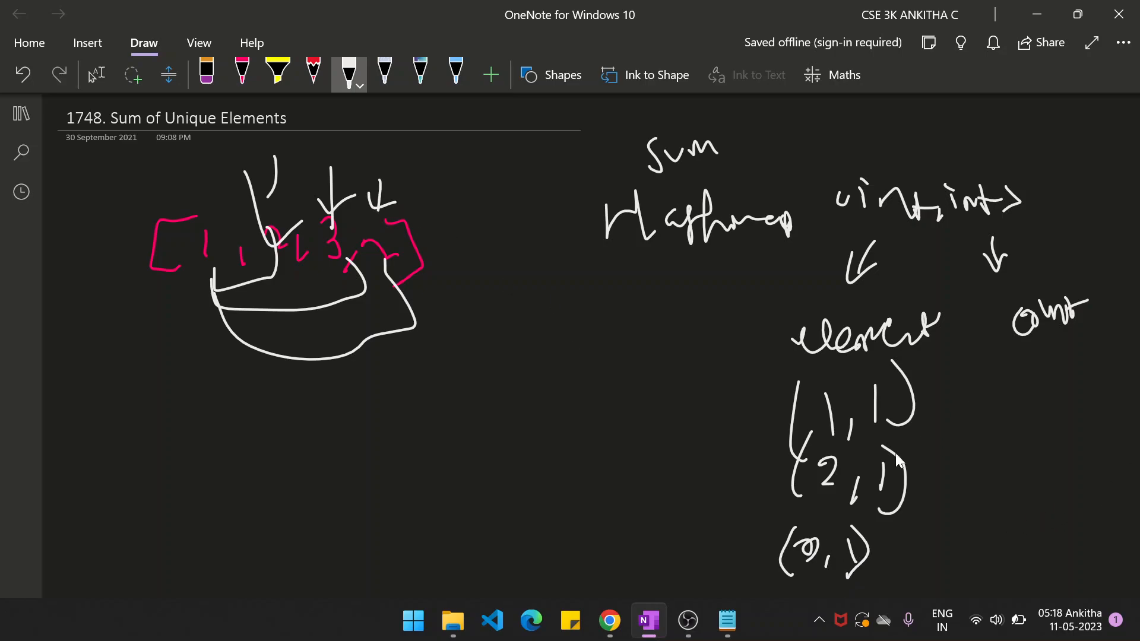
{"action": "mouse_move", "coordinate": [826, 487]}
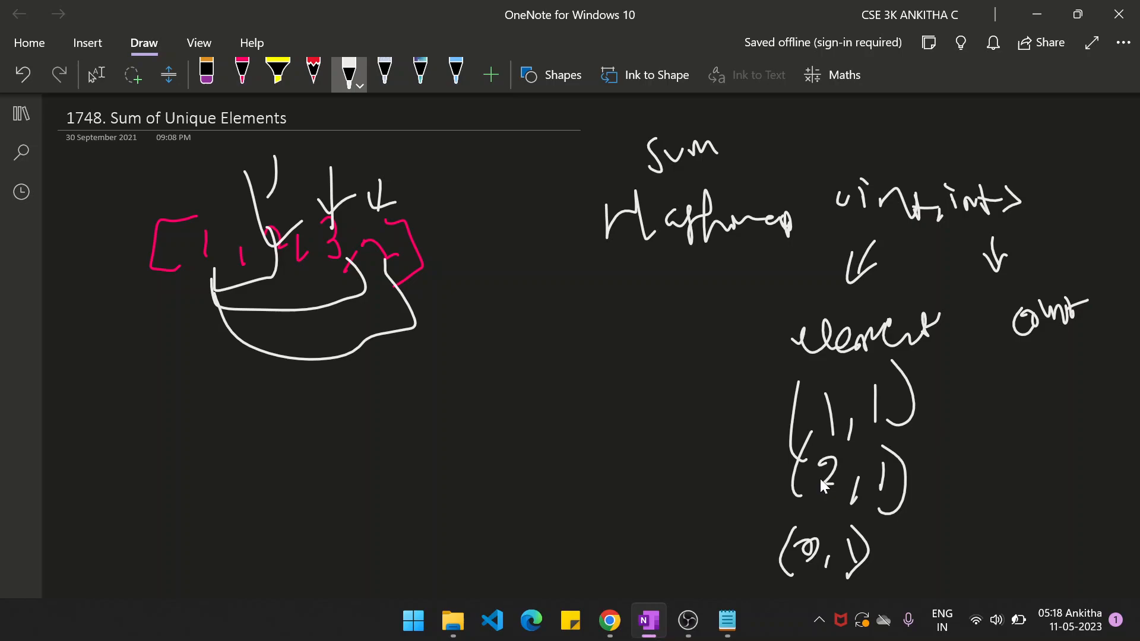
- Correct element 2's count to 2, tick that pair, and handwrite 'map get' below the array
{"action": "left_click_drag", "start_coordinate": [938, 469], "coordinate": [960, 487]}
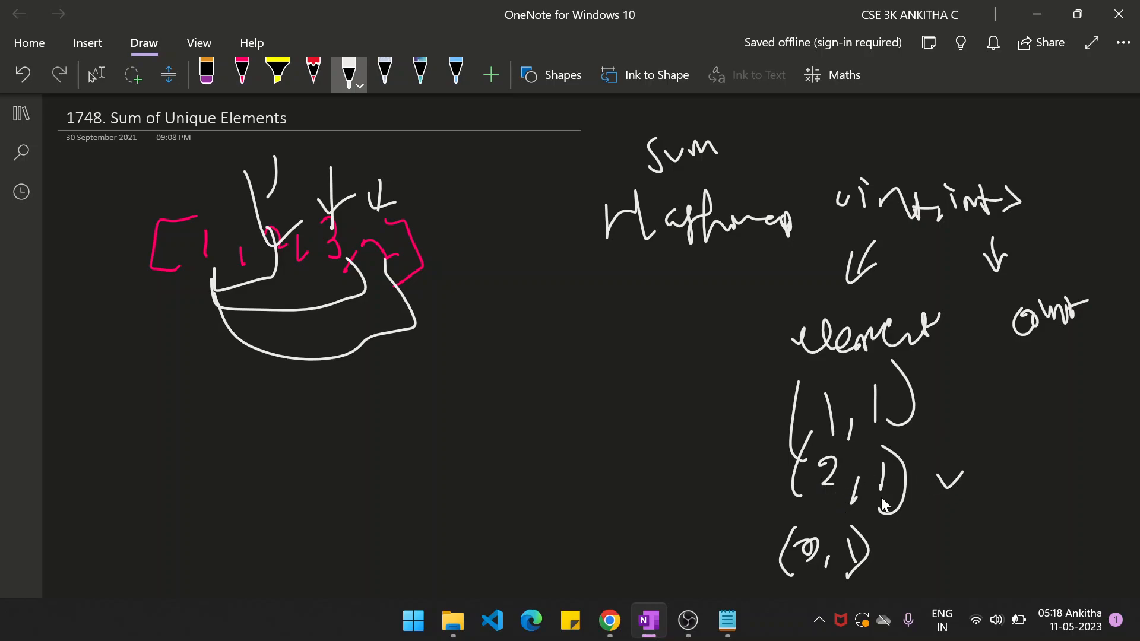
{"action": "left_click_drag", "start_coordinate": [876, 472], "coordinate": [887, 501]}
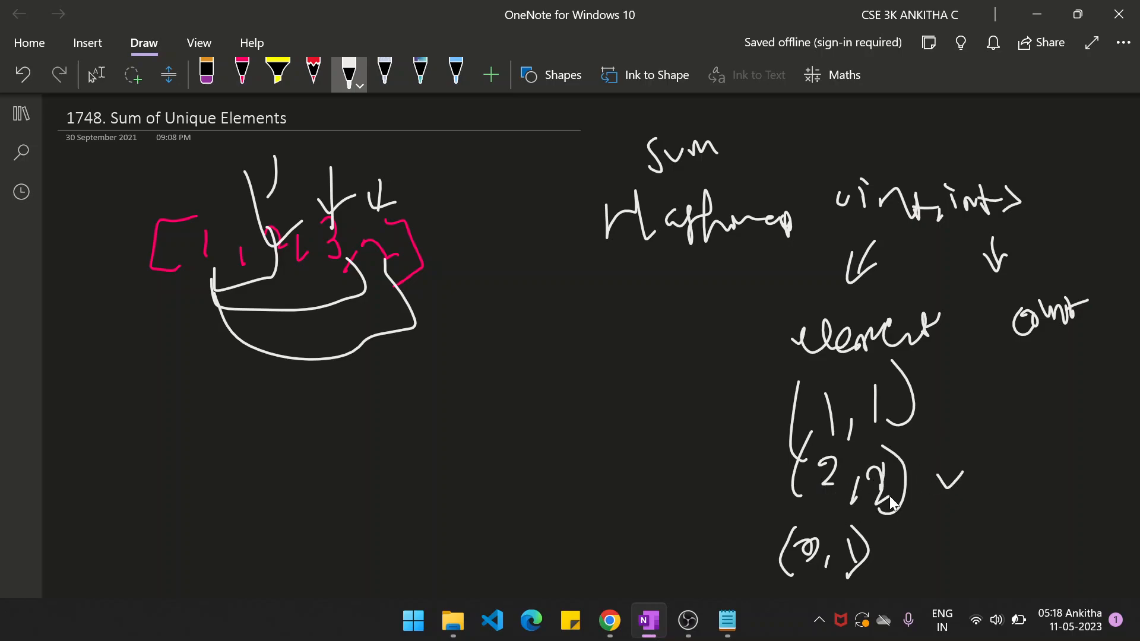
{"action": "mouse_move", "coordinate": [897, 529]}
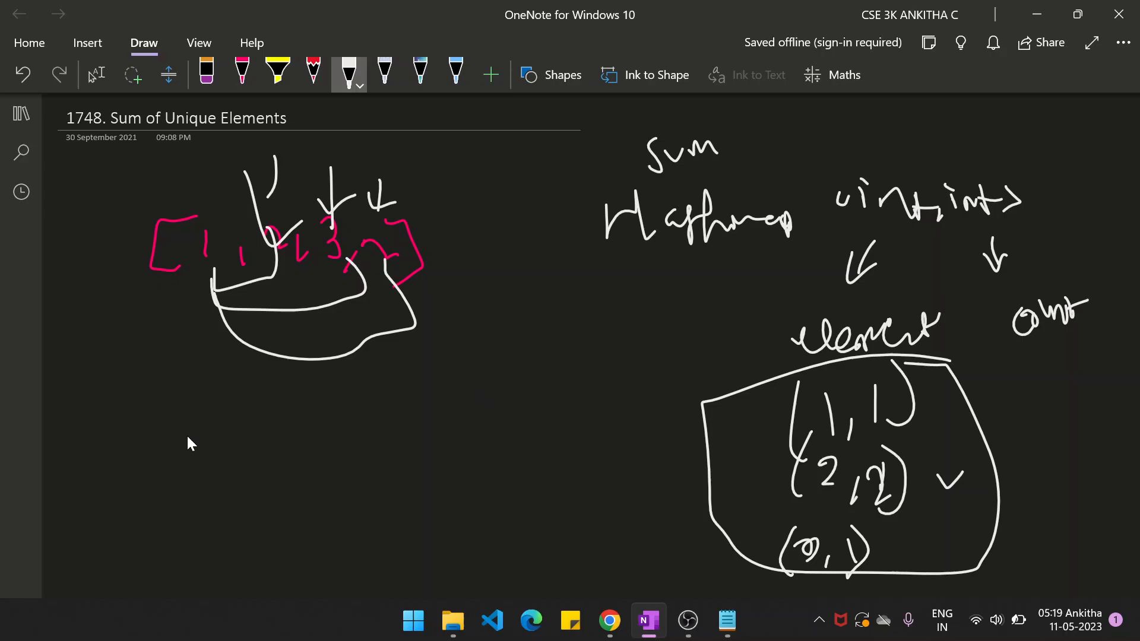
{"action": "mouse_move", "coordinate": [280, 437]}
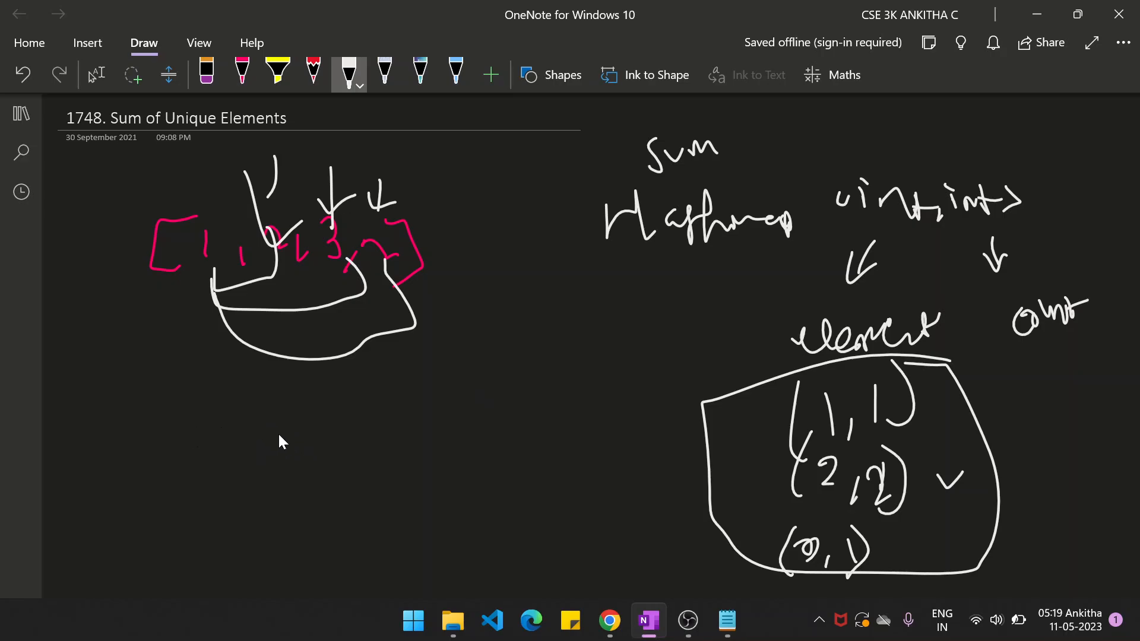
{"action": "left_click_drag", "start_coordinate": [284, 451], "coordinate": [349, 465]}
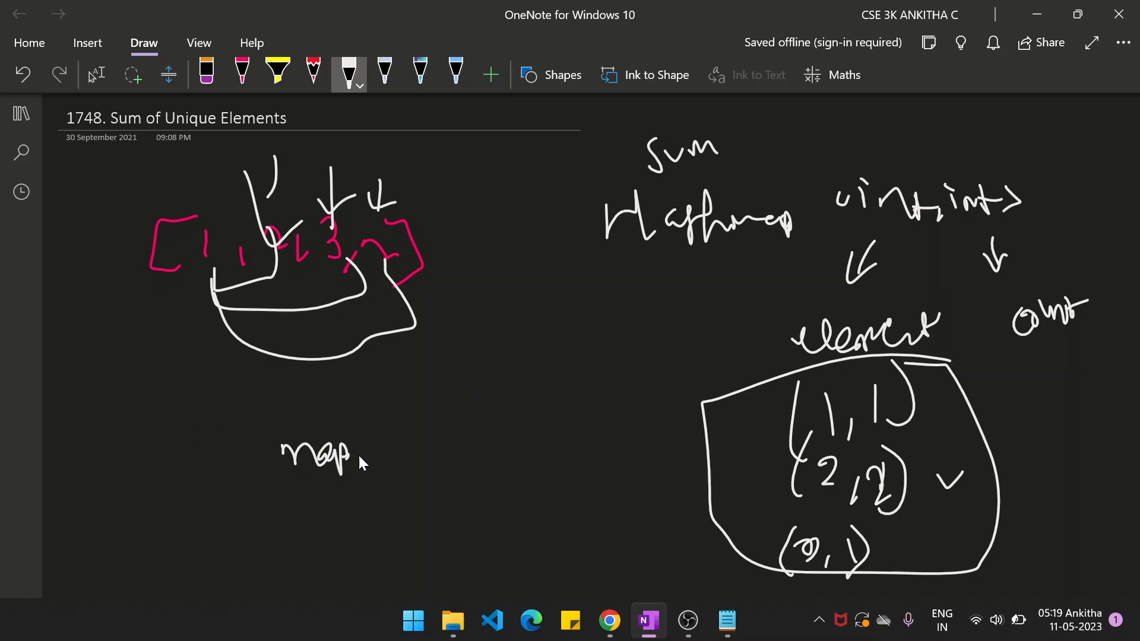
{"action": "left_click_drag", "start_coordinate": [378, 451], "coordinate": [436, 472]}
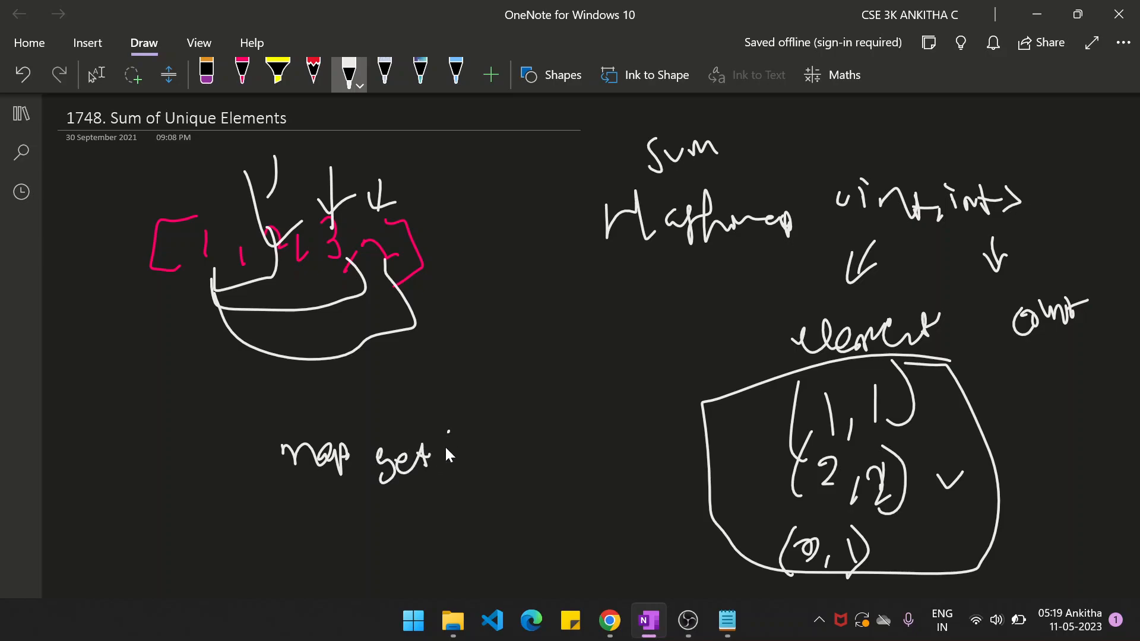
- Finish the rule 'map get(num)==1' with 'sum += num', then return to the LeetCode problem
{"action": "left_click_drag", "start_coordinate": [458, 451], "coordinate": [559, 466]}
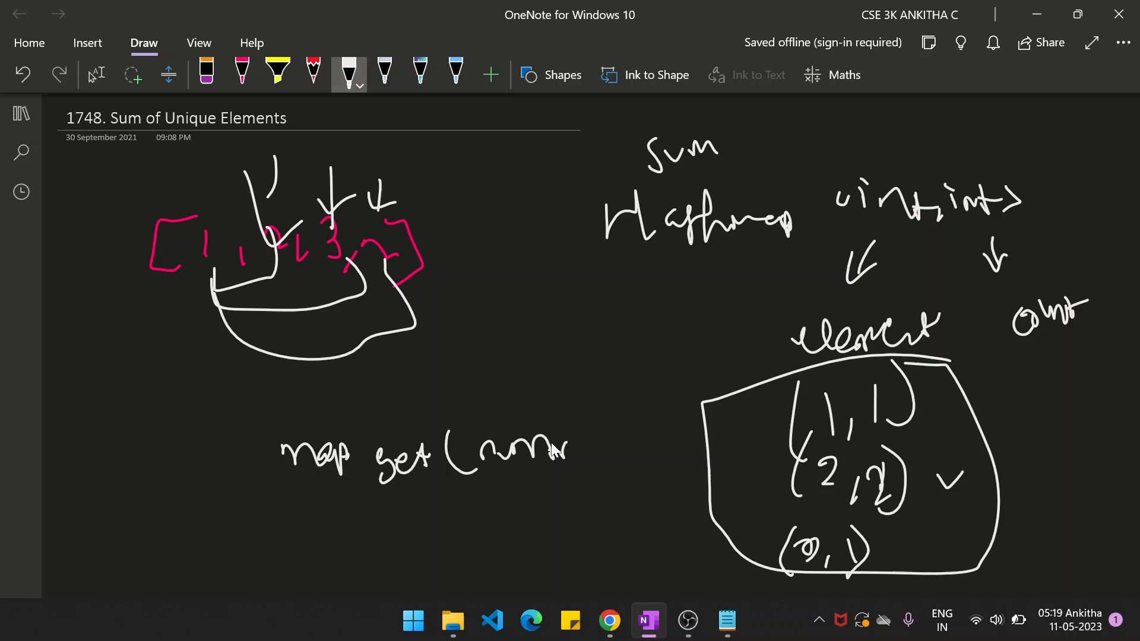
{"action": "mouse_move", "coordinate": [827, 389]}
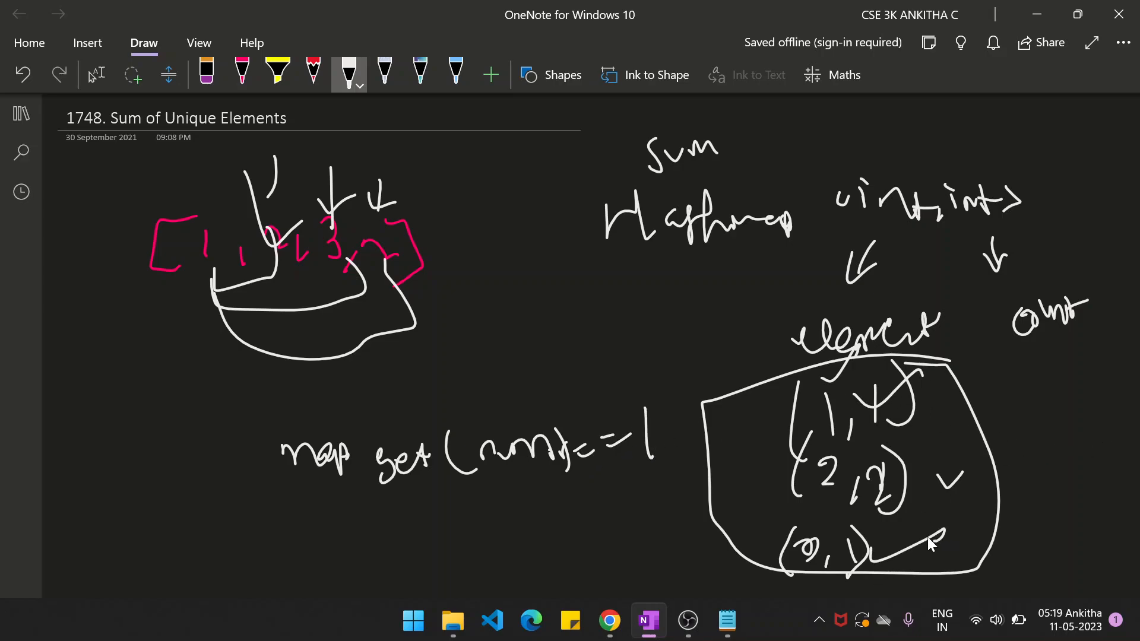
{"action": "mouse_move", "coordinate": [410, 534]}
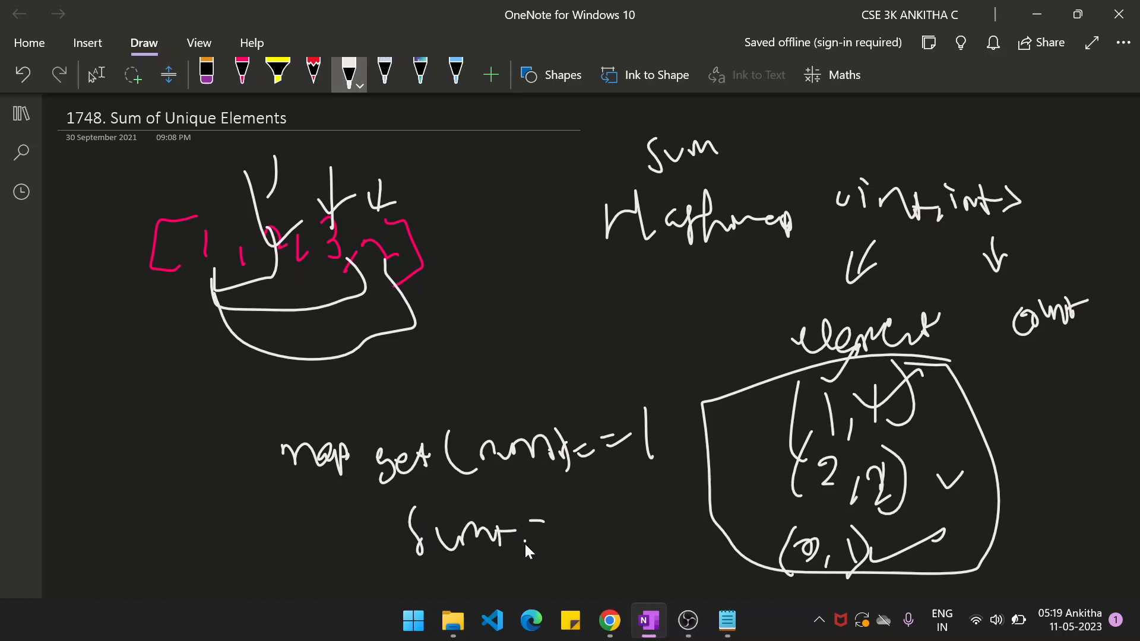
{"action": "mouse_move", "coordinate": [585, 519]}
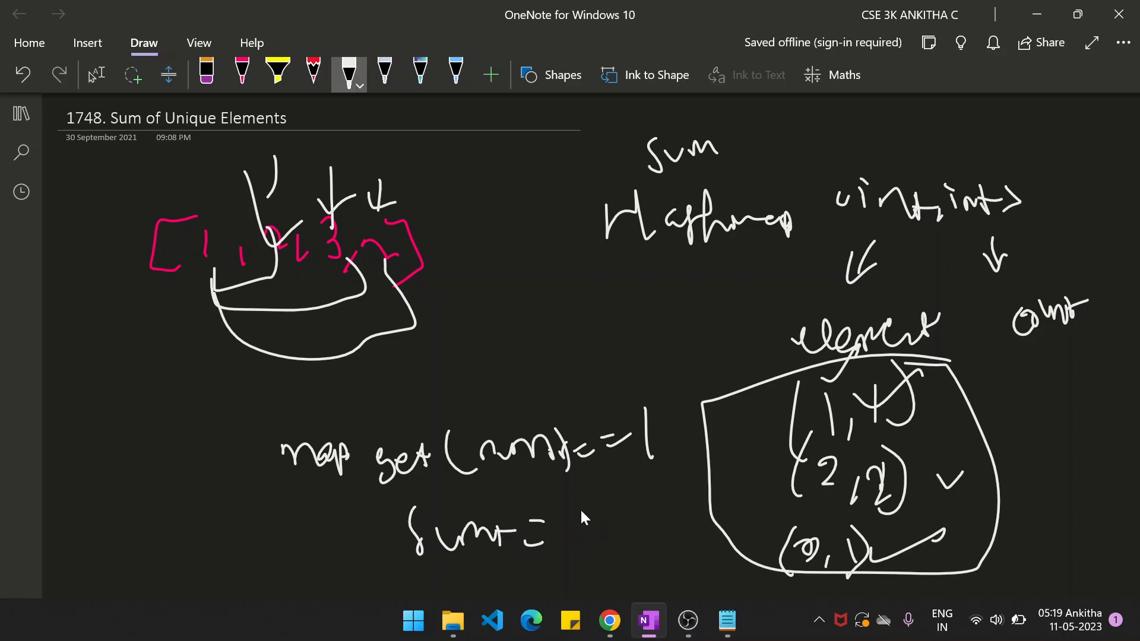
{"action": "mouse_move", "coordinate": [582, 530]}
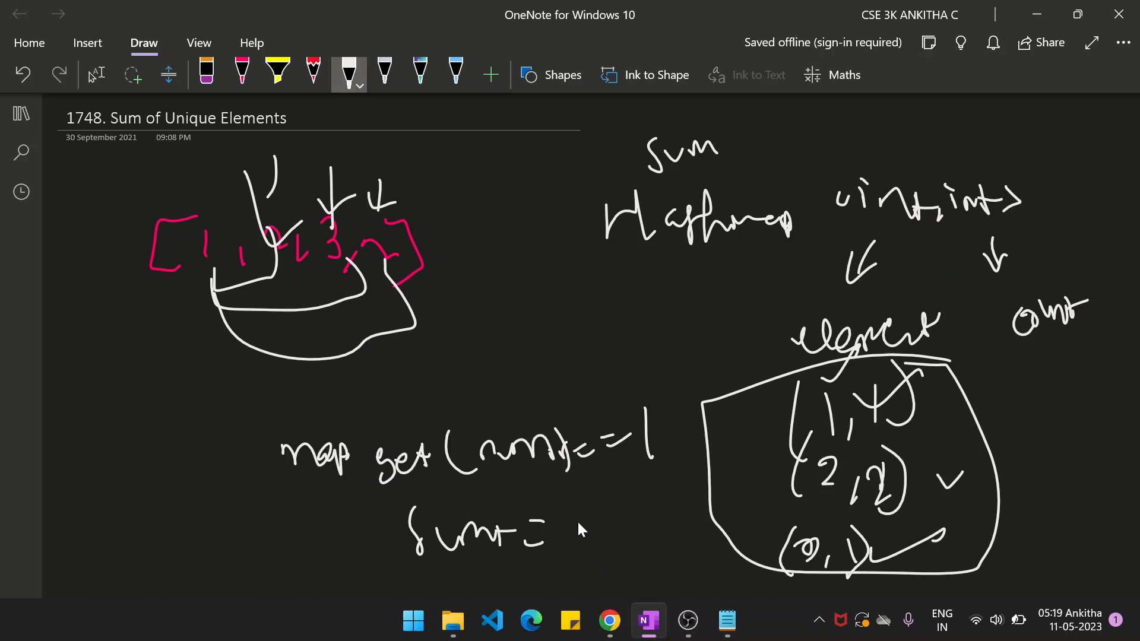
{"action": "mouse_move", "coordinate": [574, 531]}
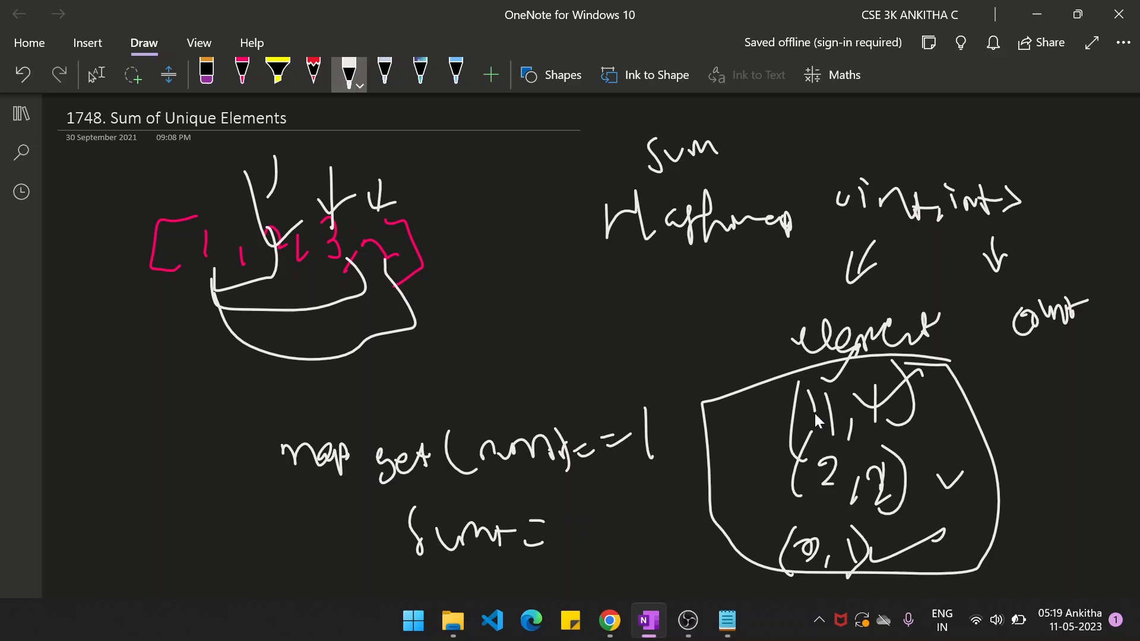
{"action": "left_click_drag", "start_coordinate": [574, 538], "coordinate": [633, 542]}
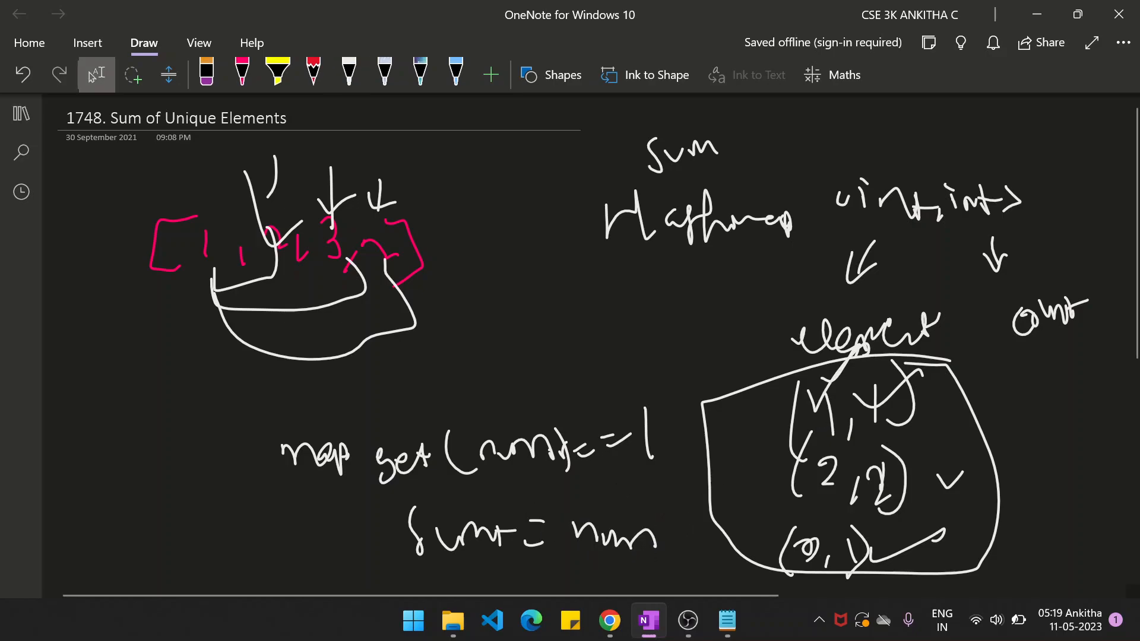
{"action": "left_click", "coordinate": [349, 71]}
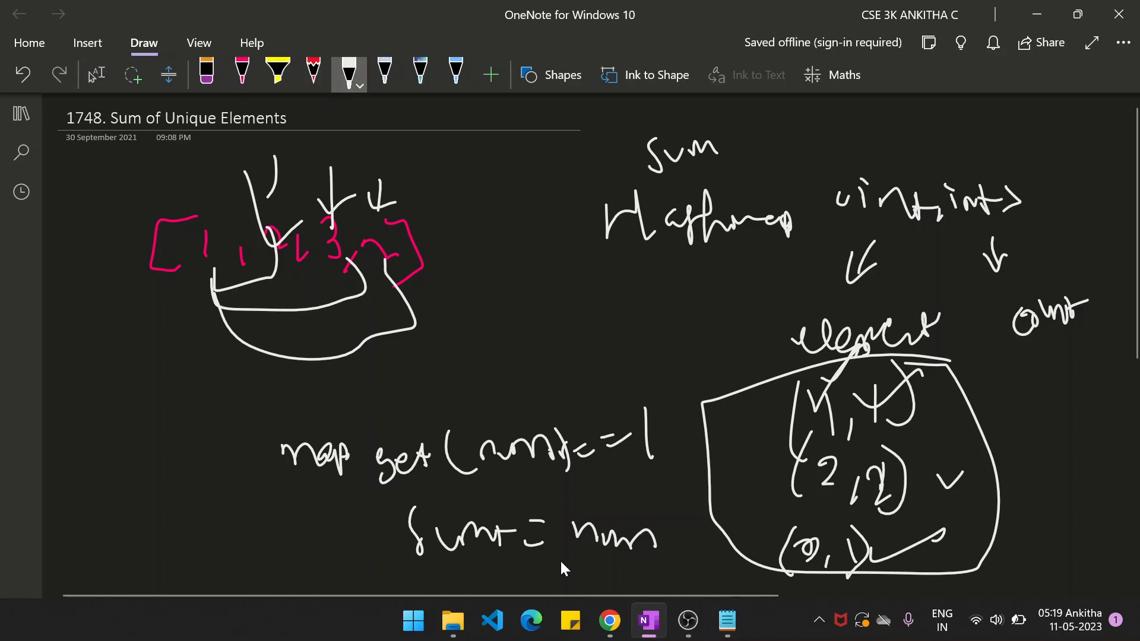
{"action": "left_click", "coordinate": [609, 620]}
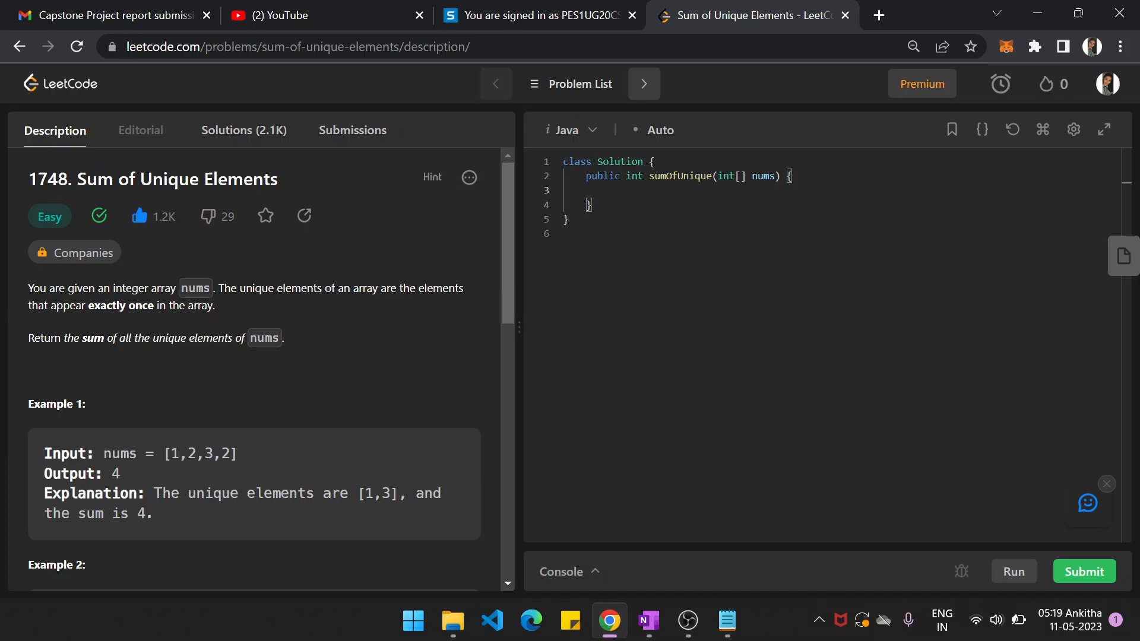
- Declare Map<Integer,Integer> countMap = new HashMap<>() as the first line of sumOfUnique
{"action": "type", "text": "ma"}
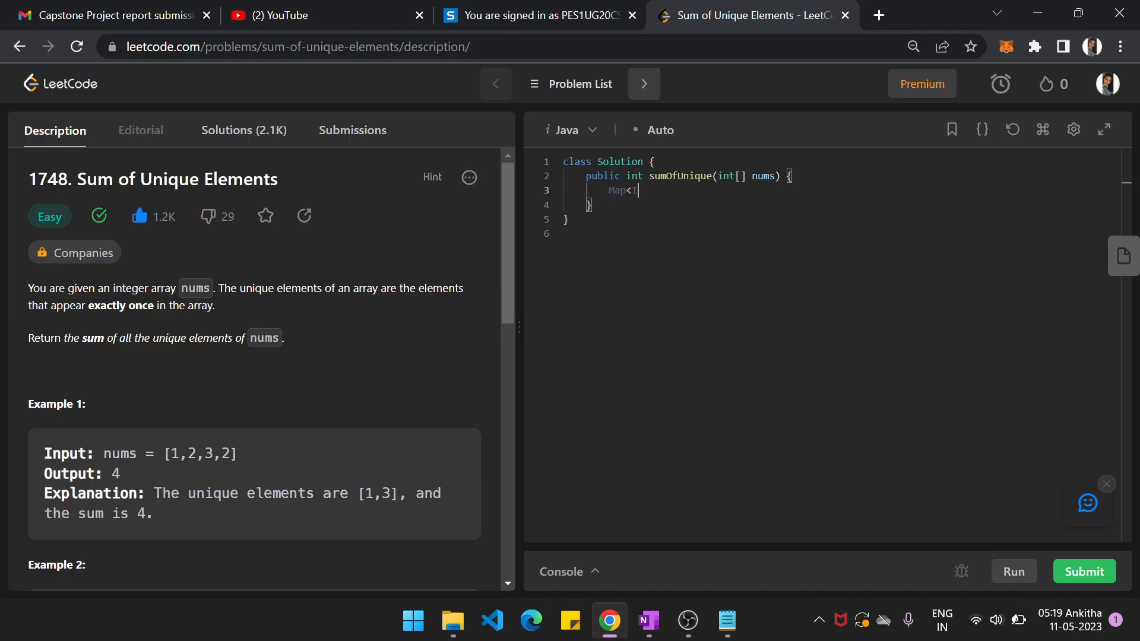
{"action": "type", "text": "nteger"}
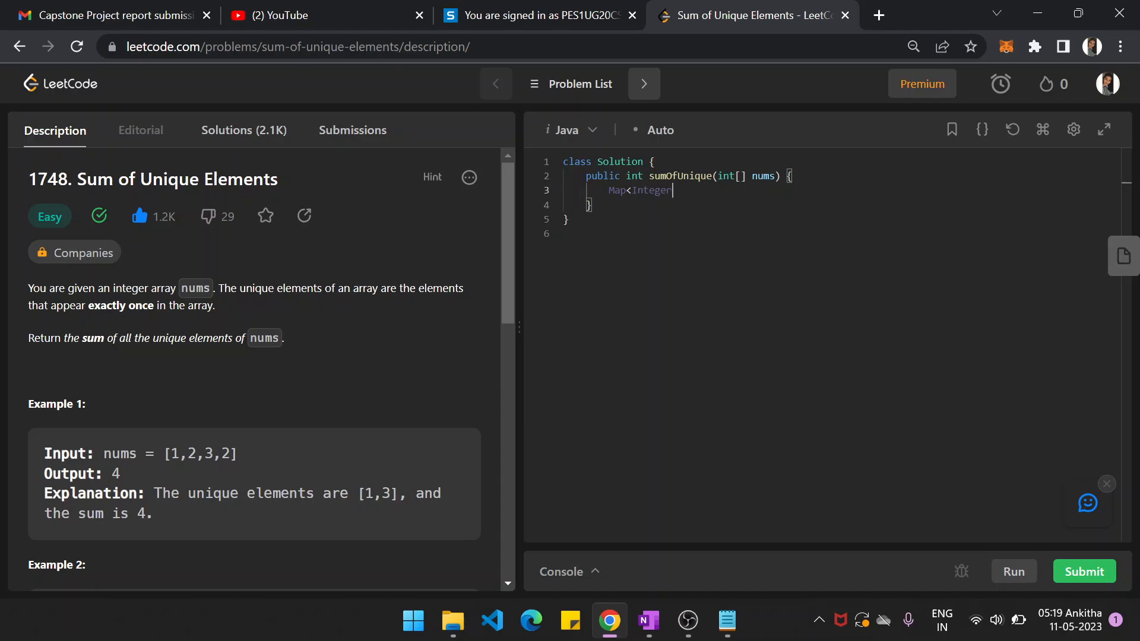
{"action": "type", "text": ",Inte"}
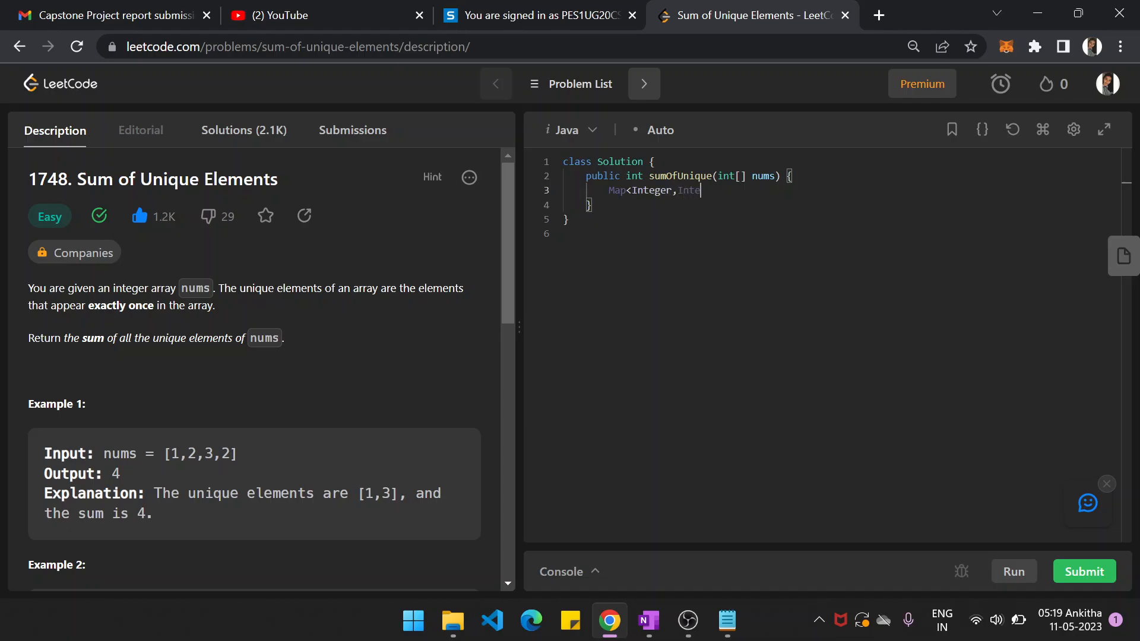
{"action": "type", "text": "ger>"}
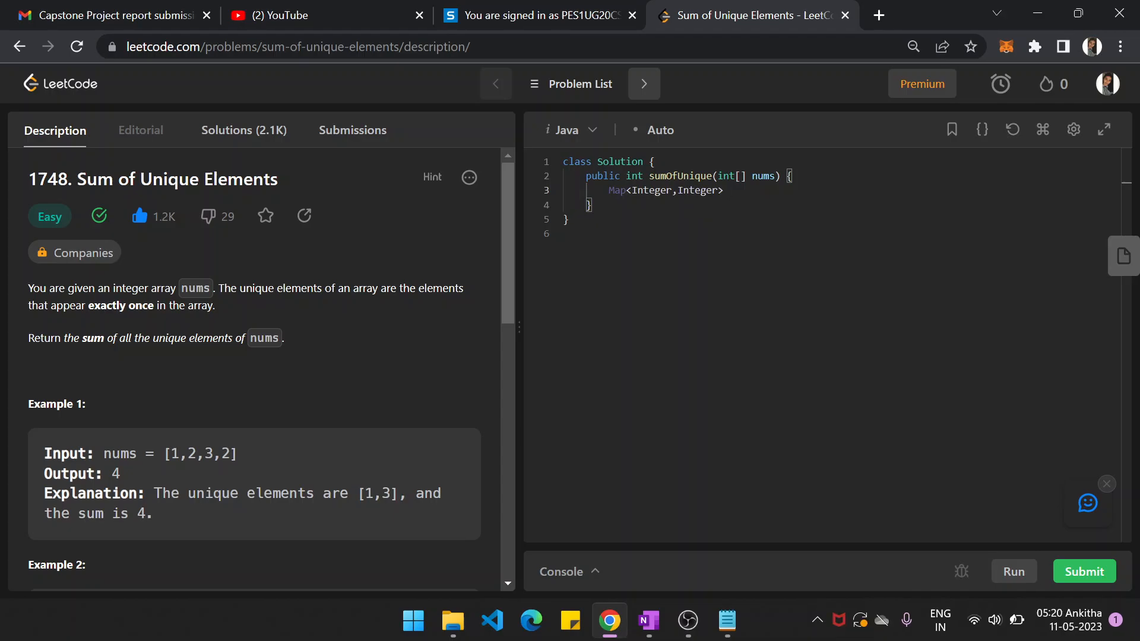
{"action": "type", "text": "countMap ="}
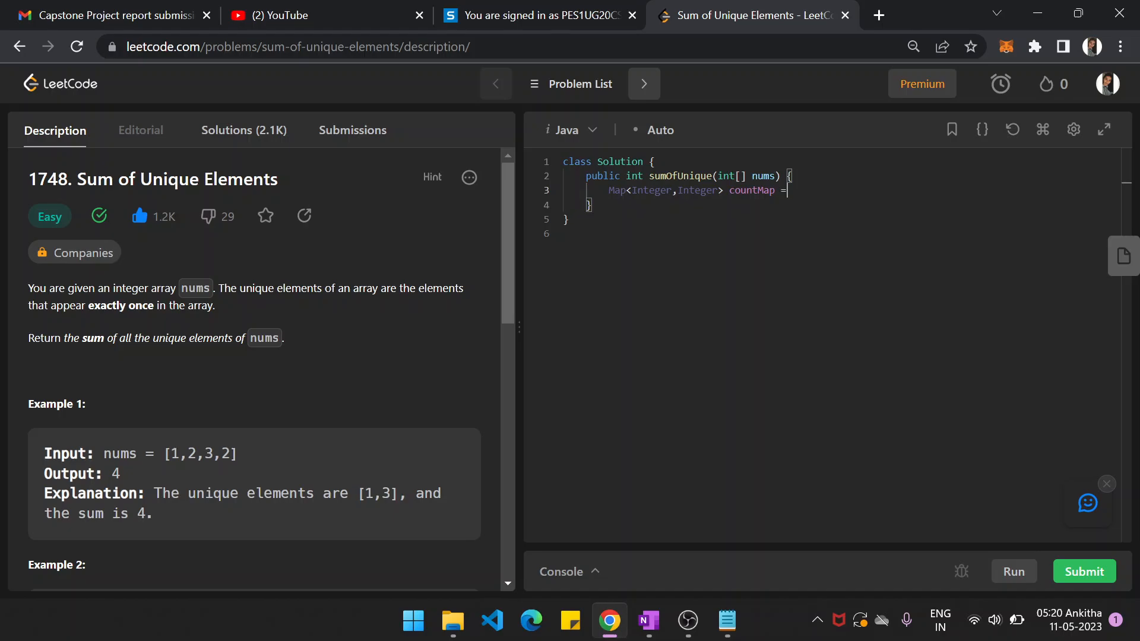
{"action": "type", "text": "new"}
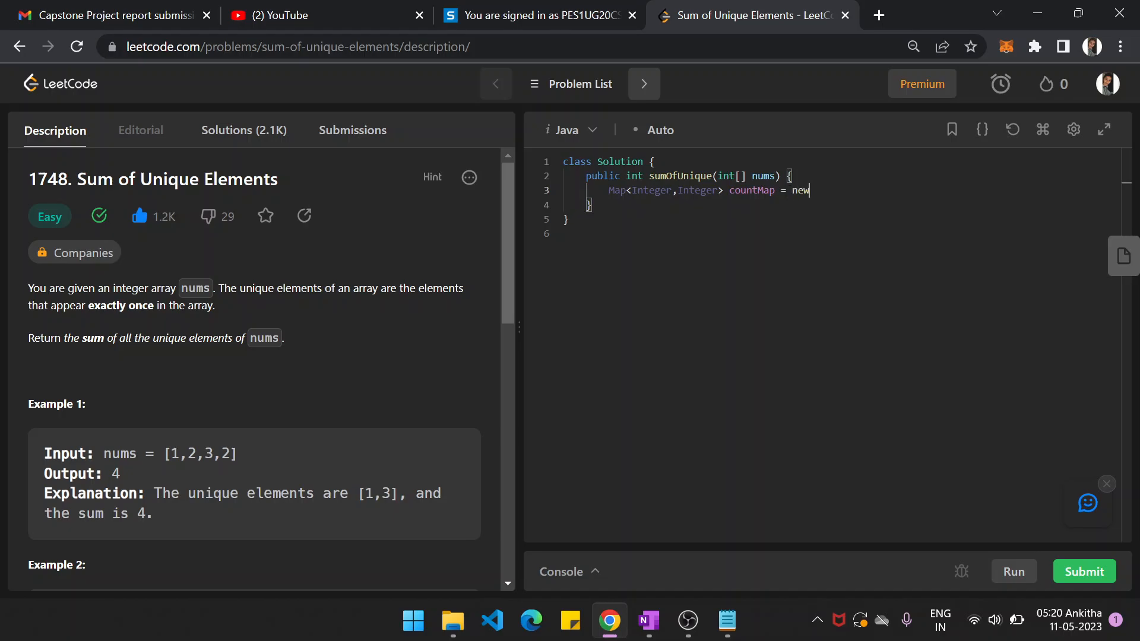
{"action": "type", "text": "HashMap<>();"}
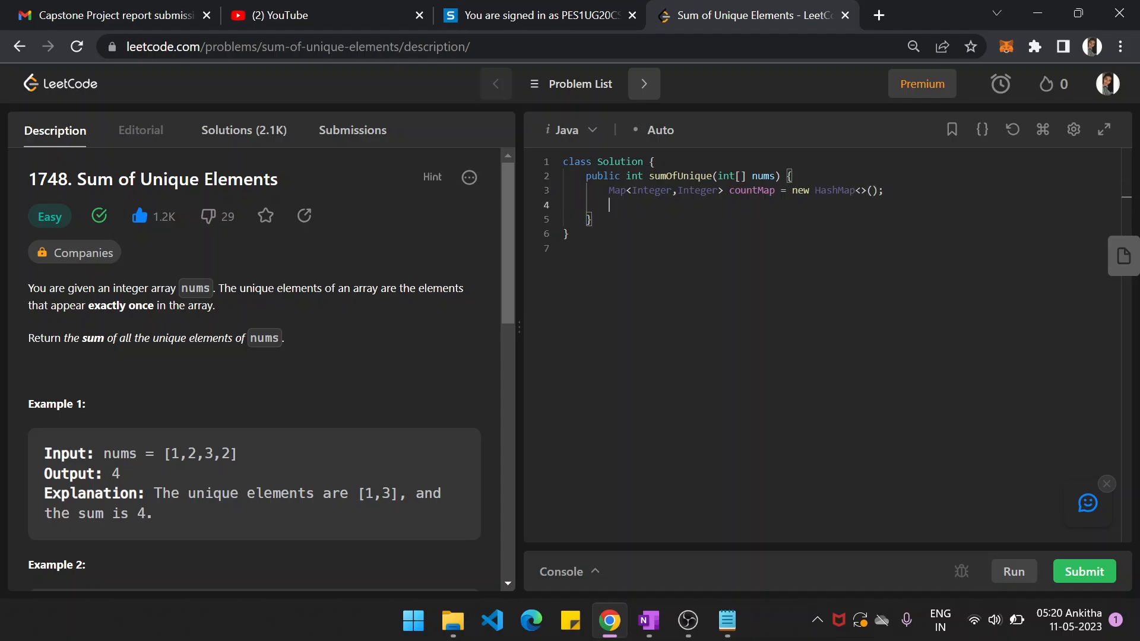
{"action": "key", "text": "Enter"}
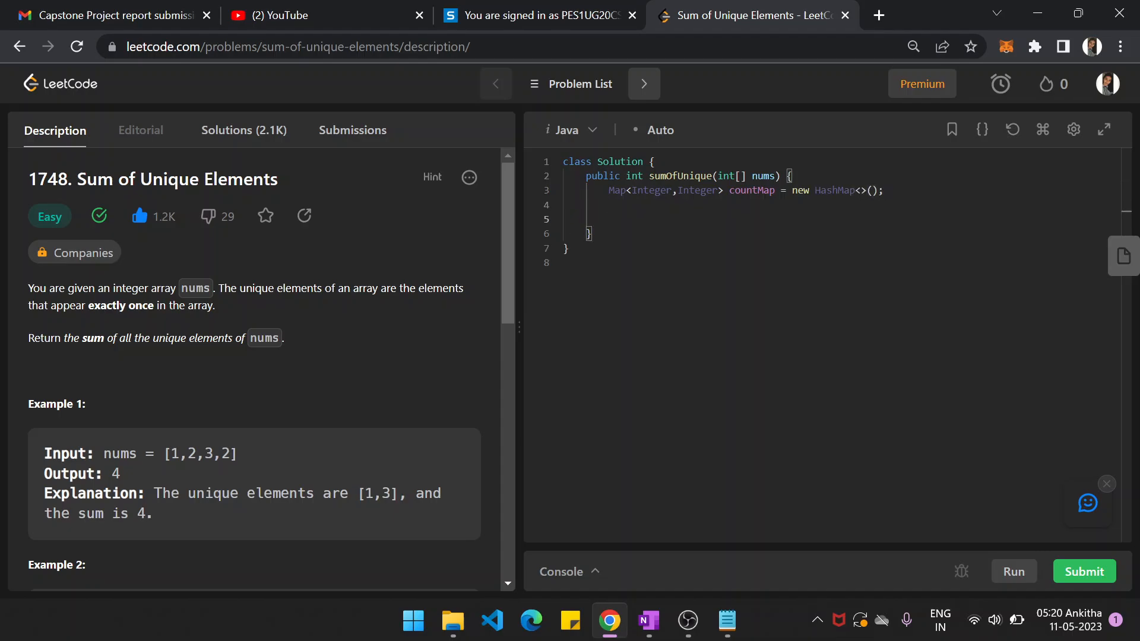
- Write a for(int num:nums) loop beginning countMap.put(num, then switch back to the OneNote notes
{"action": "type", "text": "for(int nu"}
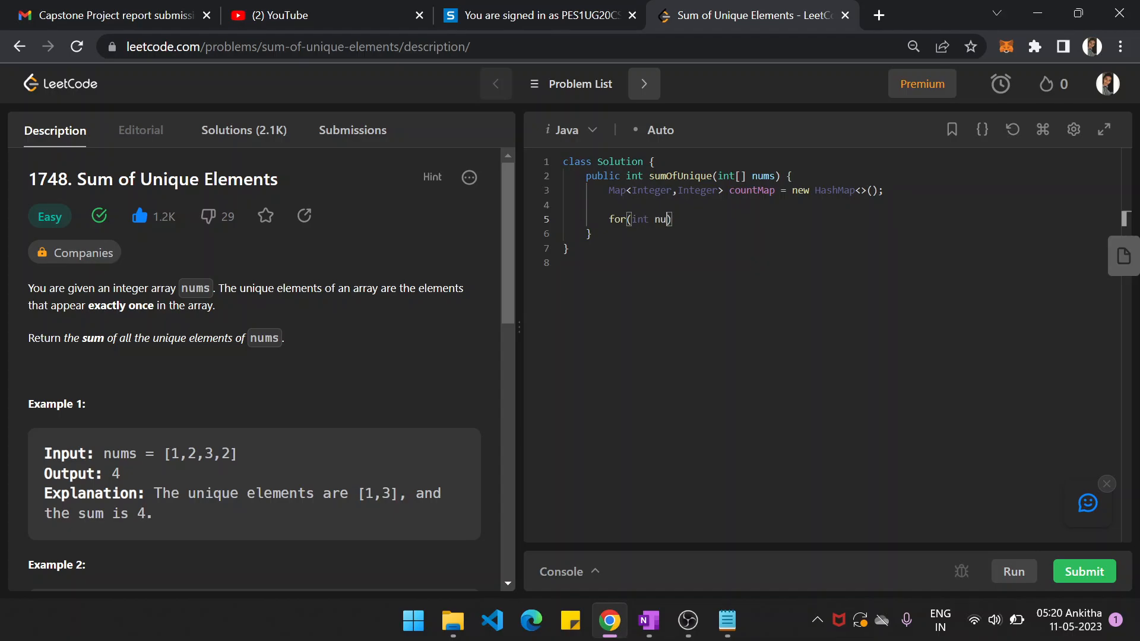
{"action": "type", "text": "m:nums"}
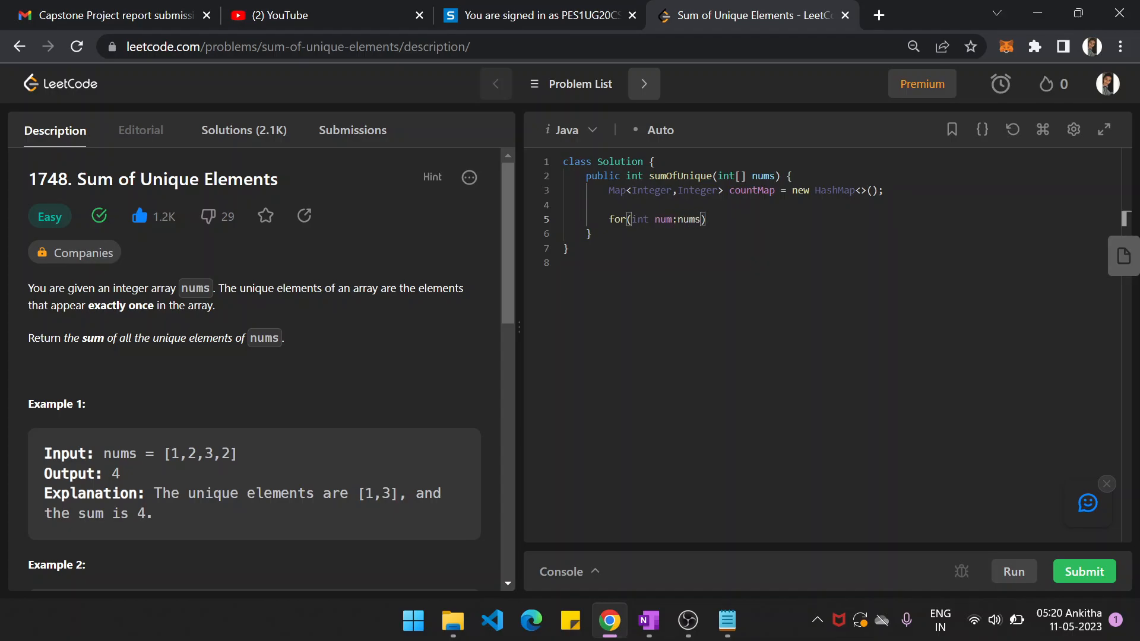
{"action": "type", "text": "{"}
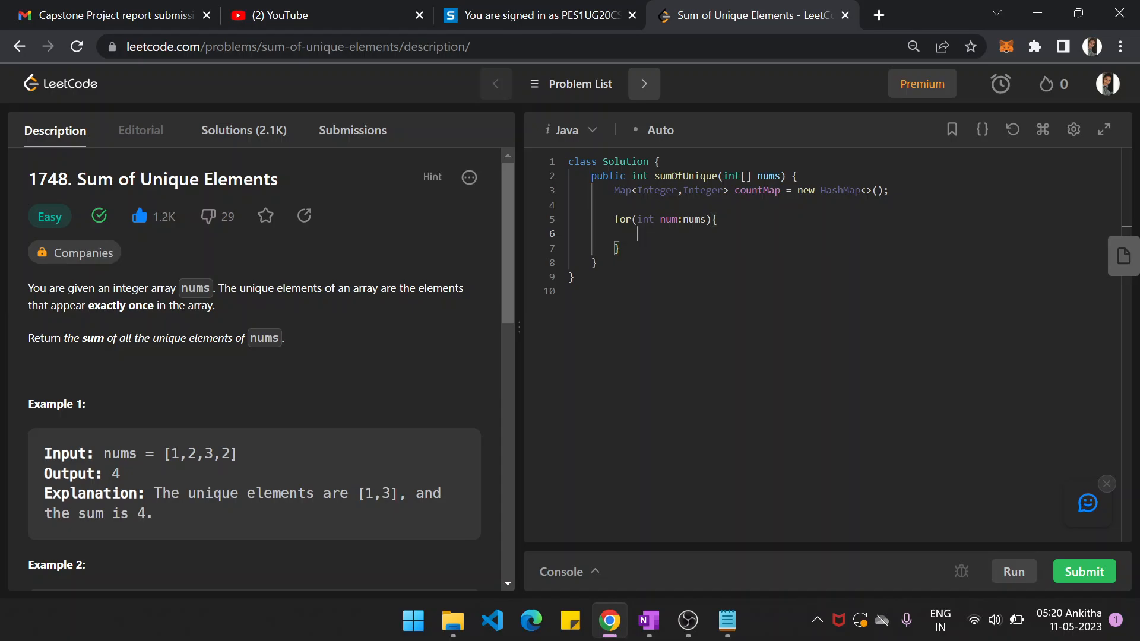
{"action": "type", "text": "countMa"}
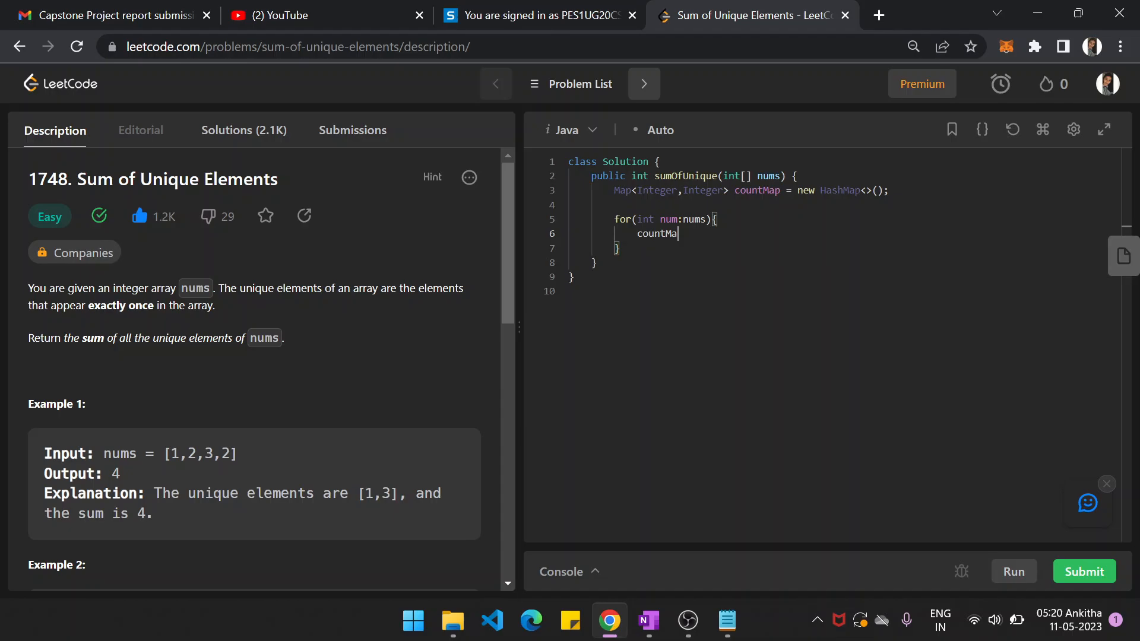
{"action": "type", "text": "p.put()"}
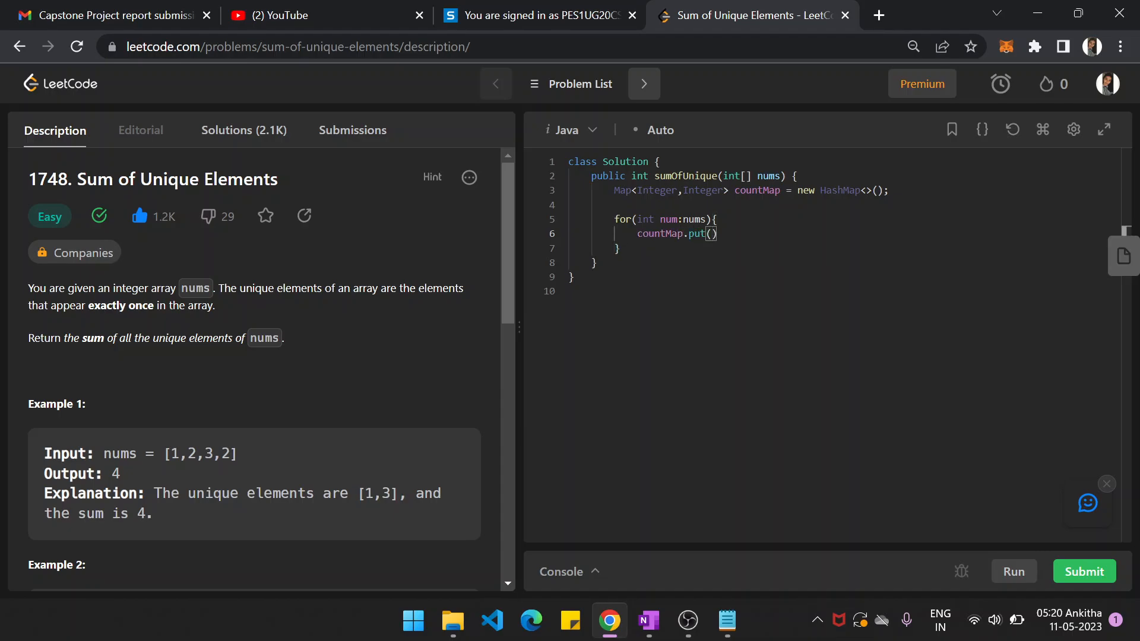
{"action": "key", "text": "Backspace"}
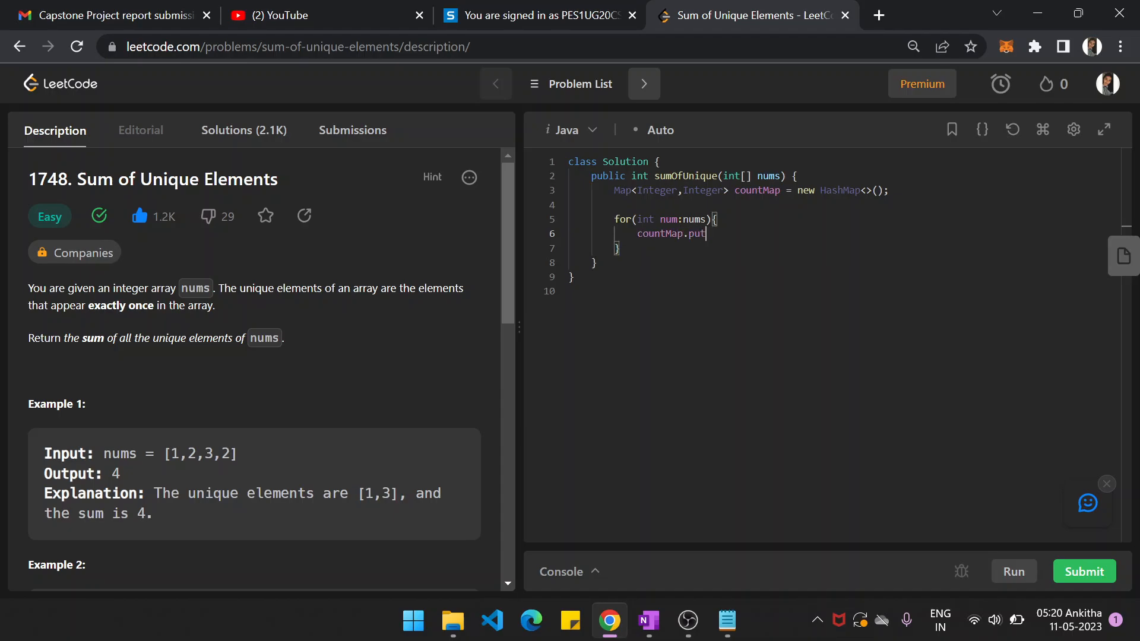
{"action": "type", "text": "(num)"}
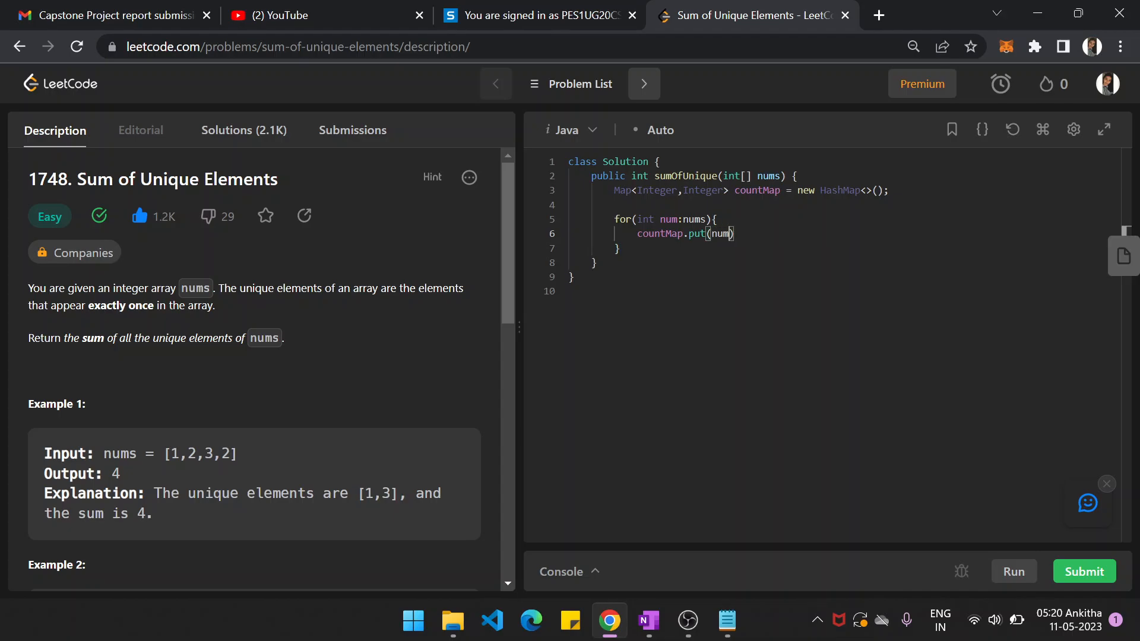
{"action": "type", "text": ","}
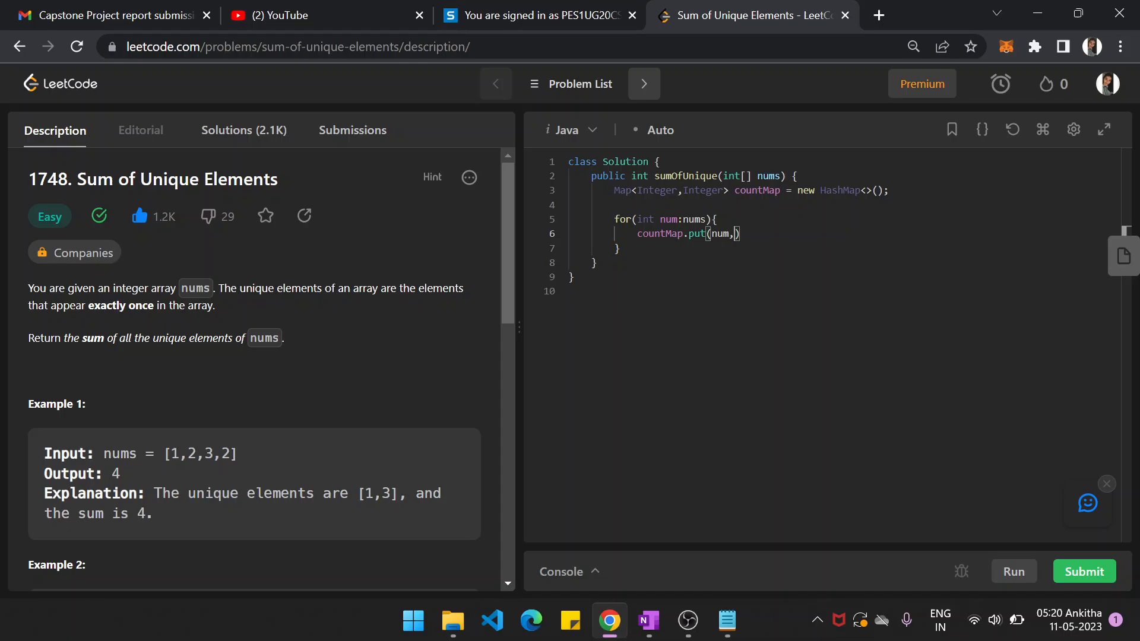
{"action": "mouse_move", "coordinate": [663, 596]}
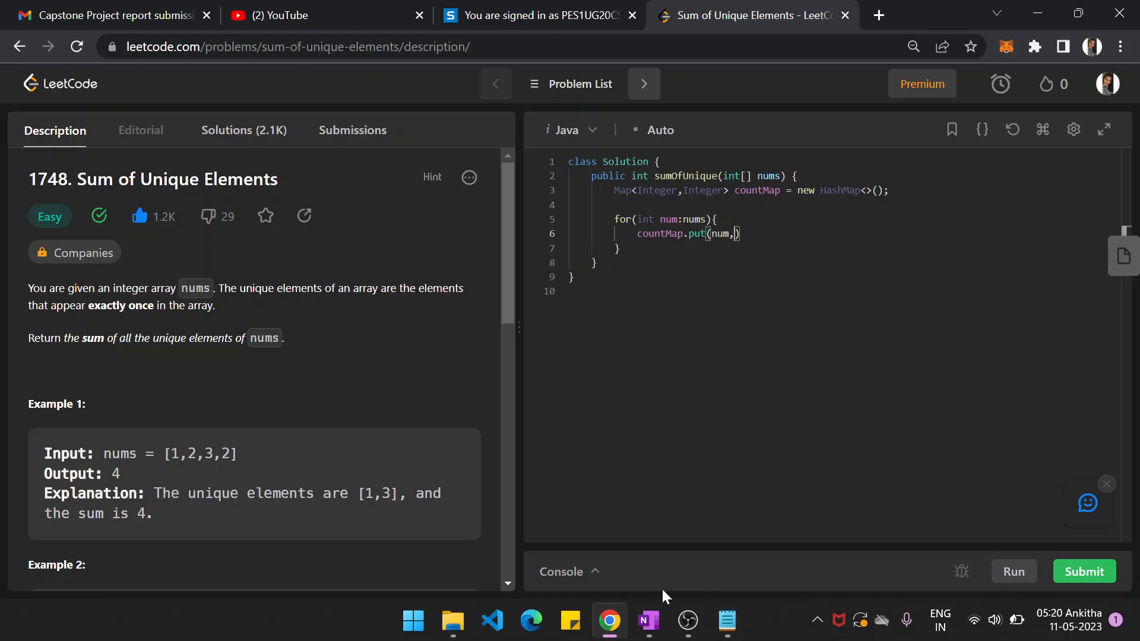
{"action": "left_click", "coordinate": [648, 620]}
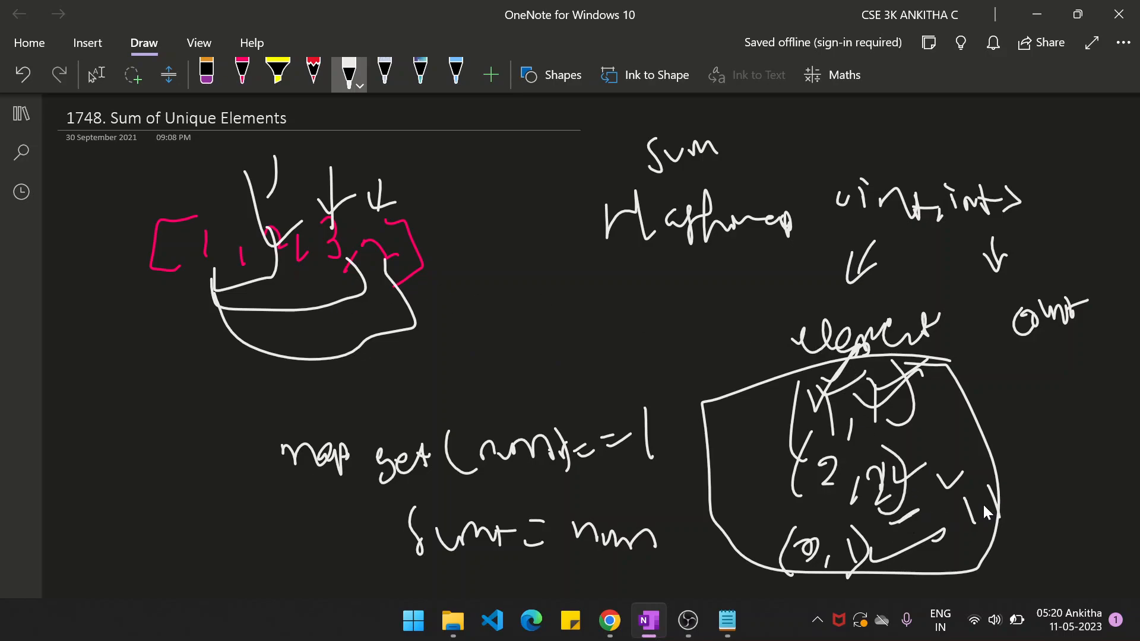
- Handwrite the update countMap.getOrDefault(num,0)+1 and add '+1' beside the count pairs
{"action": "left_click_drag", "start_coordinate": [959, 494], "coordinate": [1032, 509]}
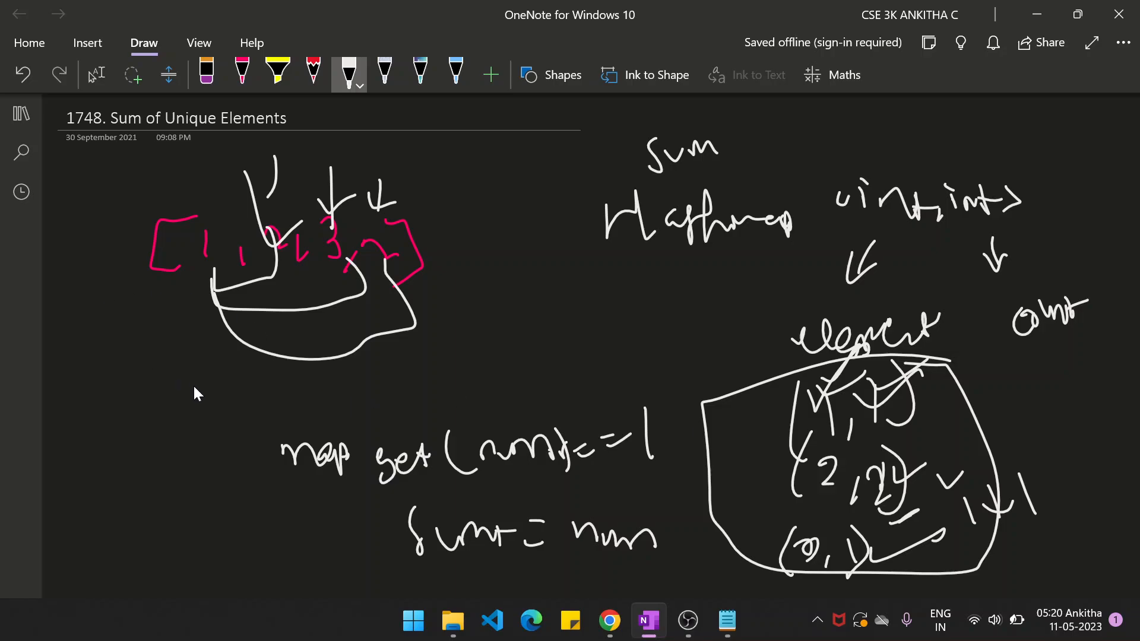
{"action": "left_click_drag", "start_coordinate": [174, 397], "coordinate": [186, 418]}
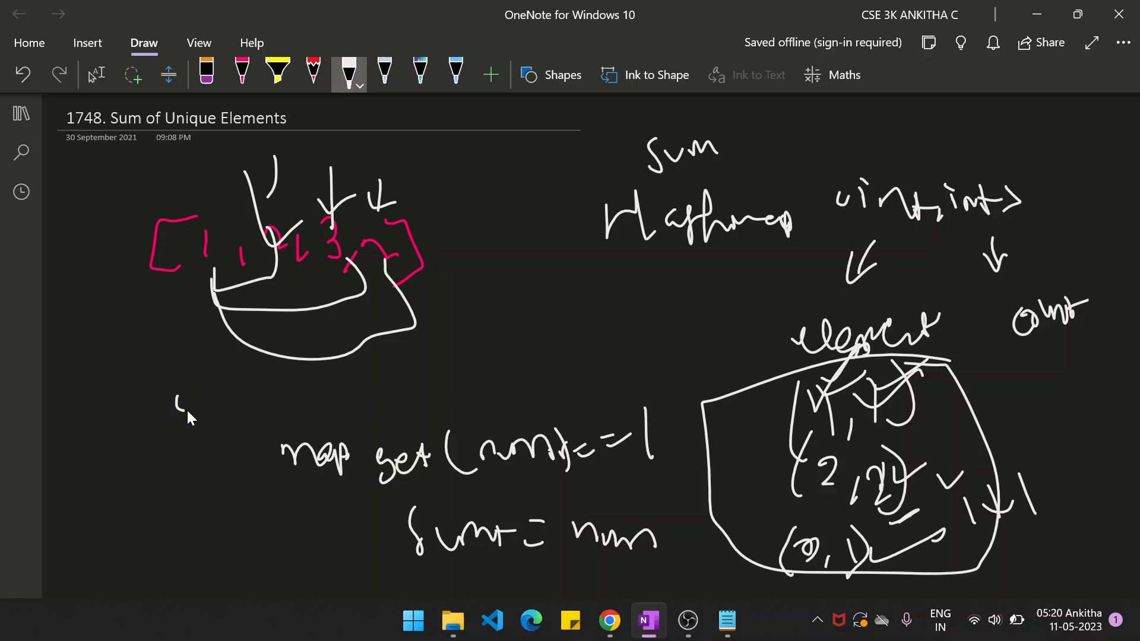
{"action": "left_click_drag", "start_coordinate": [175, 404], "coordinate": [323, 397]}
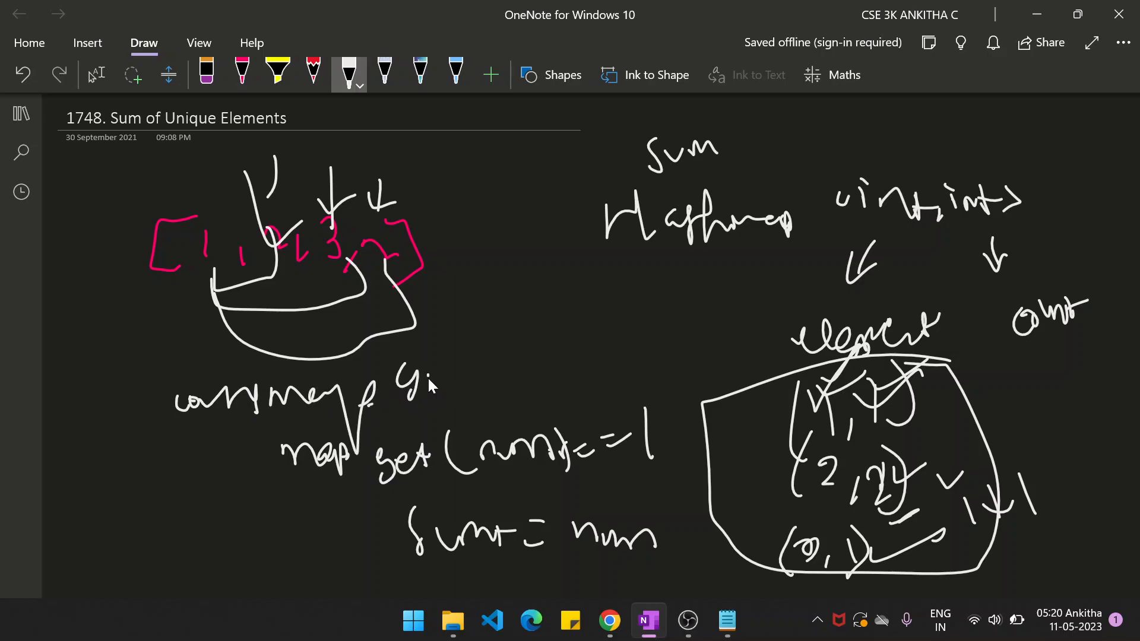
{"action": "left_click_drag", "start_coordinate": [384, 377], "coordinate": [538, 357]}
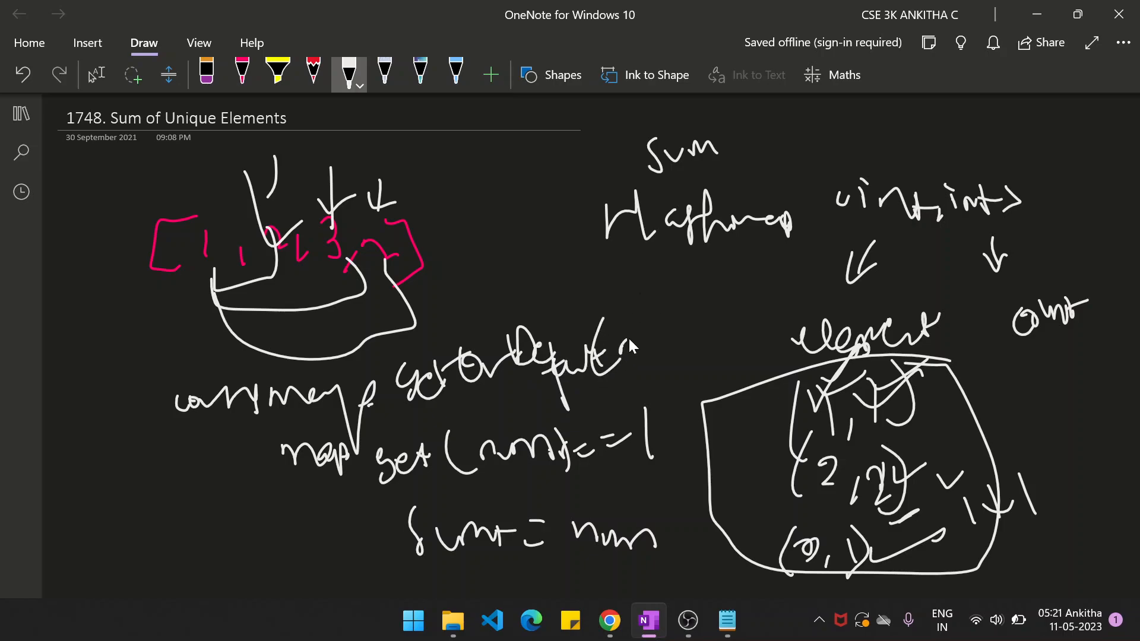
{"action": "left_click_drag", "start_coordinate": [626, 356], "coordinate": [730, 342]}
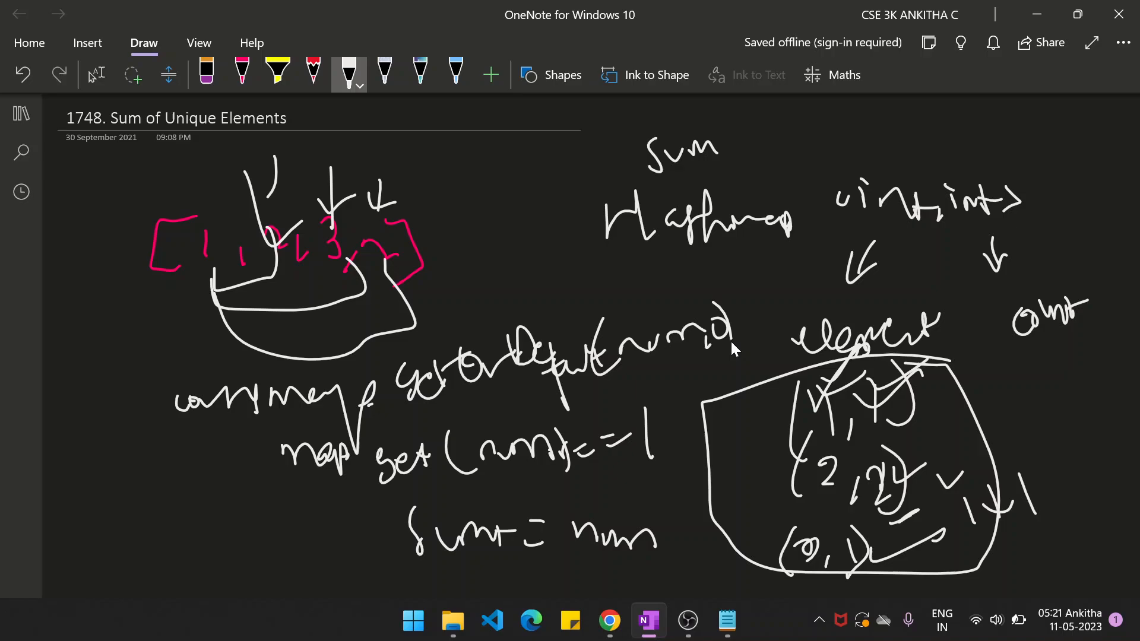
{"action": "left_click_drag", "start_coordinate": [741, 319], "coordinate": [792, 305]}
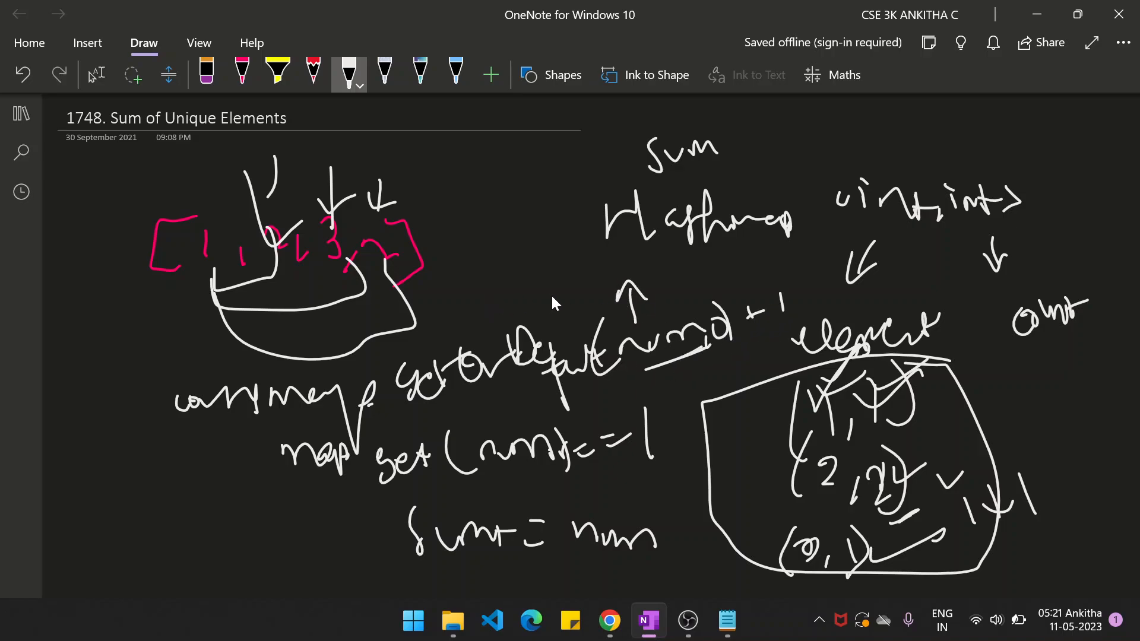
{"action": "mouse_move", "coordinate": [287, 275]}
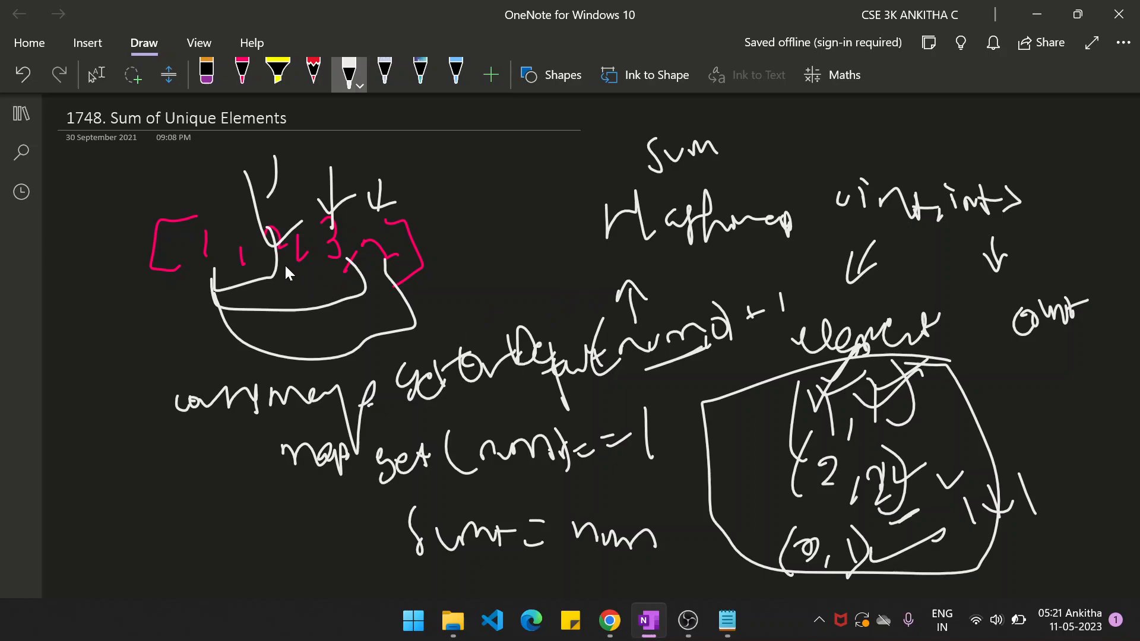
{"action": "mouse_move", "coordinate": [634, 373]}
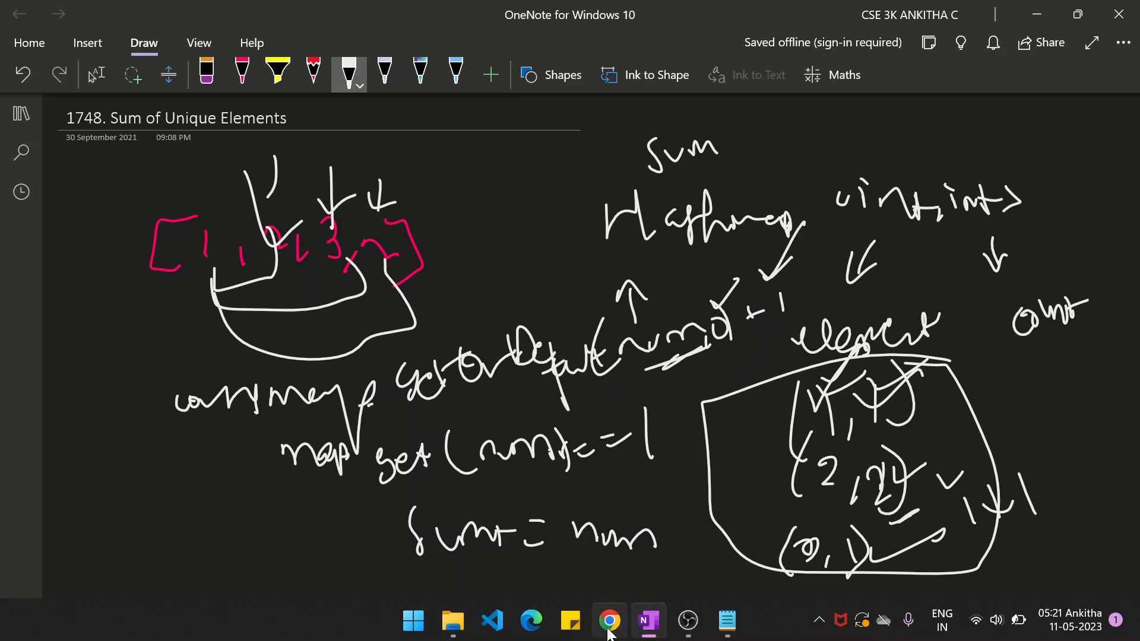
- Complete the put call with countMap.getOrDefault(num,0)+1); and leave a blank line after the loop
{"action": "left_click", "coordinate": [610, 620]}
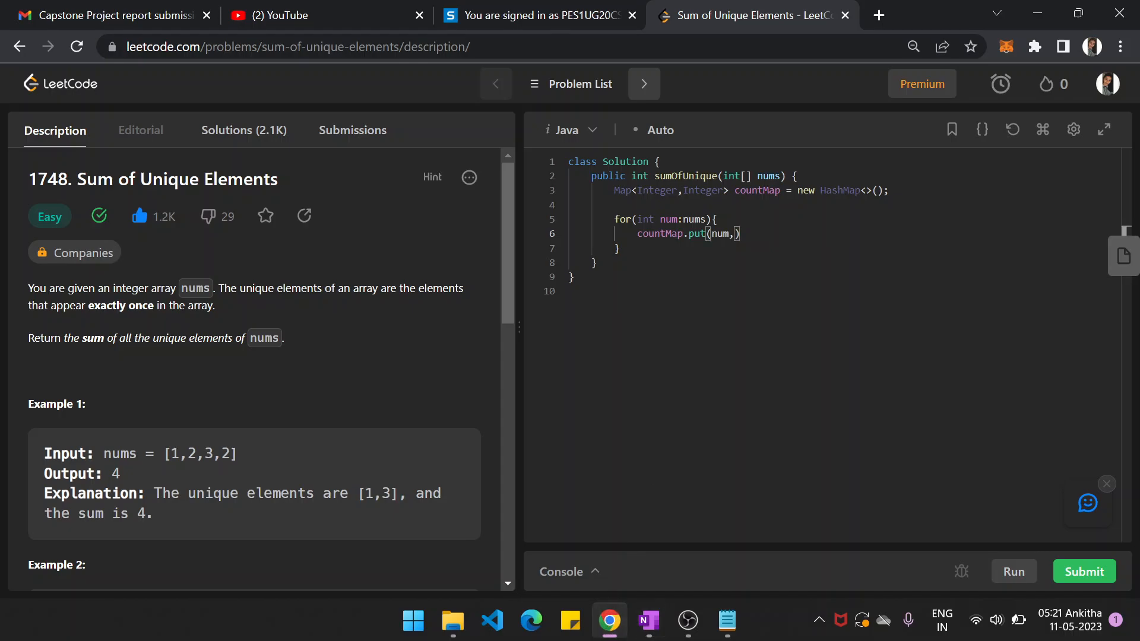
{"action": "type", "text": "countMap"}
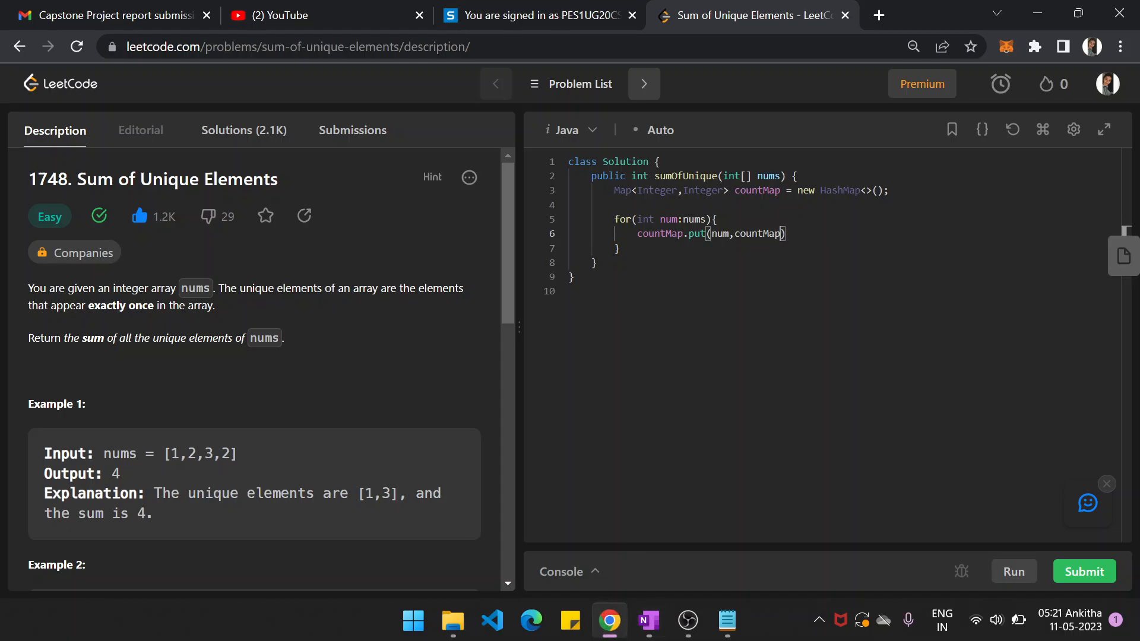
{"action": "type", "text": ".get"}
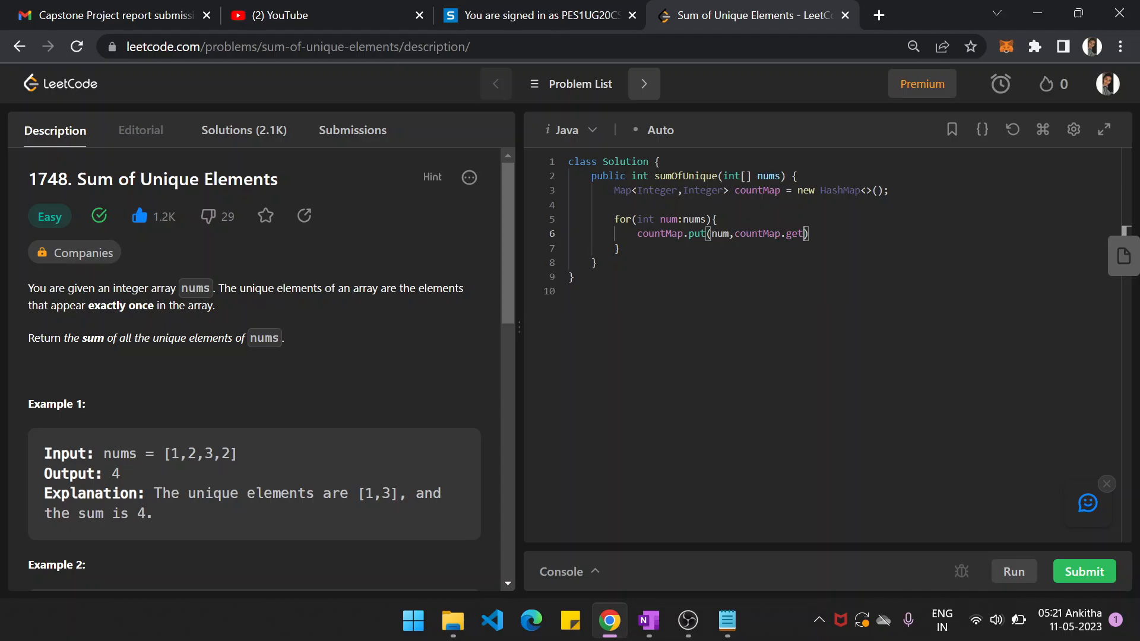
{"action": "type", "text": "Ordefaul"}
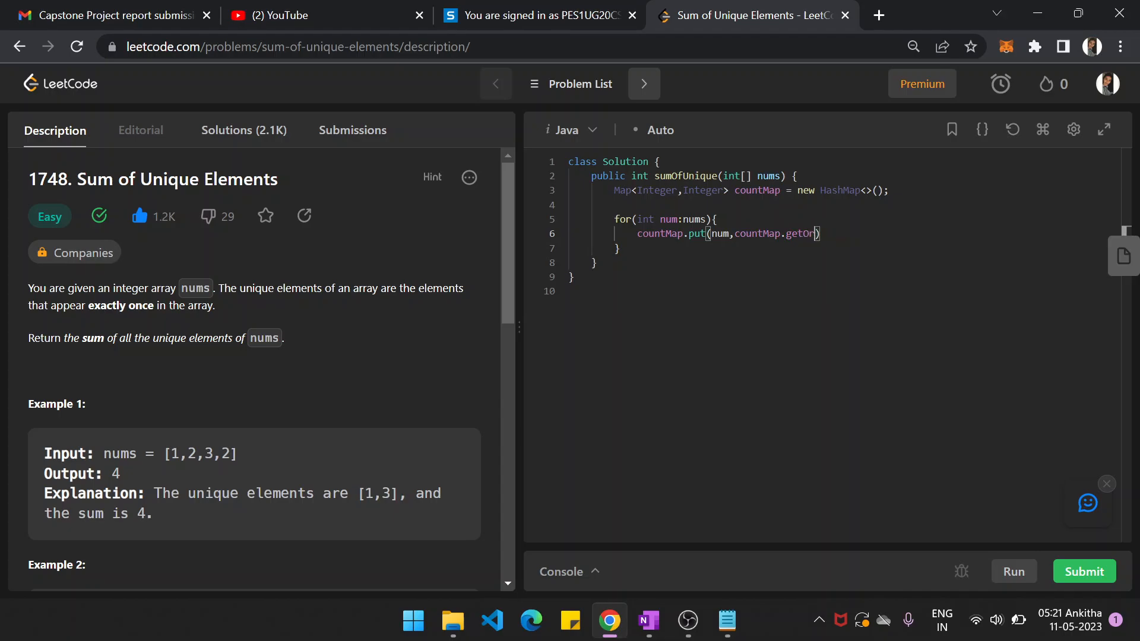
{"action": "type", "text": "Default"}
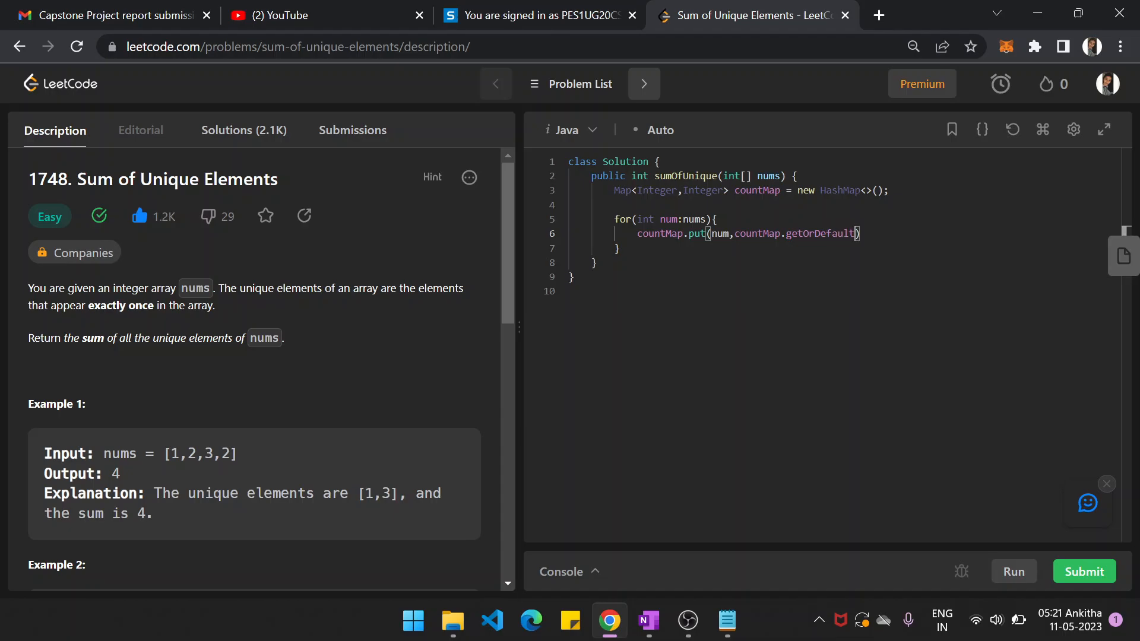
{"action": "type", "text": "(num,0"}
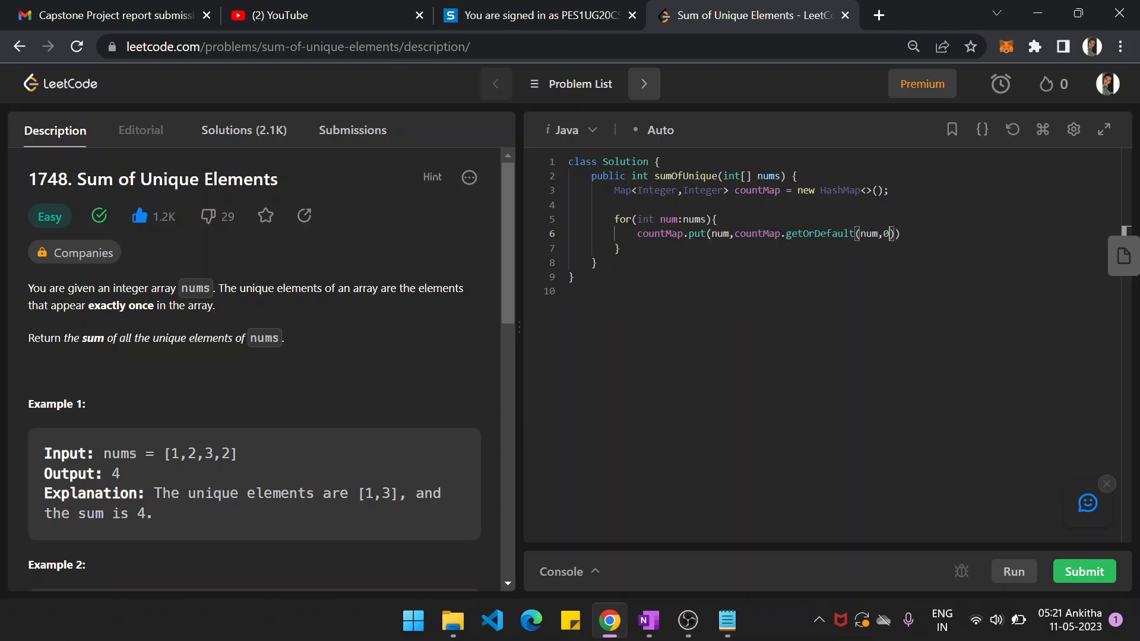
{"action": "type", "text": "+1"}
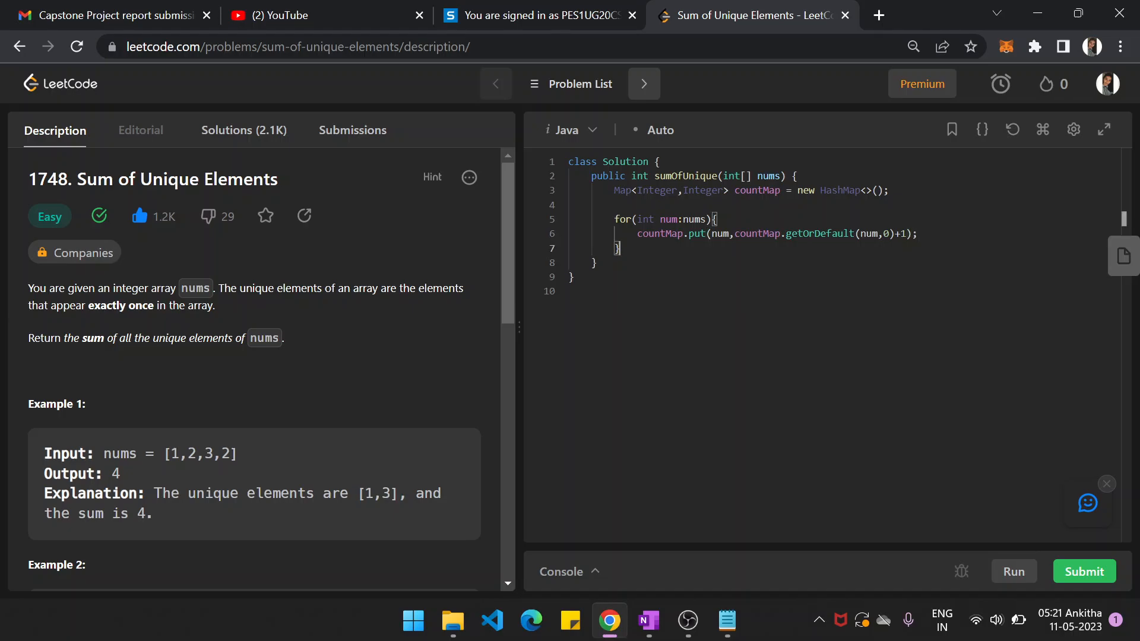
{"action": "key", "text": "Enter"}
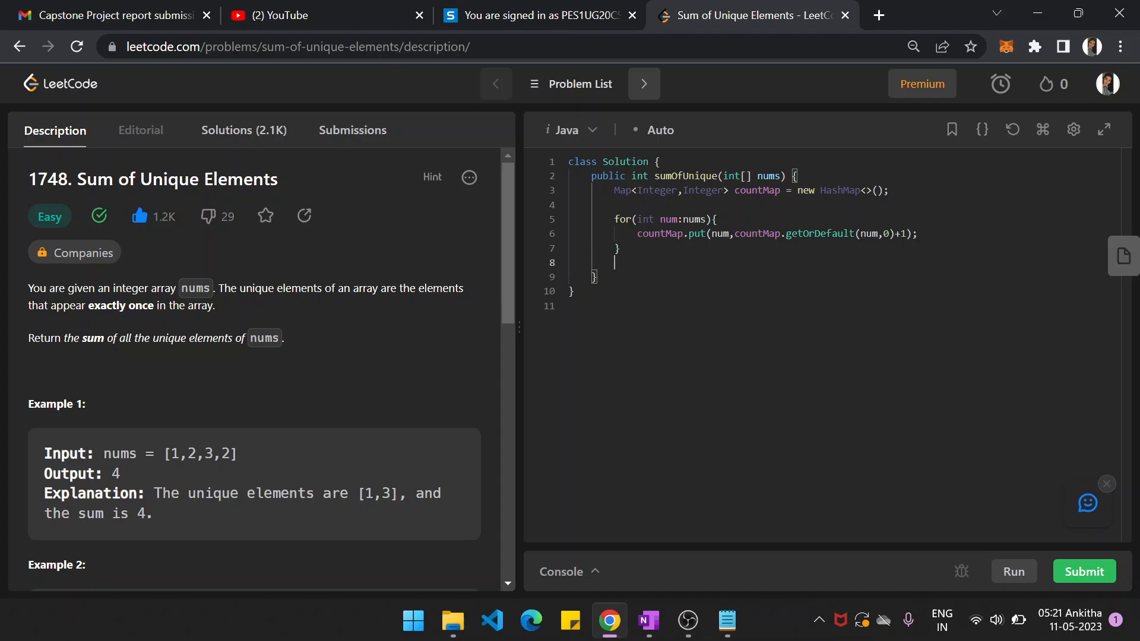
- Declare int sum=0; and start a second for(int num:nums) loop
{"action": "type", "text": "for9"}
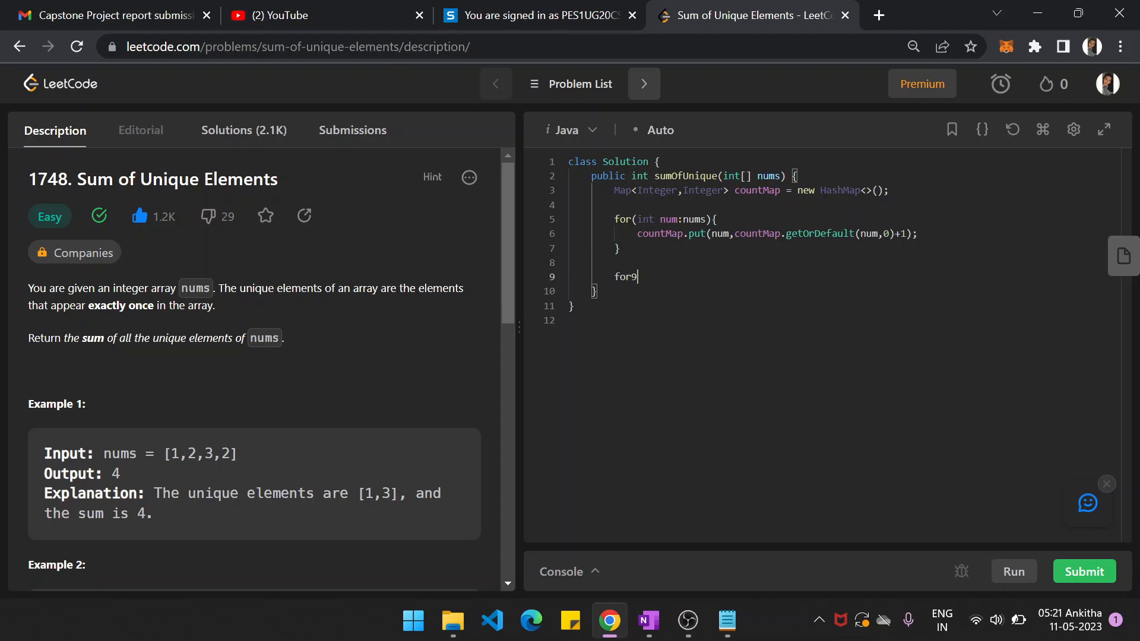
{"action": "type", "text": "int s"}
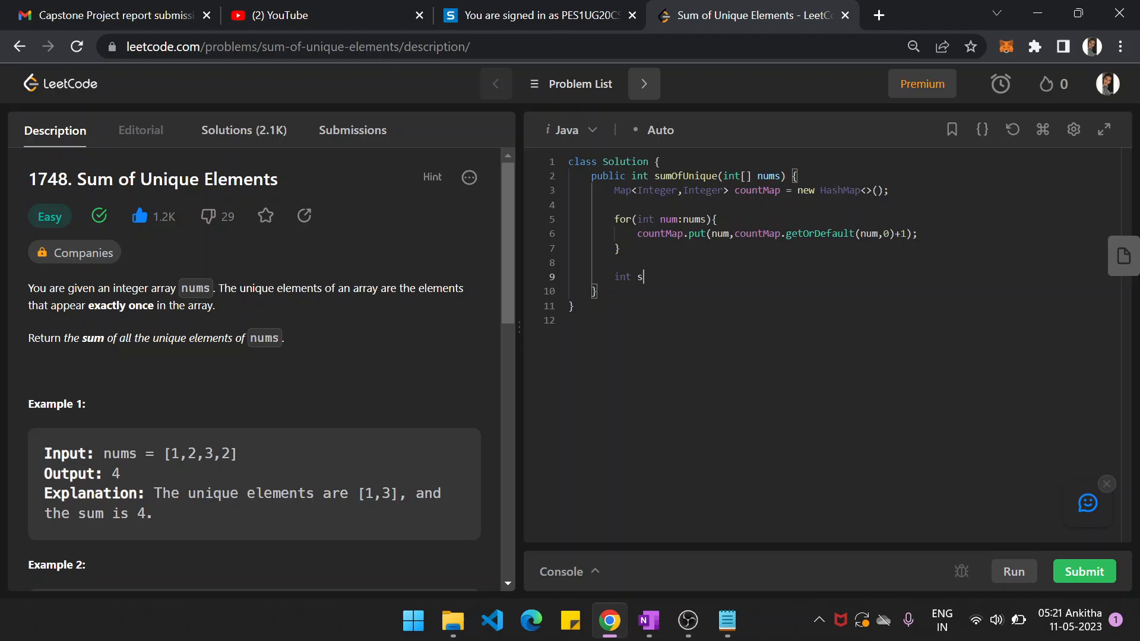
{"action": "type", "text": "um=0;"}
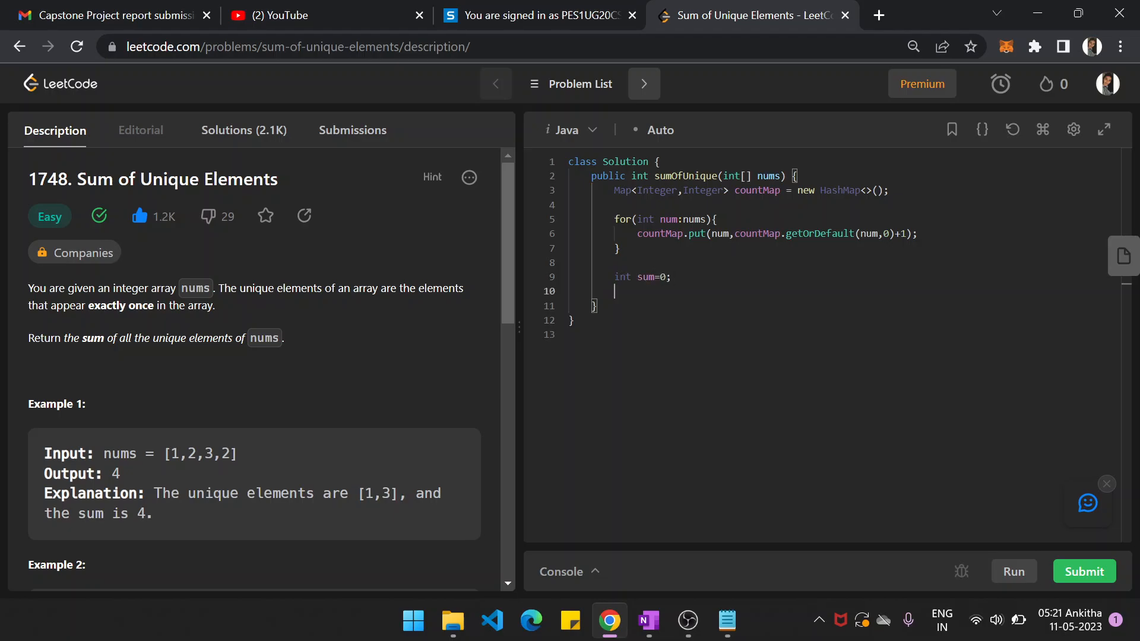
{"action": "type", "text": "for(i"}
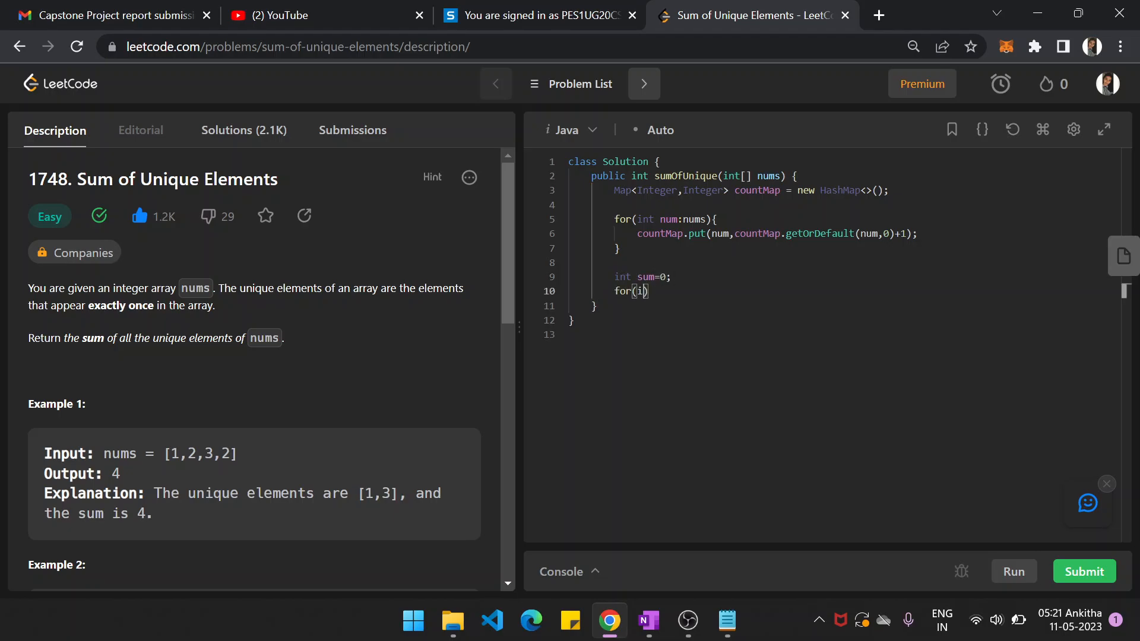
{"action": "type", "text": "nt num:nums"}
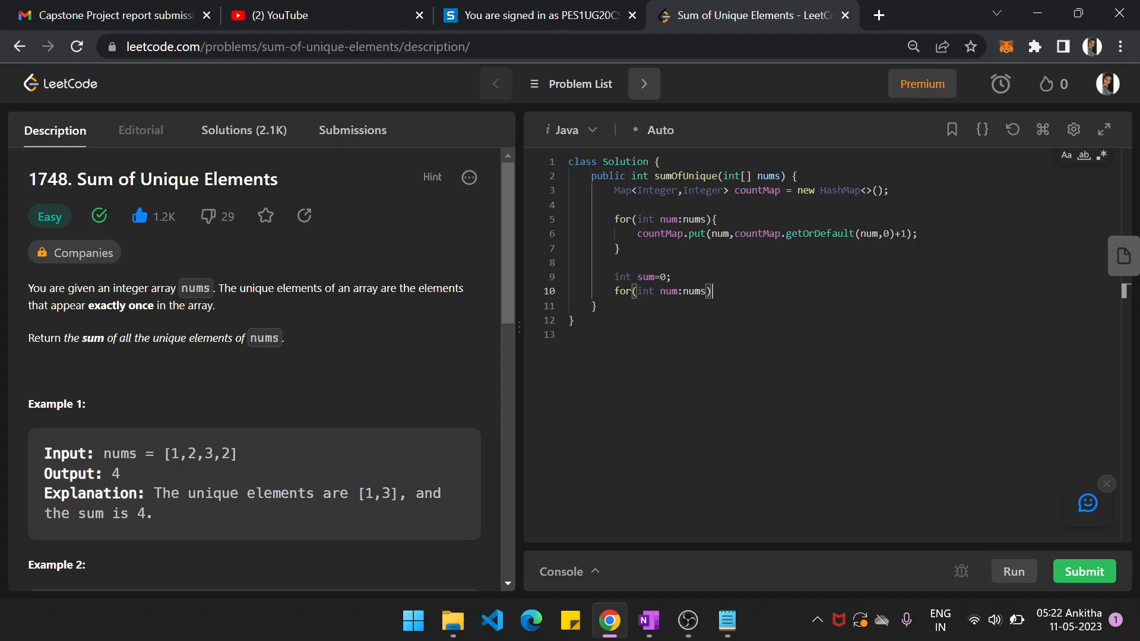
{"action": "type", "text": "{"}
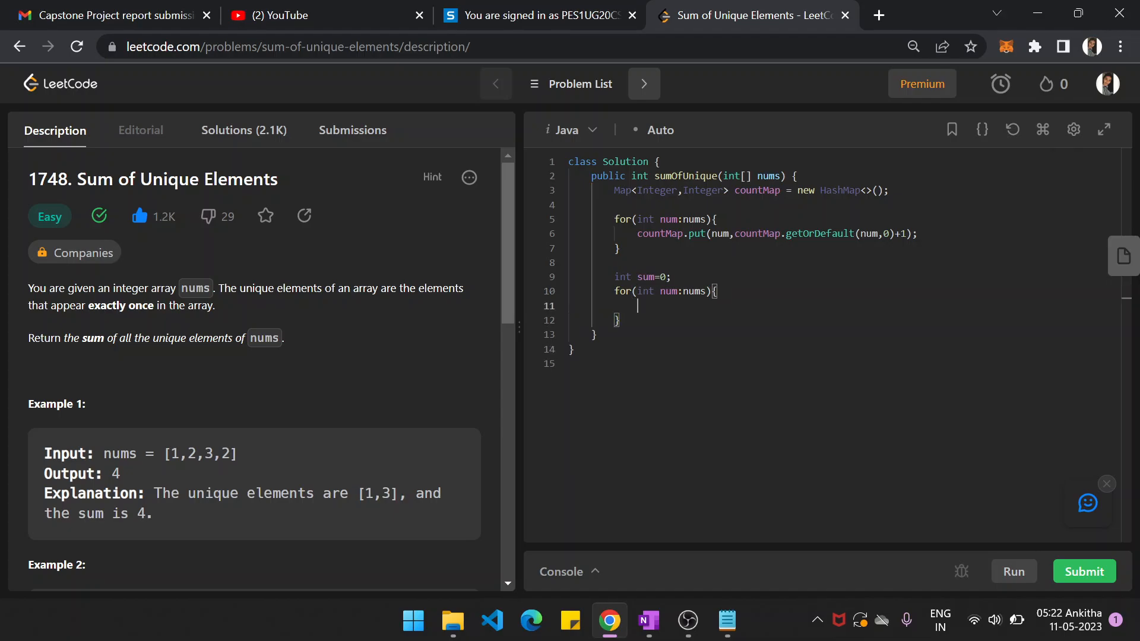
- Add if(countMap.get(num)==1) with sum+=num; inside the loop
{"action": "type", "text": "if()"}
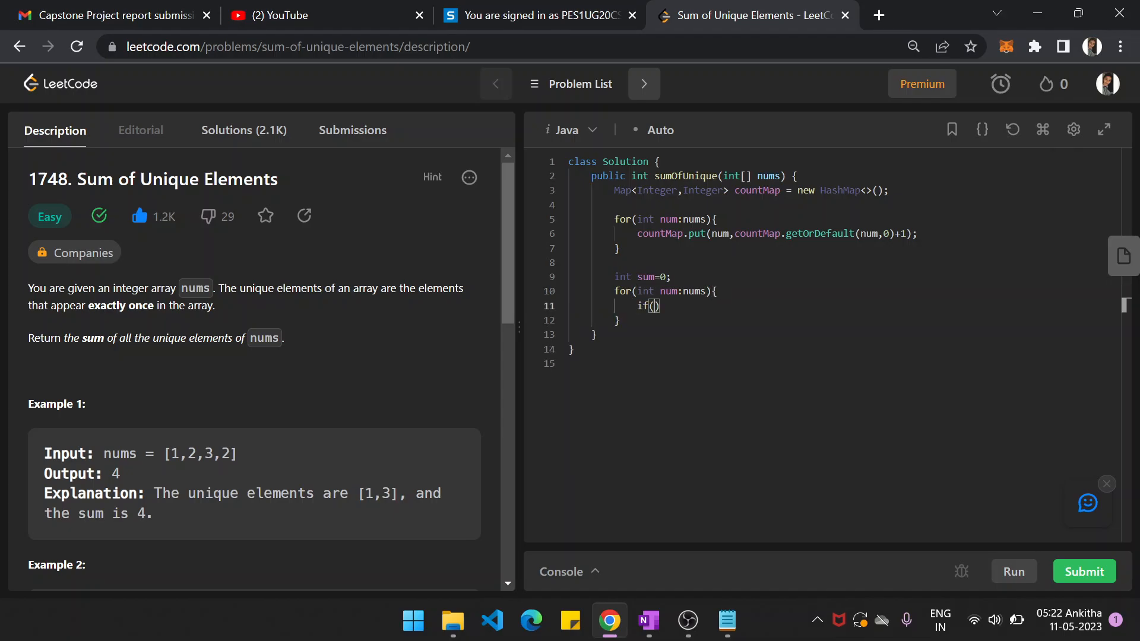
{"action": "type", "text": "countMap.get(nu"}
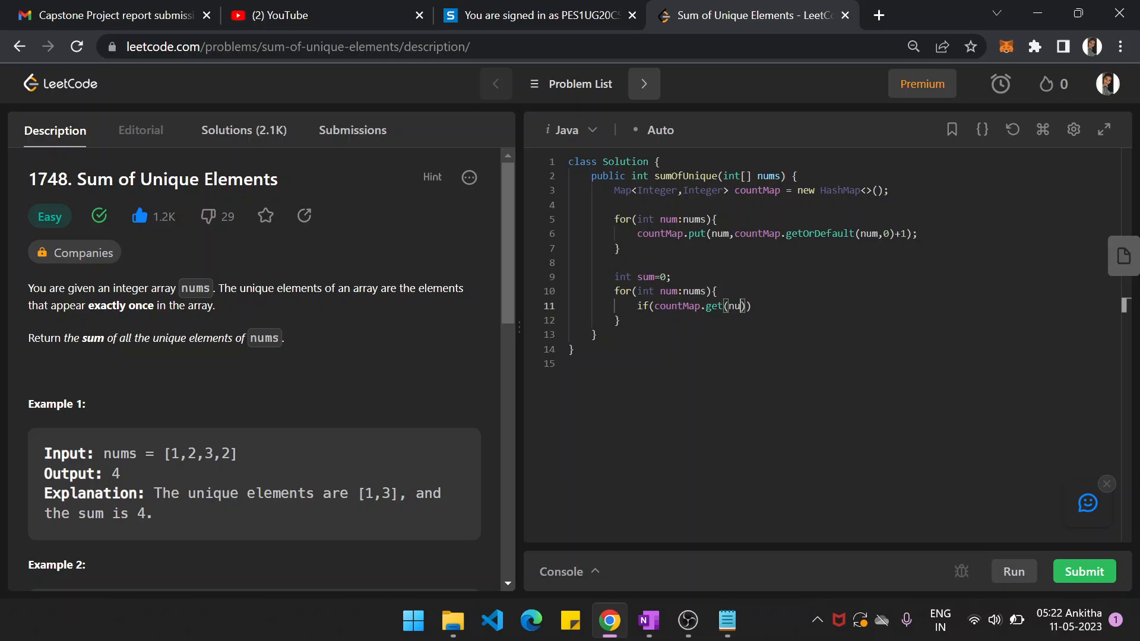
{"action": "type", "text": "m=="}
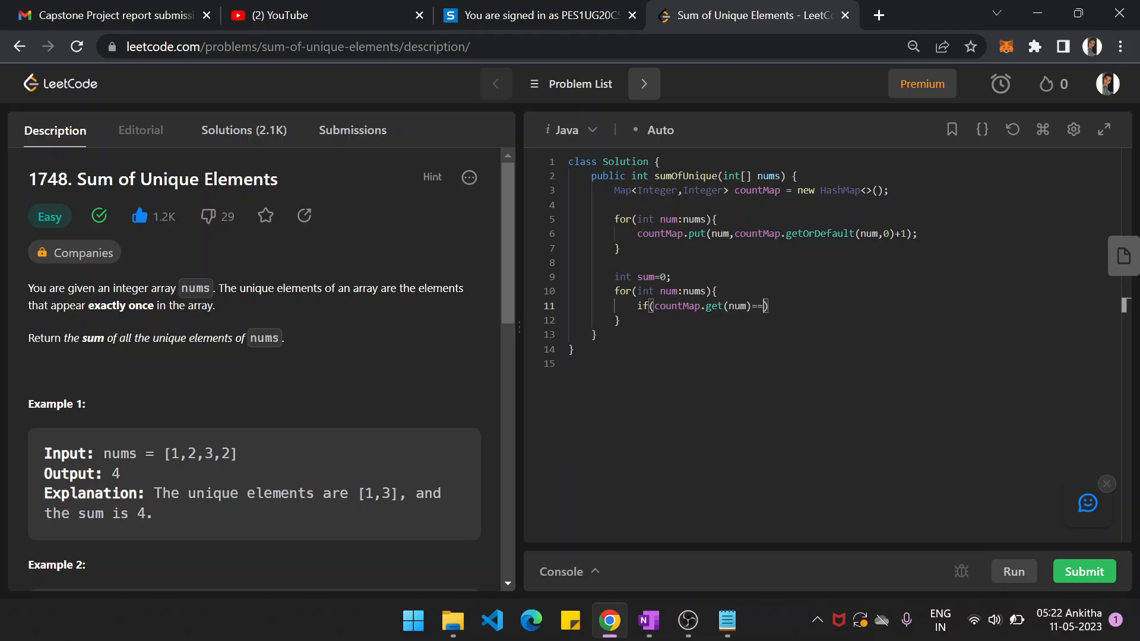
{"action": "type", "text": "1"}
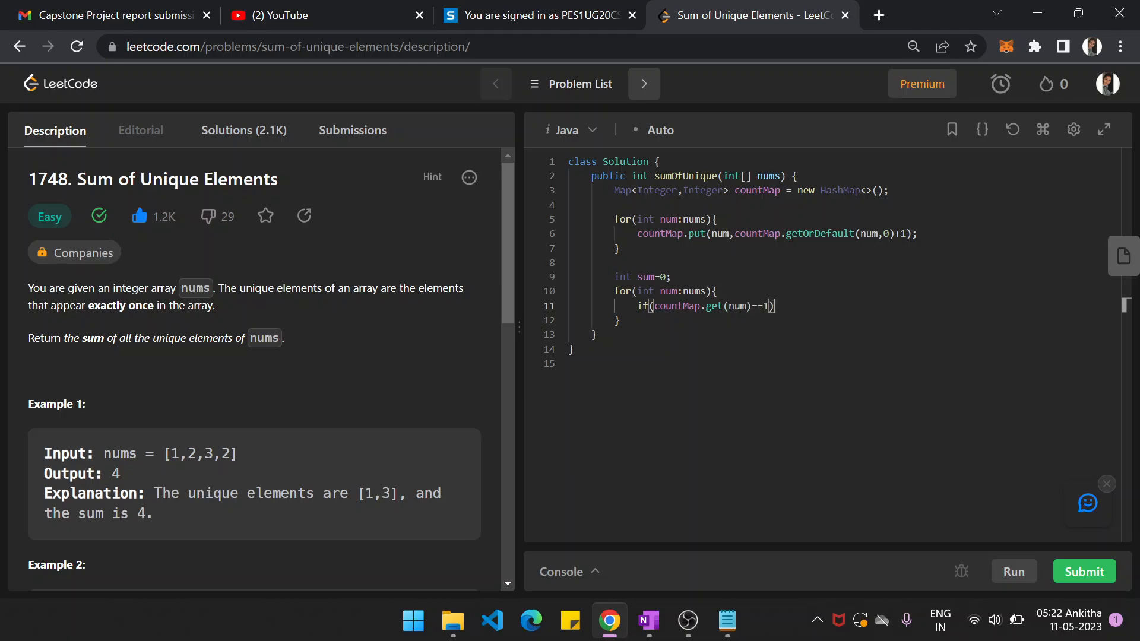
{"action": "type", "text": "{"}
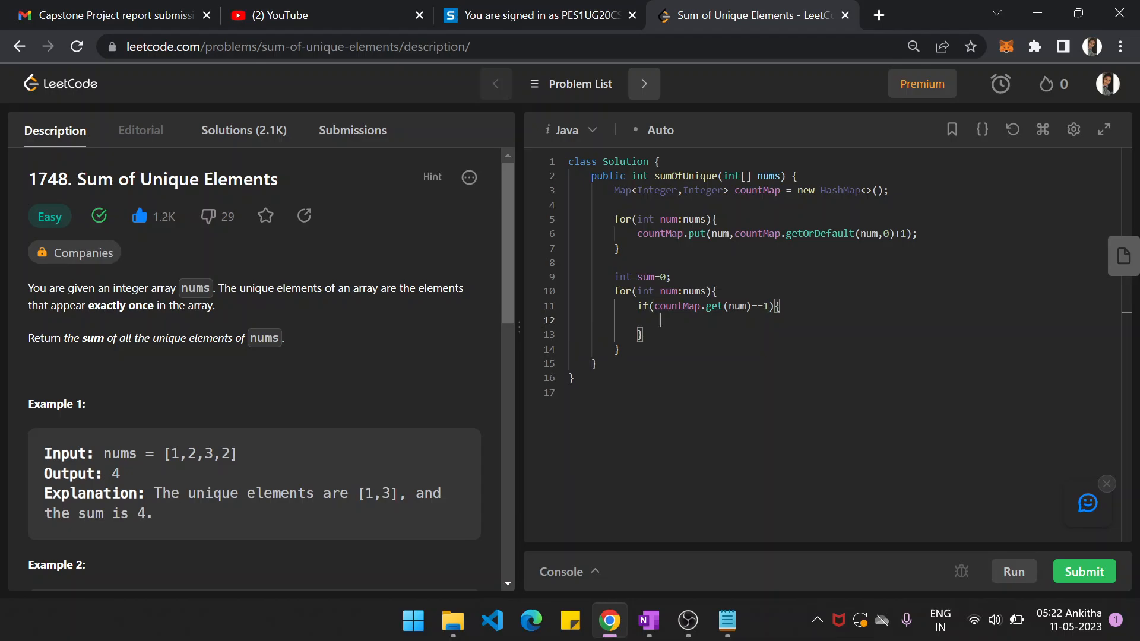
{"action": "type", "text": "sum==nu"}
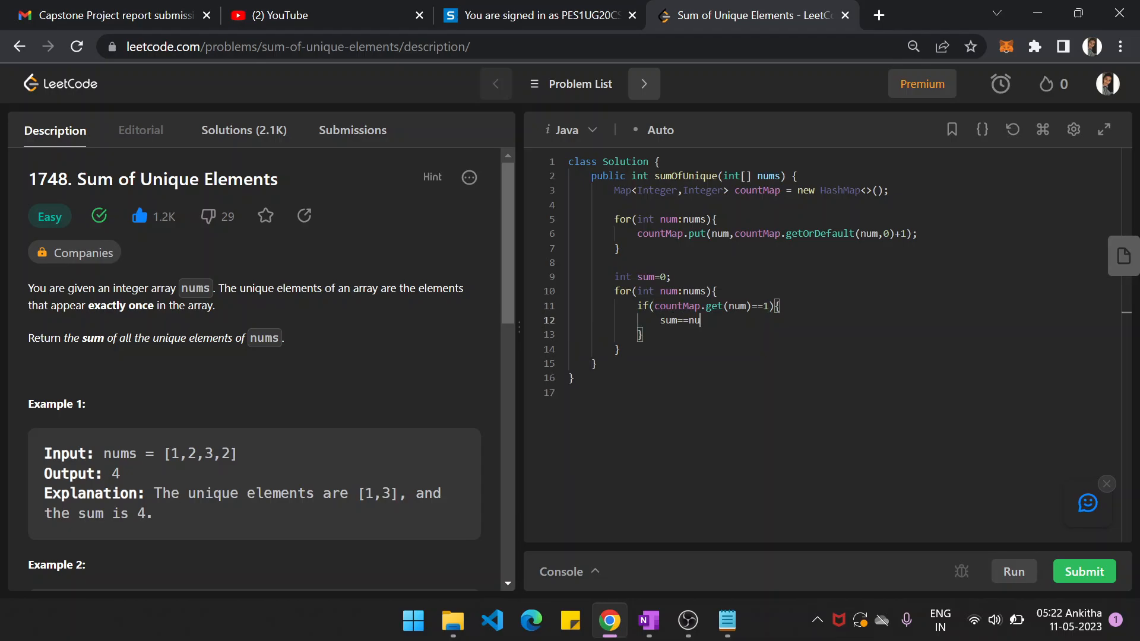
{"action": "key", "text": "Backspace"}
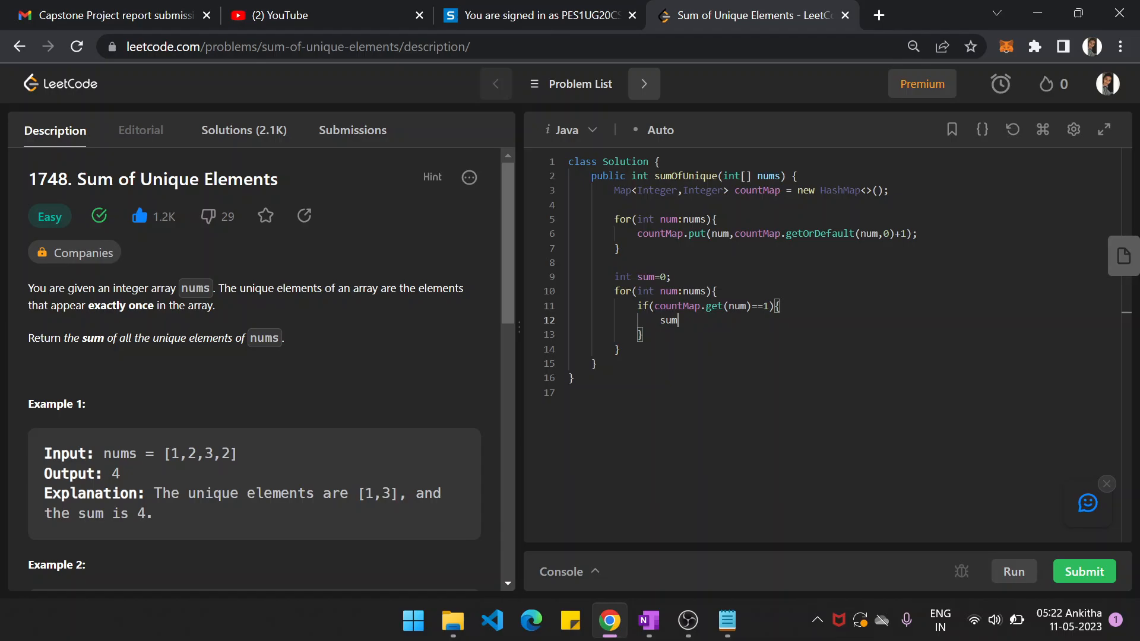
{"action": "type", "text": "+=num;"}
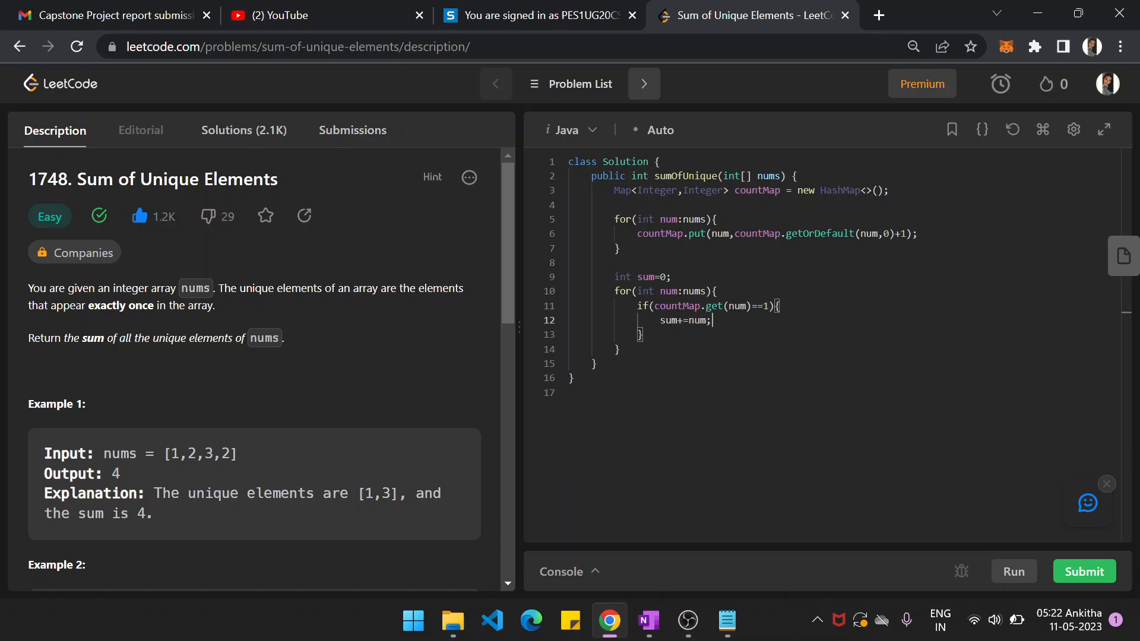
- Write the return sum statement and run the sample test
{"action": "type", "text": "re"}
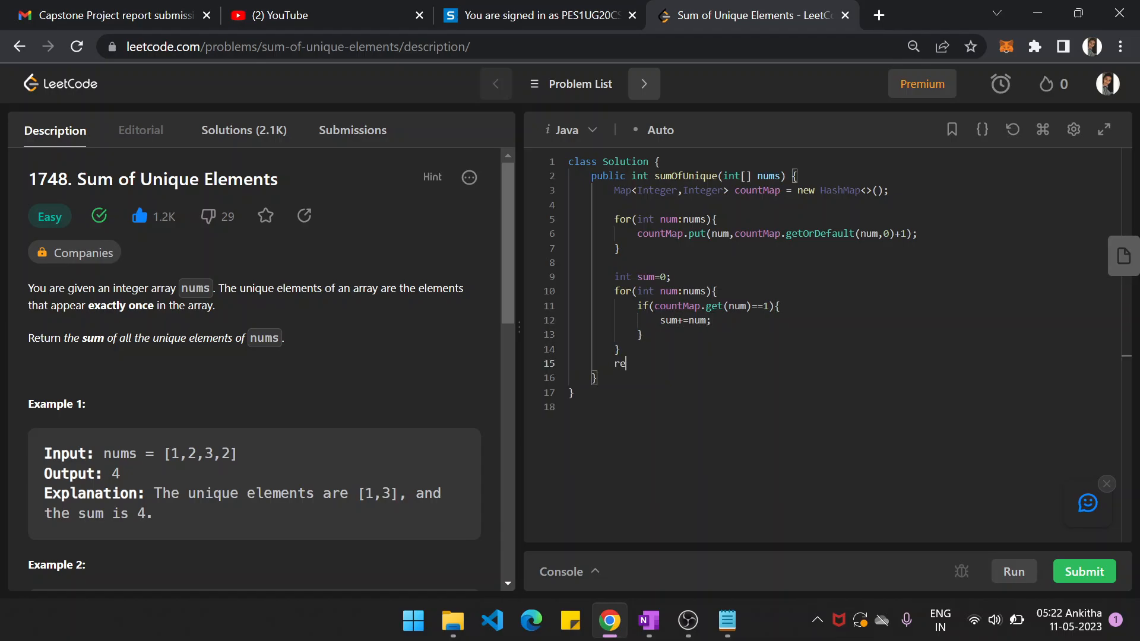
{"action": "type", "text": "tturn d"}
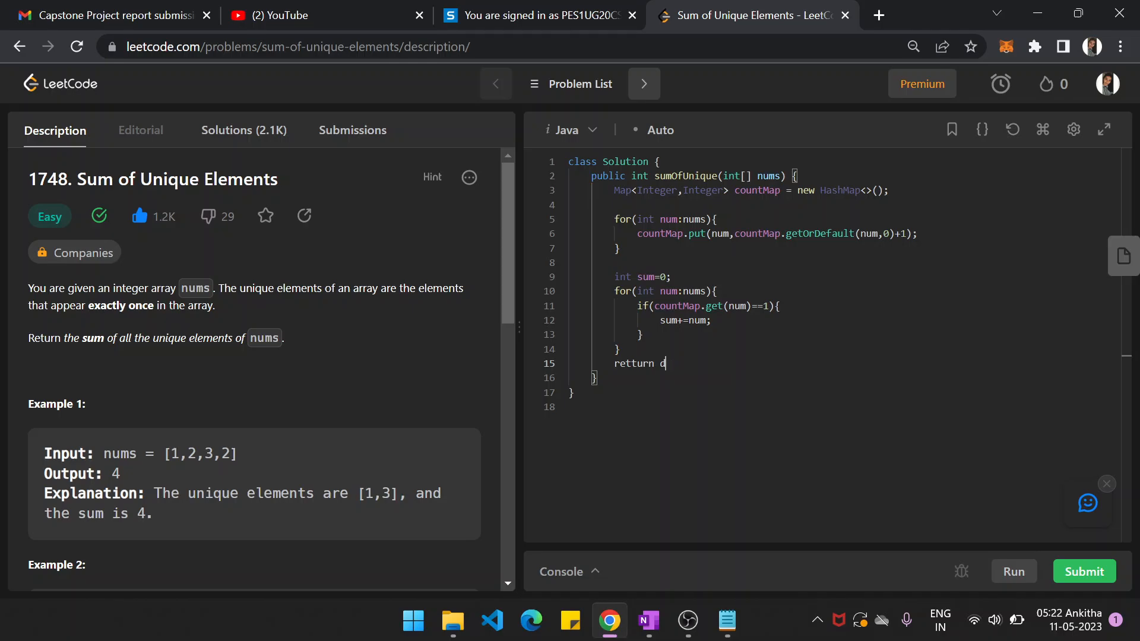
{"action": "type", "text": "sum;"}
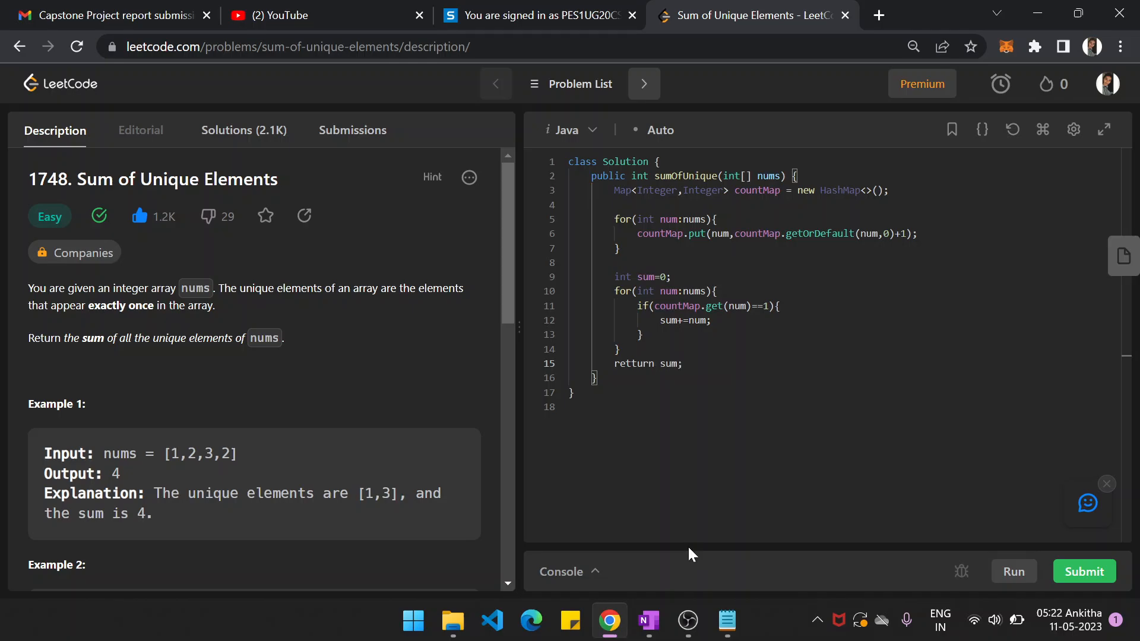
{"action": "left_click", "coordinate": [1014, 572]}
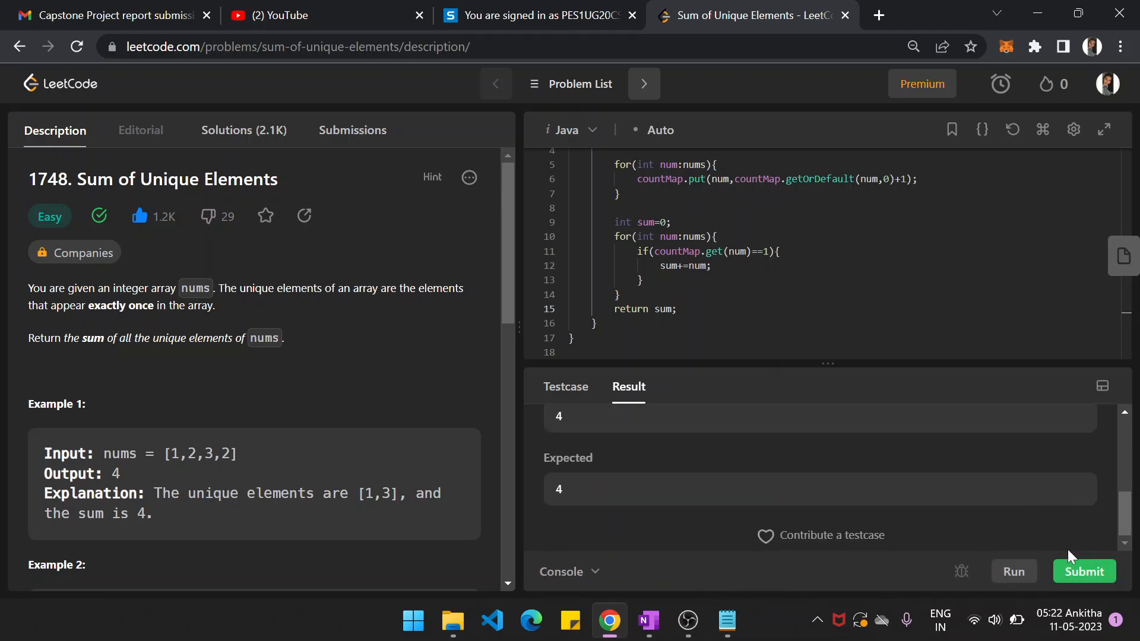
- Submit the solution and get it Accepted at 1 ms runtime and 40.3 MB memory
{"action": "left_click", "coordinate": [1084, 571]}
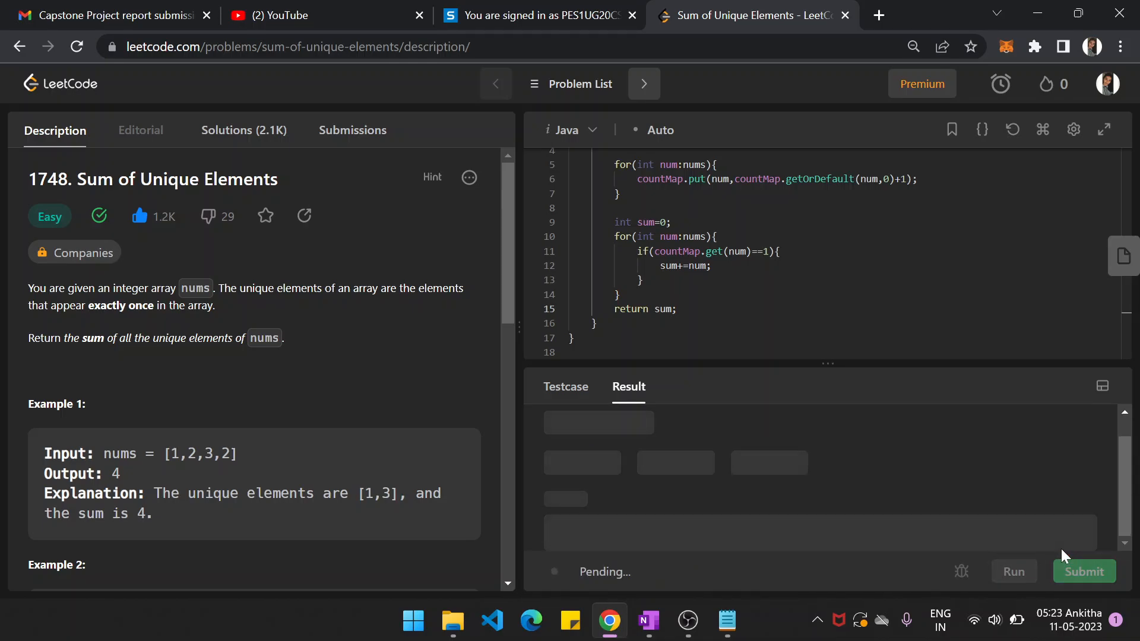
{"action": "left_click", "coordinate": [1084, 571]}
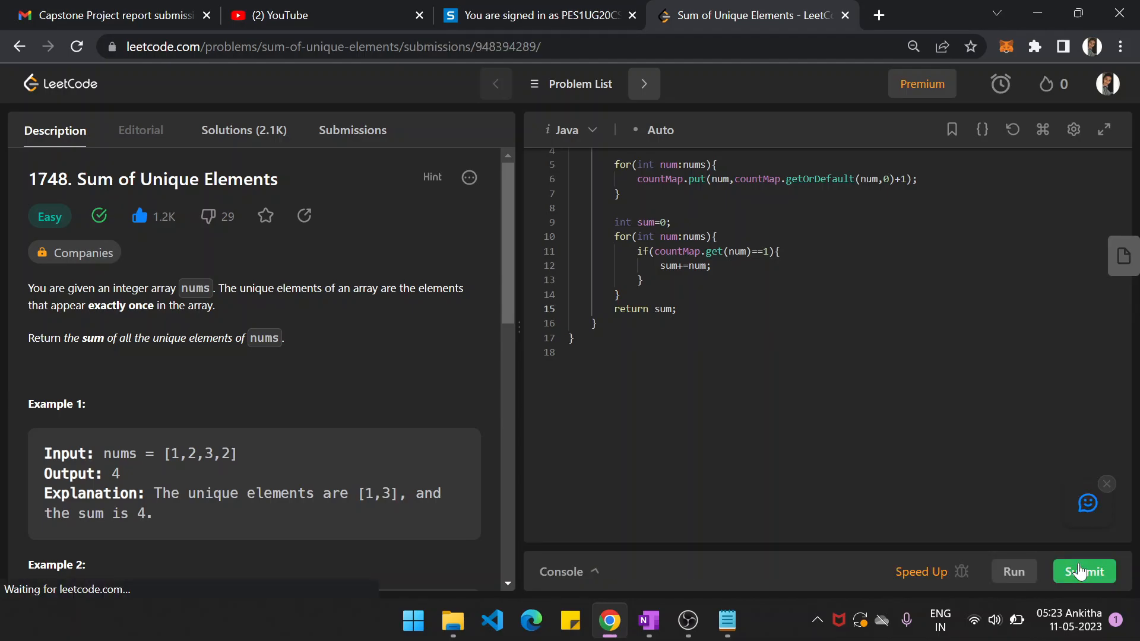
{"action": "left_click", "coordinate": [1084, 571]}
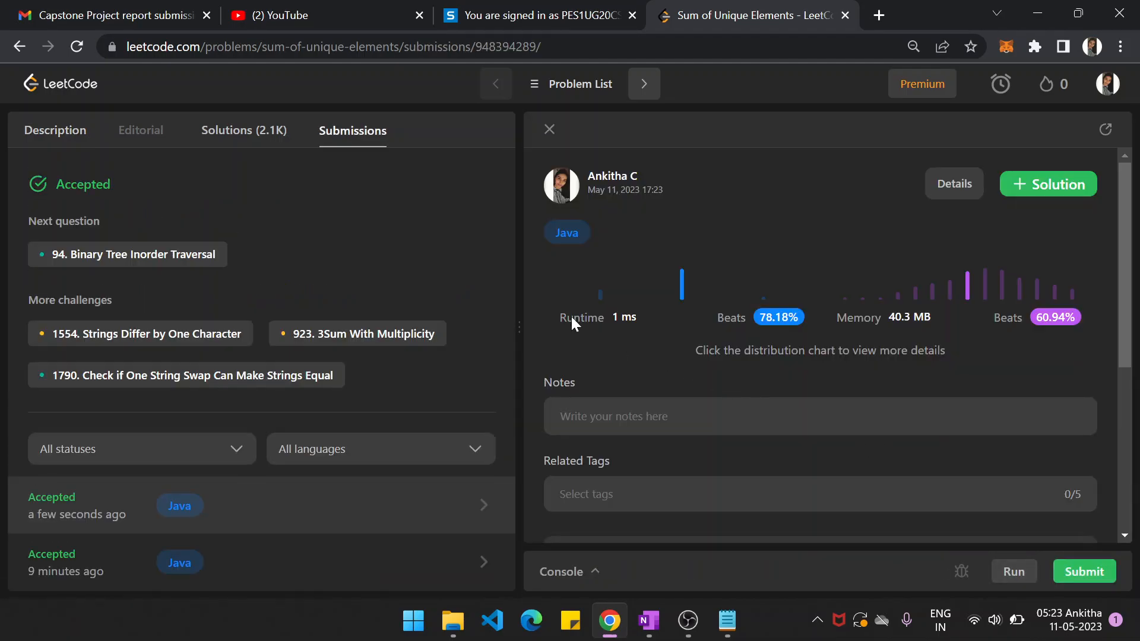
- Return to the problem Description view with the accepted Java solution in the editor
{"action": "left_click", "coordinate": [55, 131]}
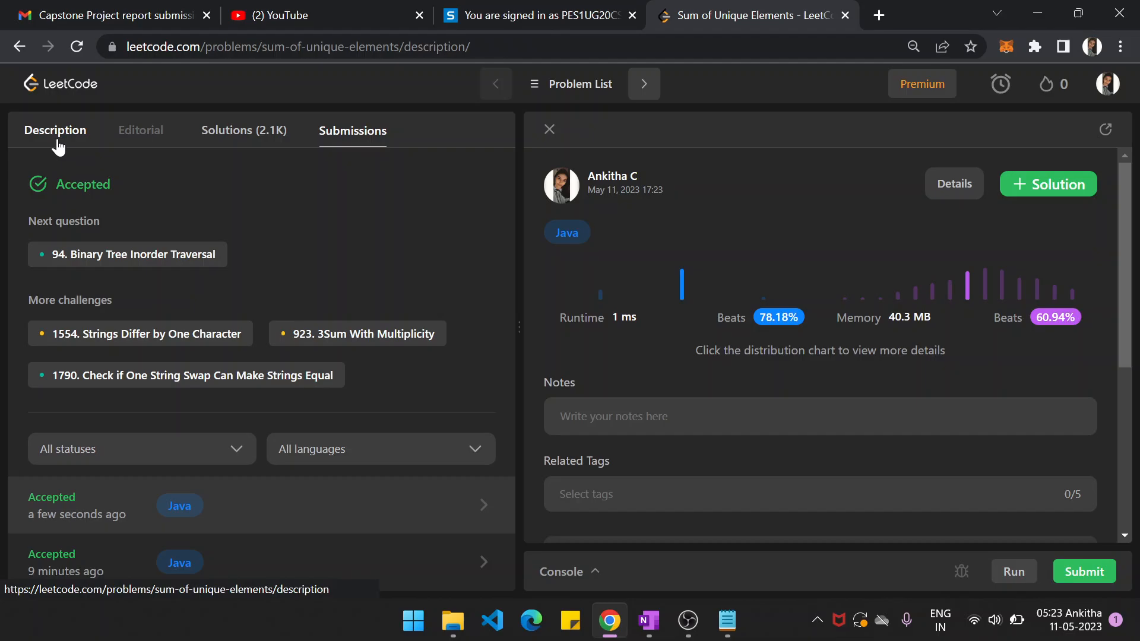
{"action": "left_click", "coordinate": [55, 131]}
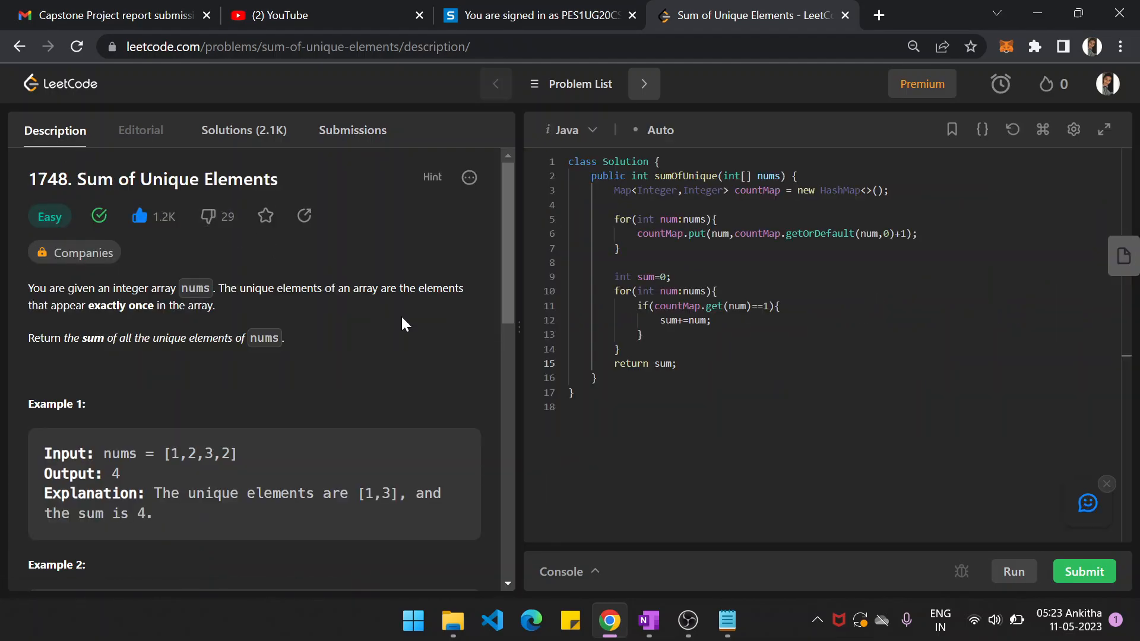
{"action": "mouse_move", "coordinate": [437, 338]}
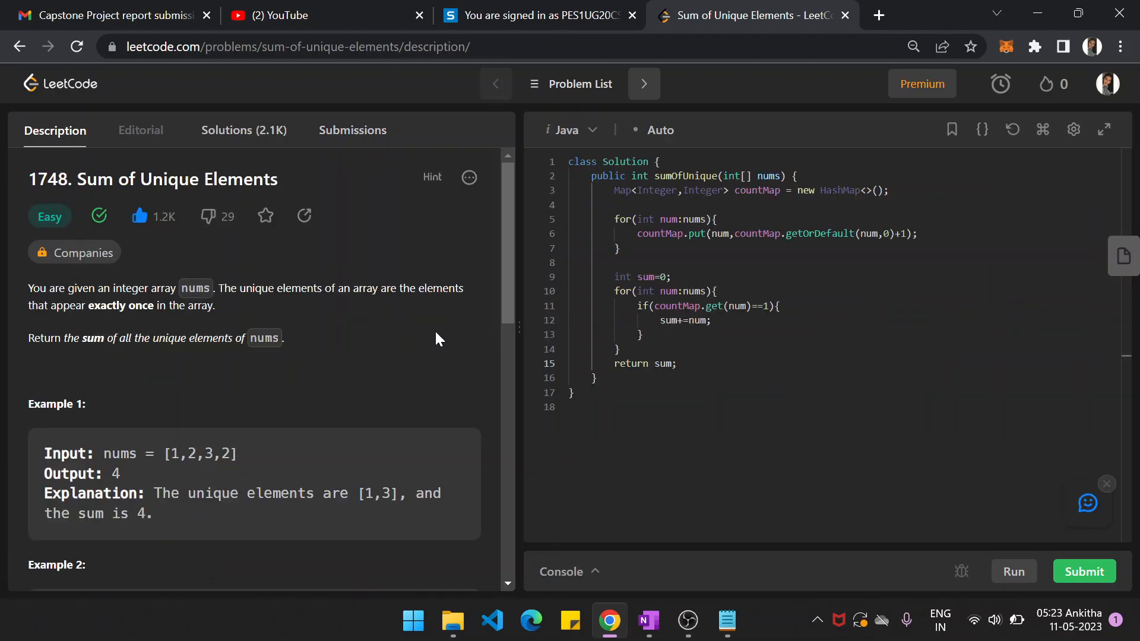